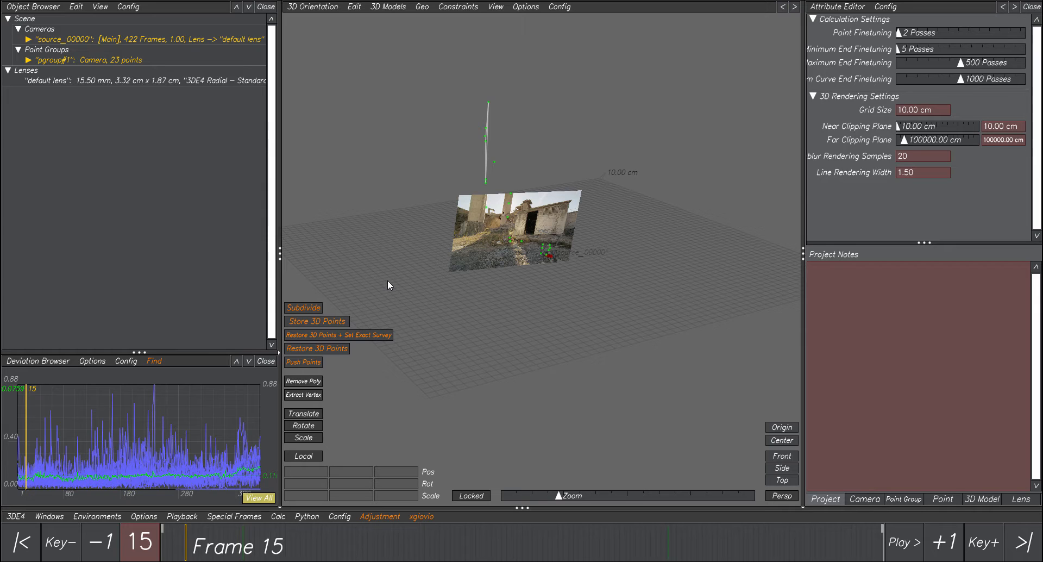
pyautogui.moveTo(431, 282)
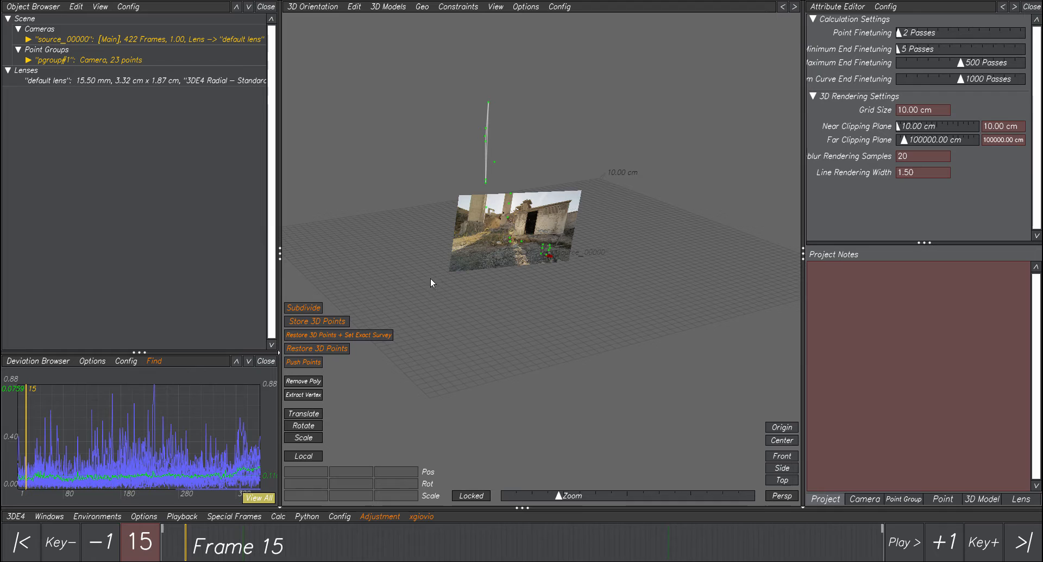
# - Orbit the solved camera and points, then switch to the Manual Tracking view of frame 15
pyautogui.moveTo(519, 226); pyautogui.dragTo(496, 266)
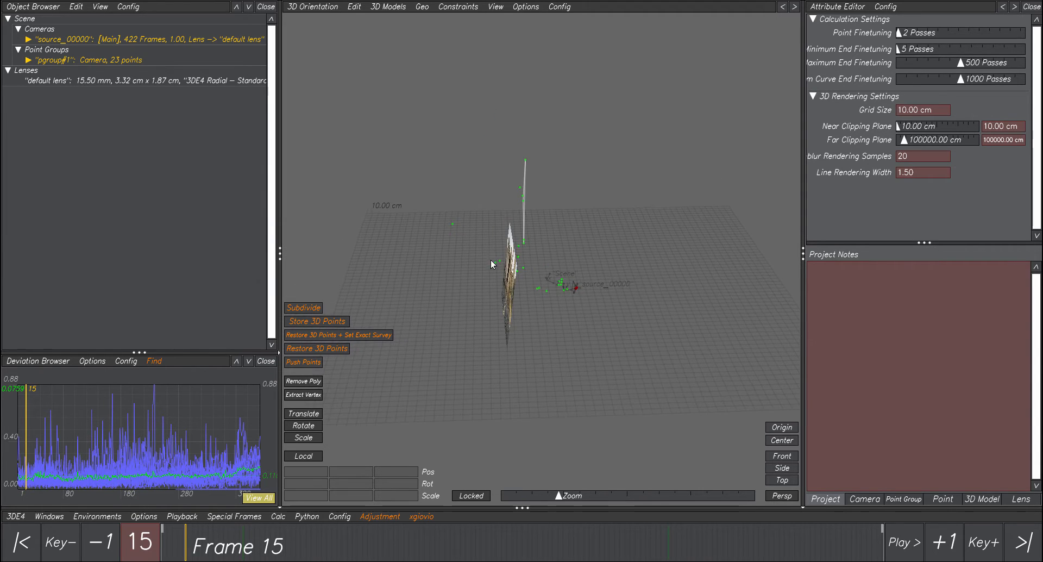
pyautogui.click(312, 6)
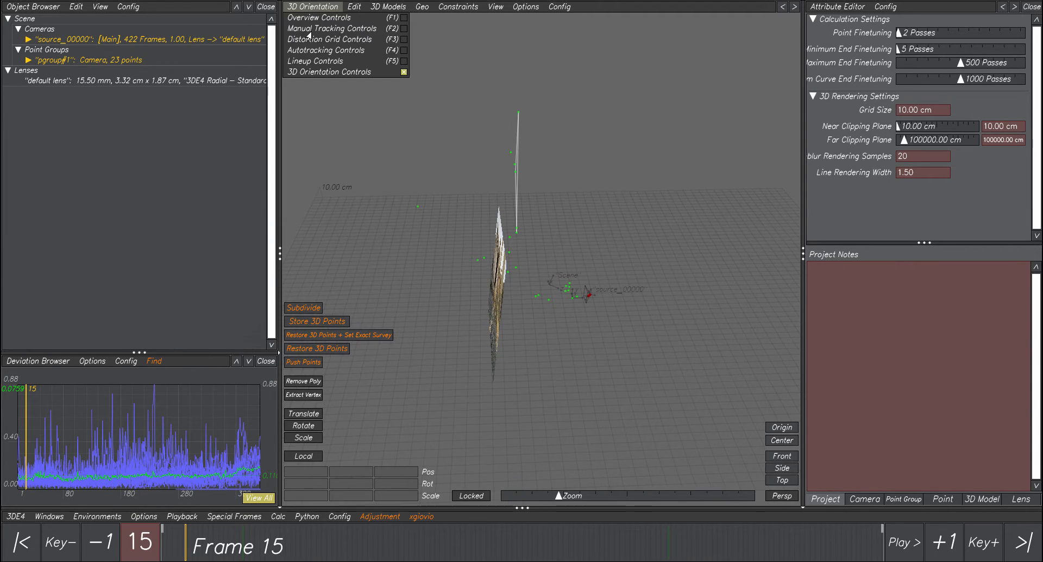
pyautogui.click(331, 28)
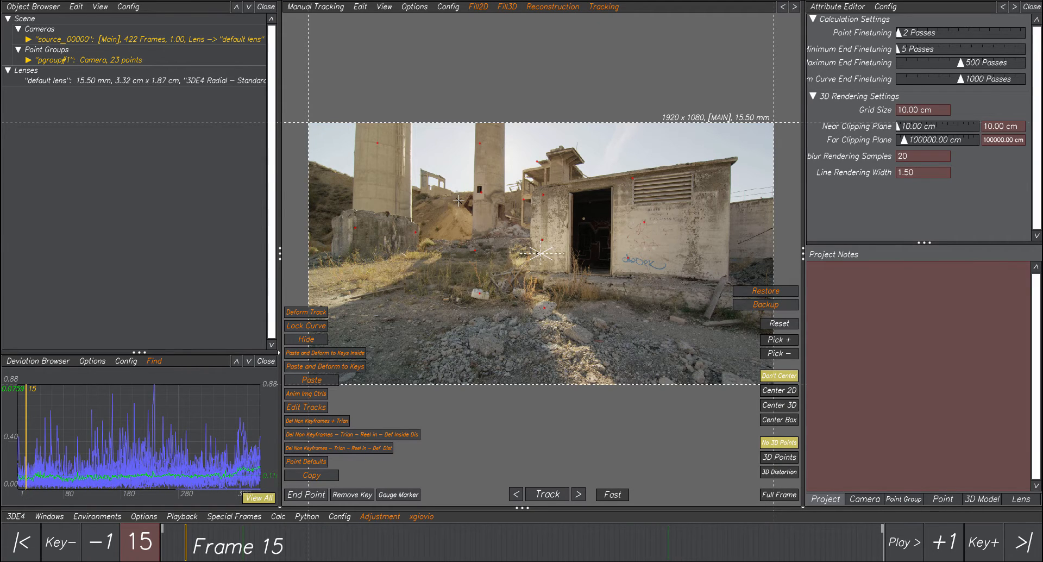
pyautogui.moveTo(364, 407)
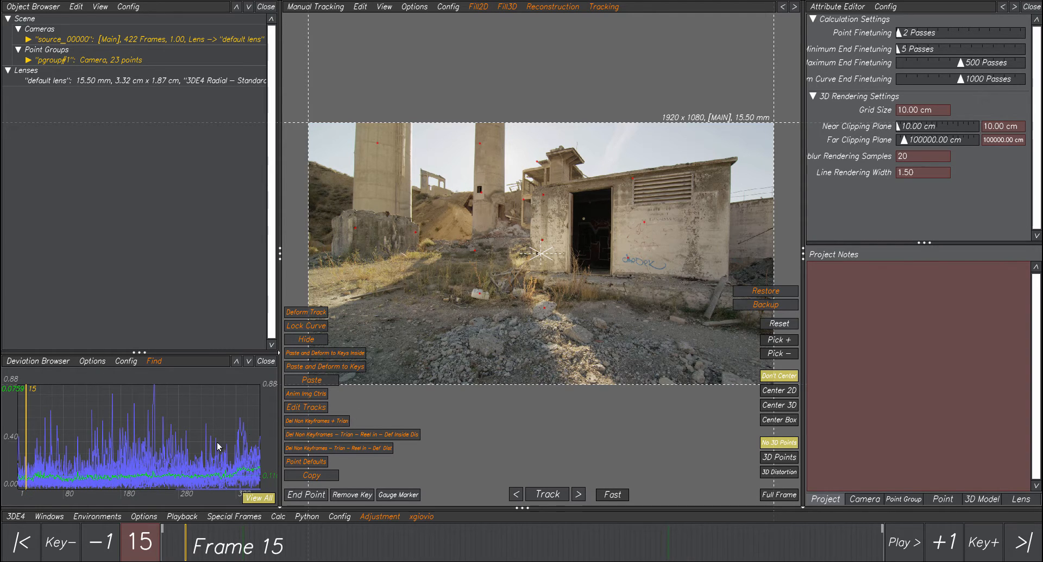
# - Open the Photoscan v1.0 project export dialog from Export Project
pyautogui.click(15, 515)
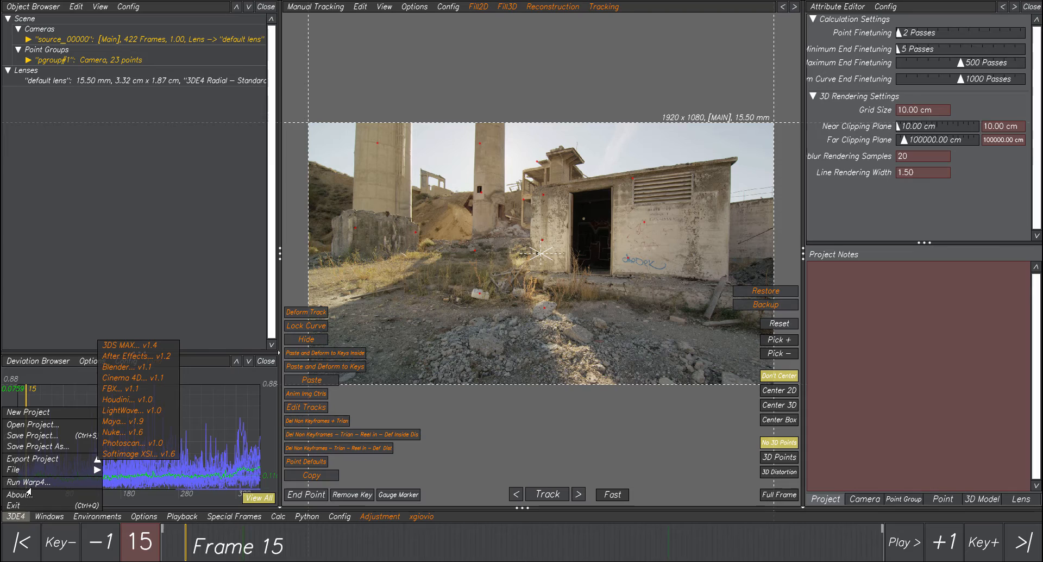
pyautogui.moveTo(129, 447)
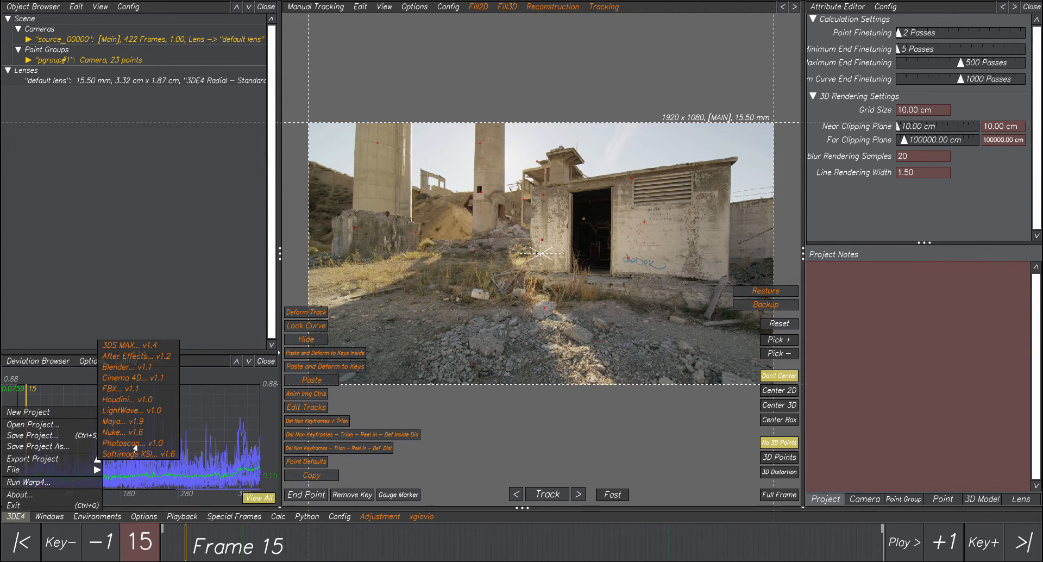
pyautogui.click(127, 443)
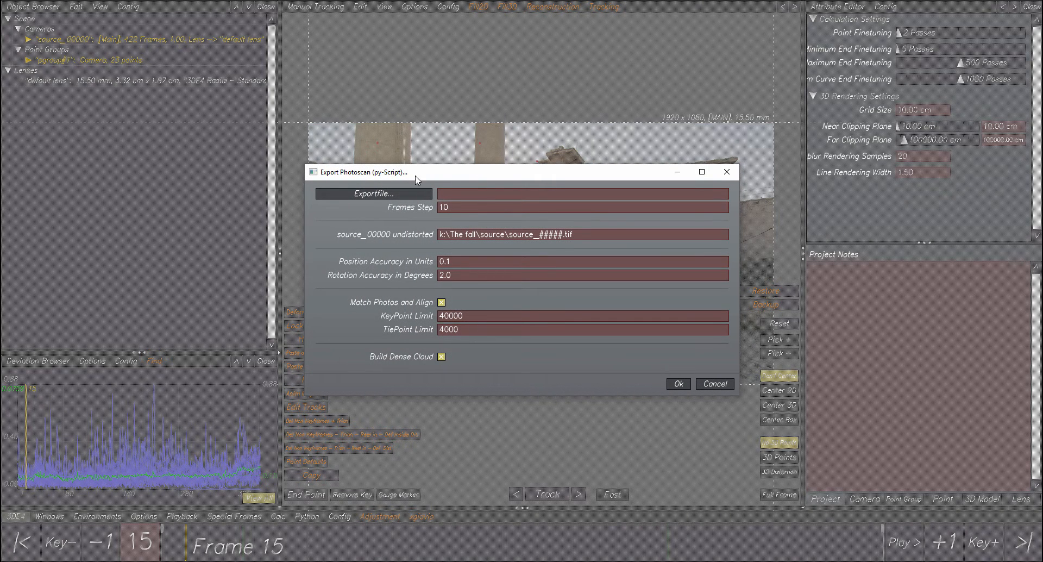
pyautogui.moveTo(464, 178)
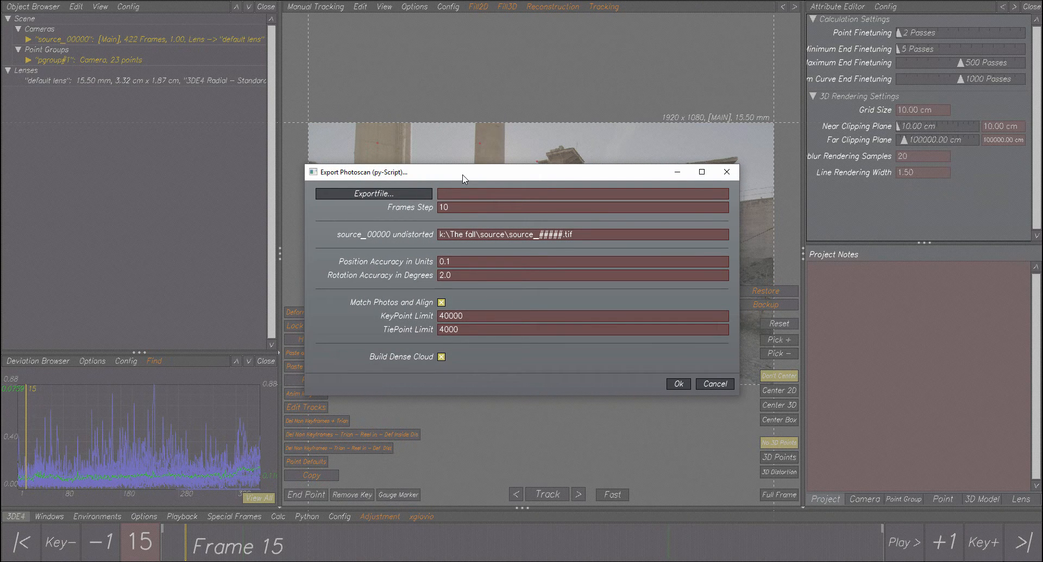
pyautogui.moveTo(409, 289)
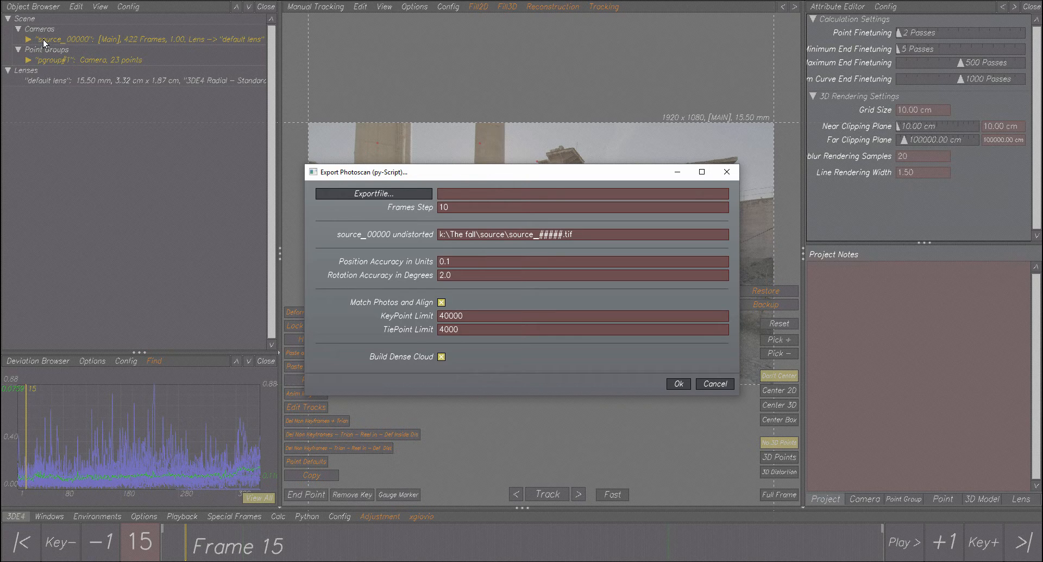
pyautogui.moveTo(425, 172)
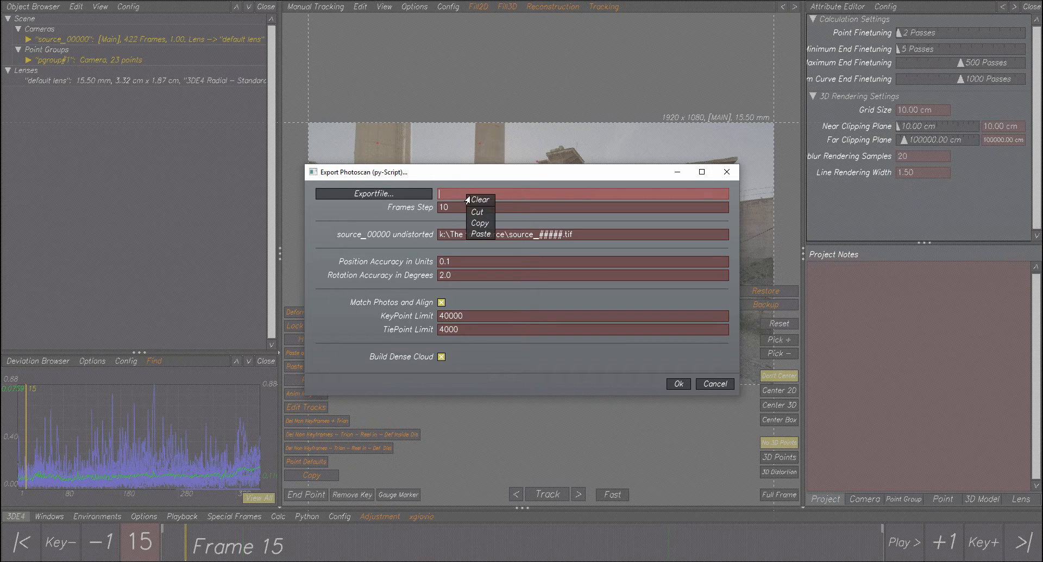
# - Fill the Exportfile field with K:/The fall/3de/photoscan_test.py
pyautogui.click(480, 234)
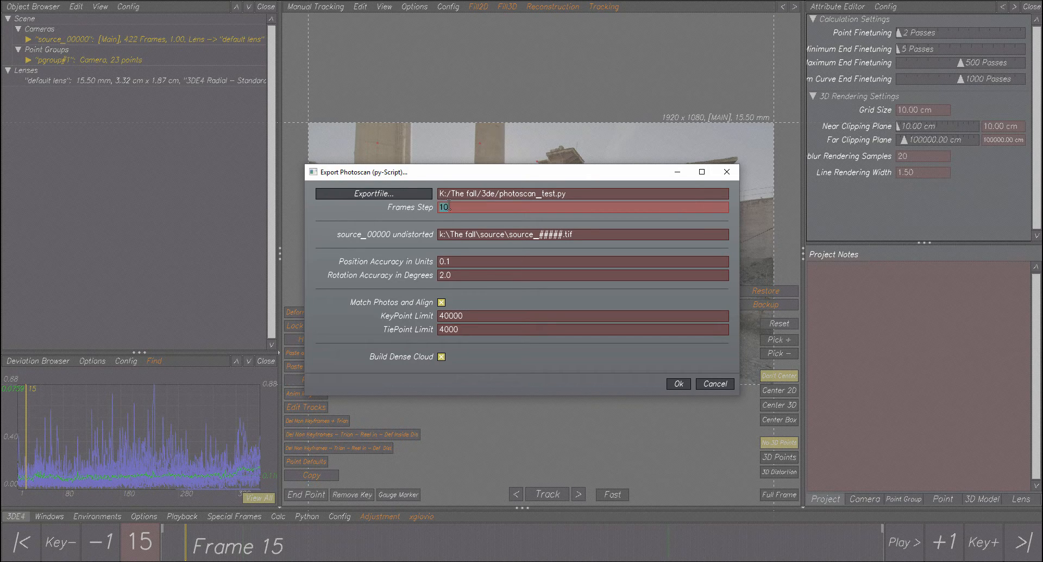
pyautogui.moveTo(434, 301)
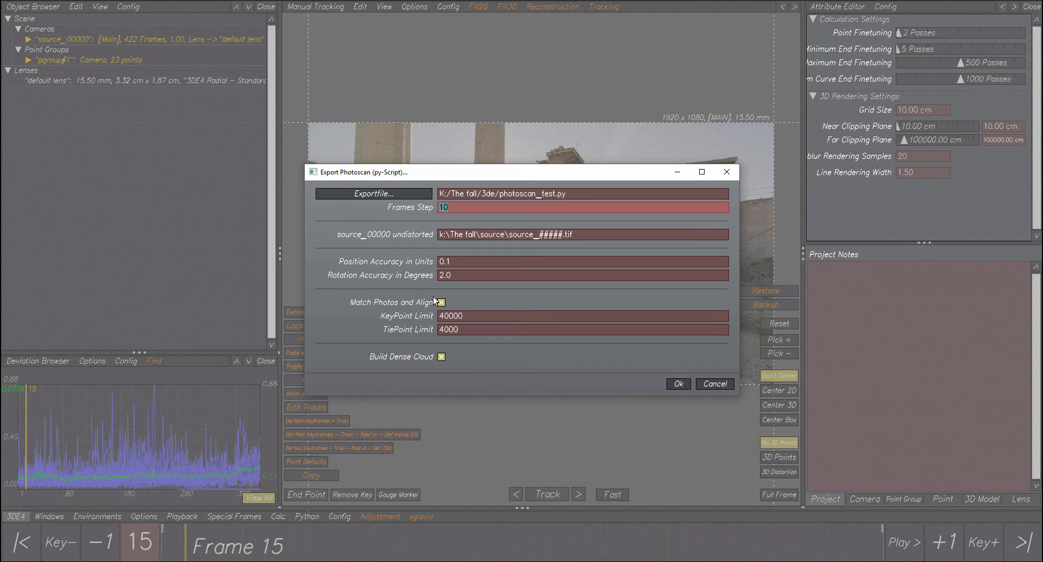
pyautogui.moveTo(185, 546)
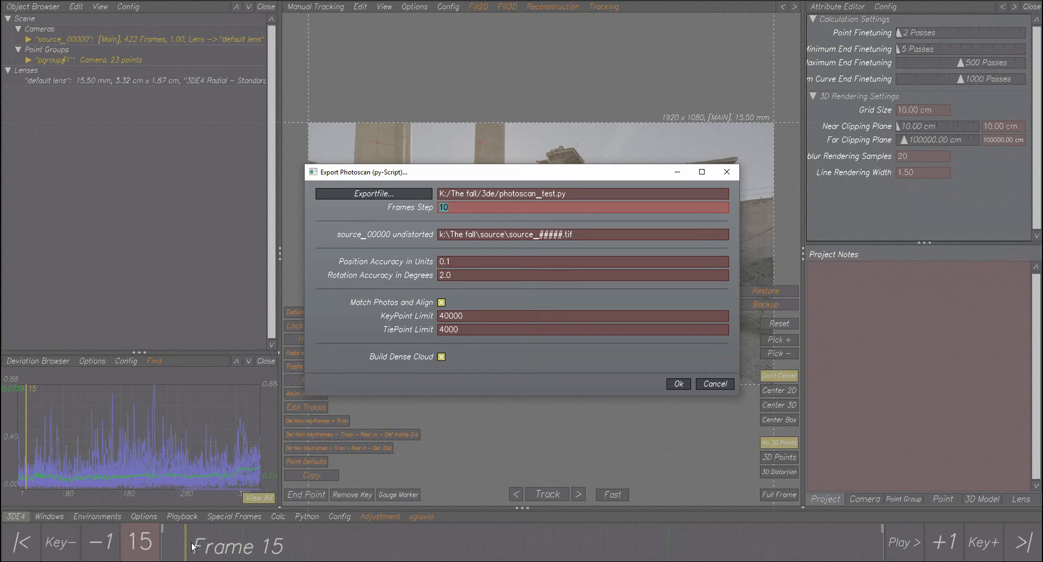
pyautogui.moveTo(408, 539)
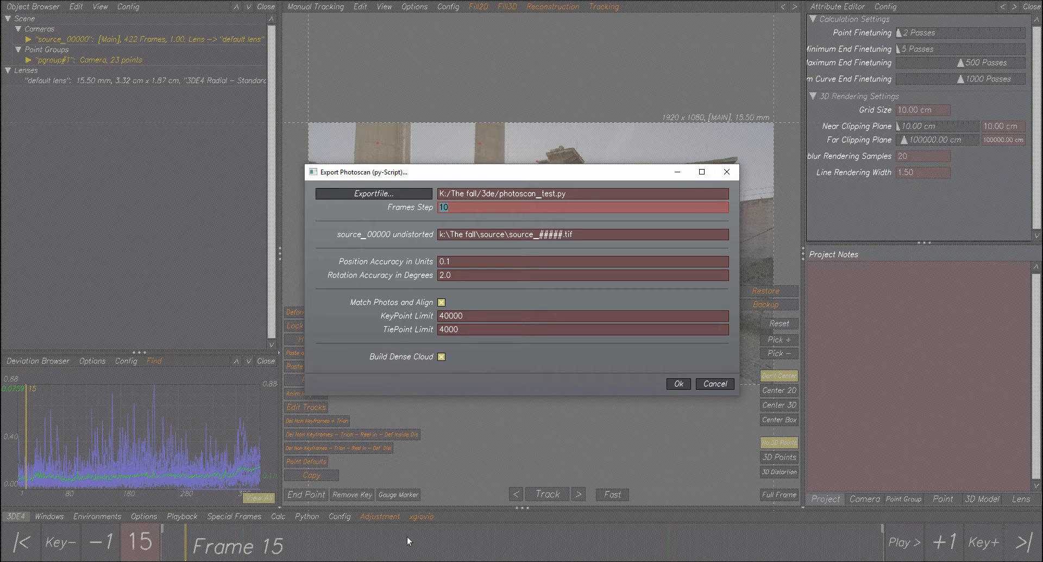
pyautogui.moveTo(836, 547)
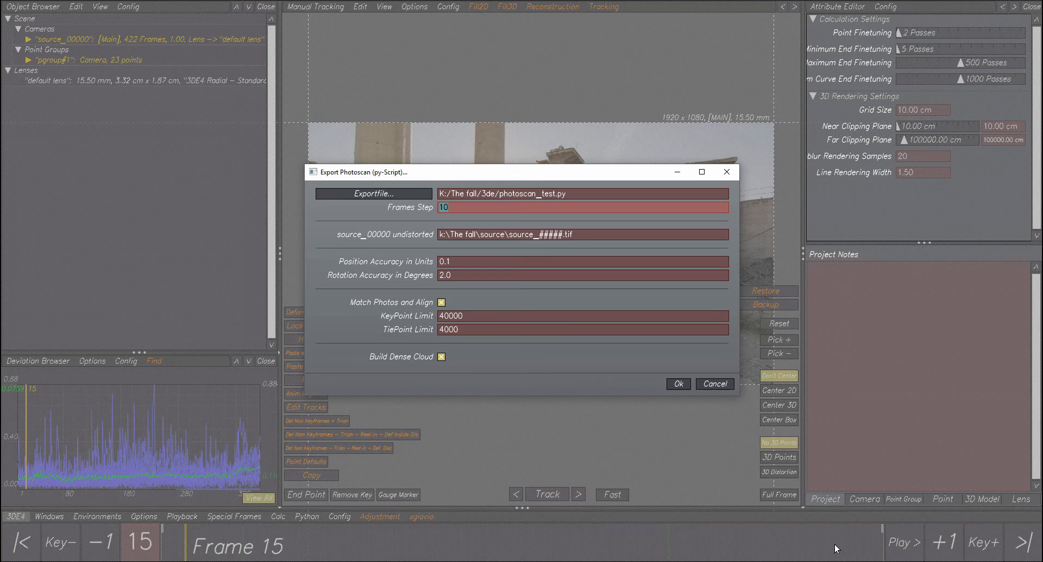
pyautogui.moveTo(862, 544)
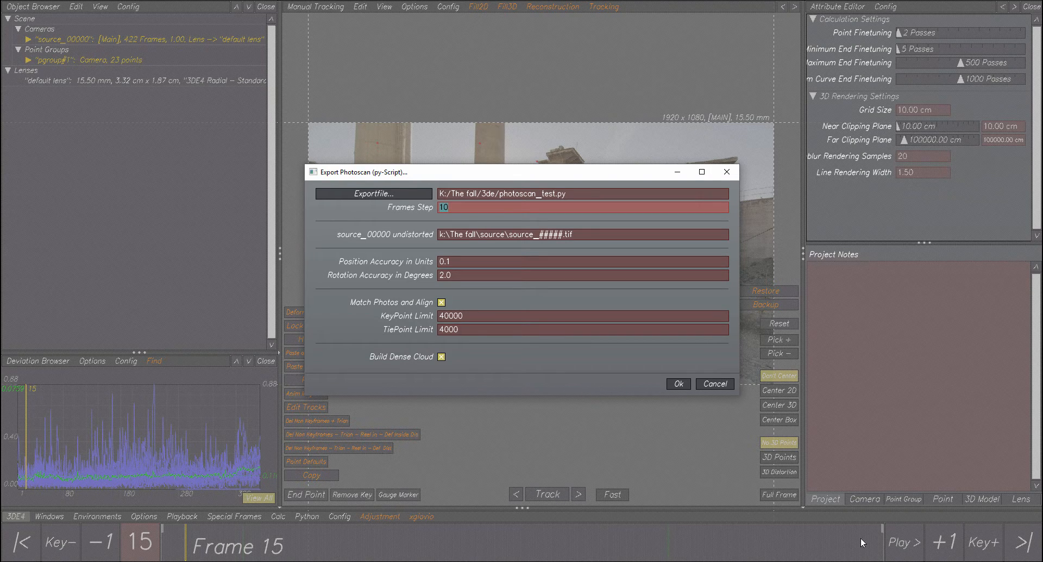
pyautogui.moveTo(678, 419)
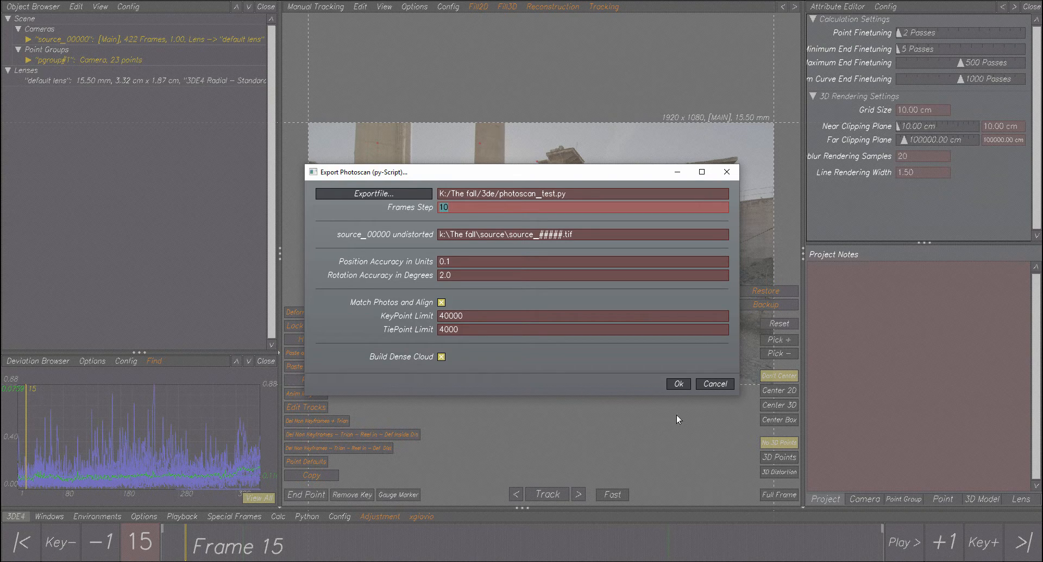
pyautogui.moveTo(557, 257)
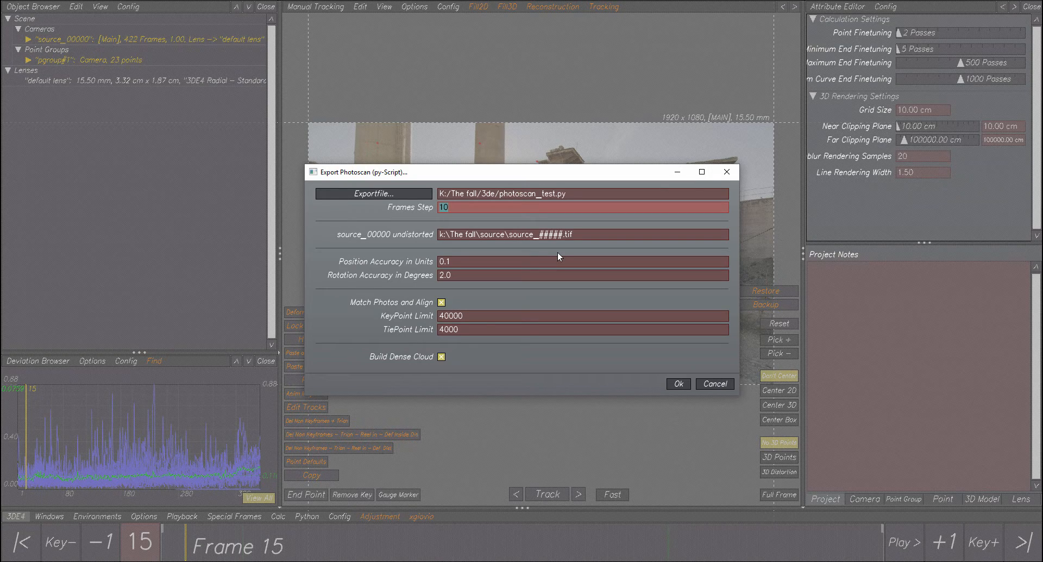
pyautogui.moveTo(611, 326)
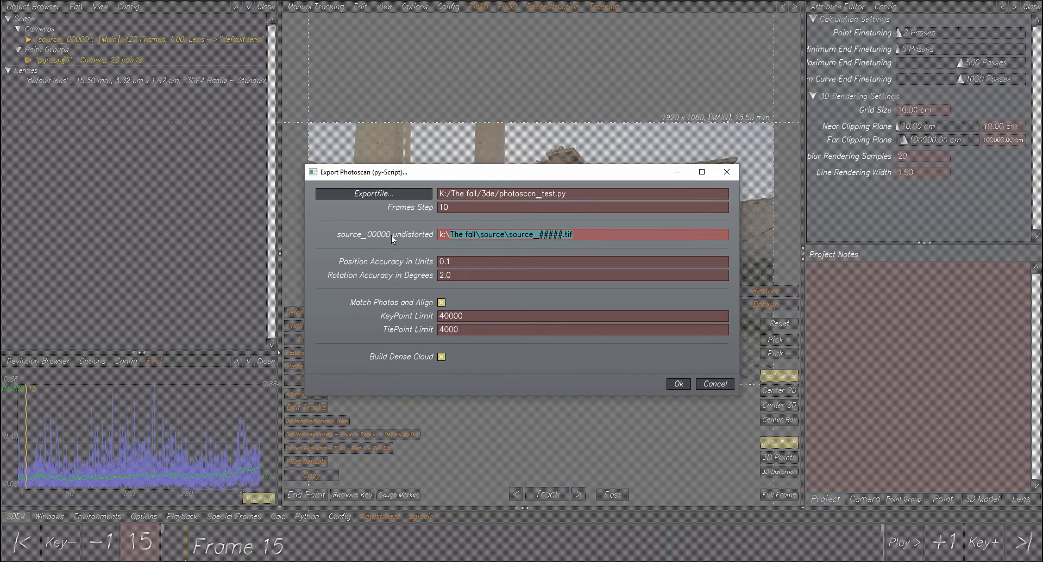
pyautogui.moveTo(447, 249)
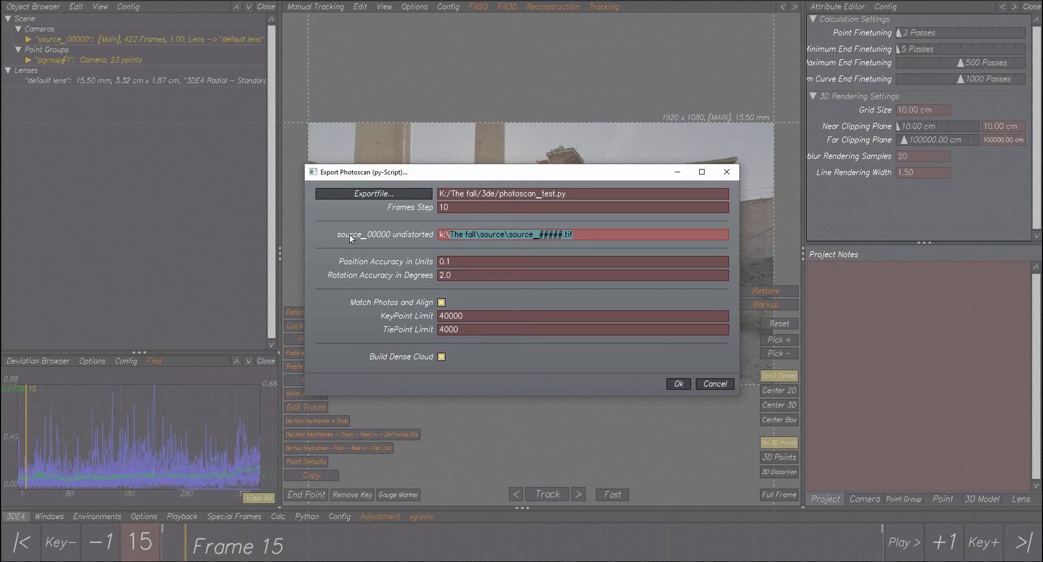
pyautogui.moveTo(54, 43)
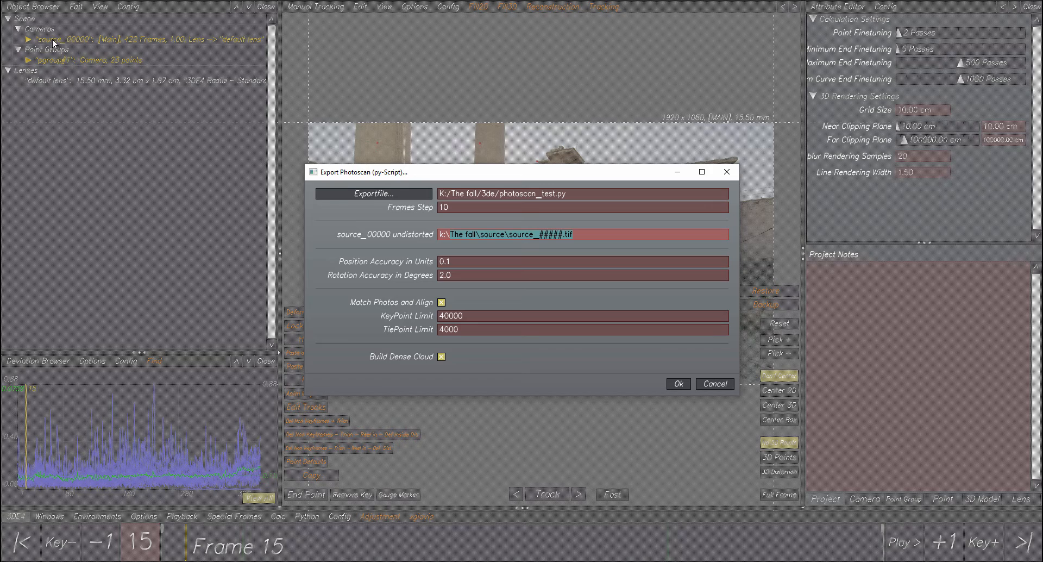
pyautogui.moveTo(465, 248)
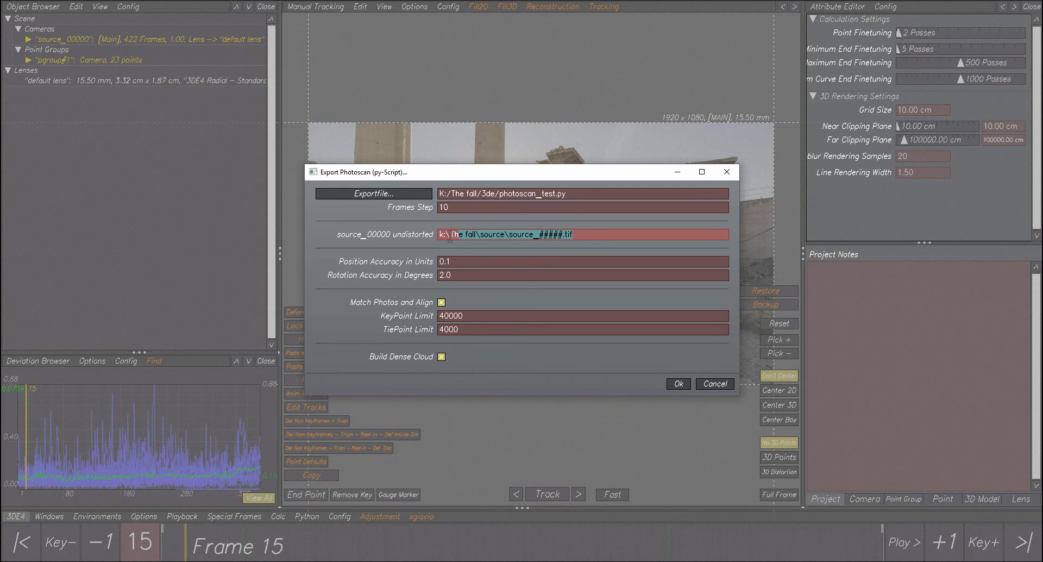
pyautogui.click(566, 234)
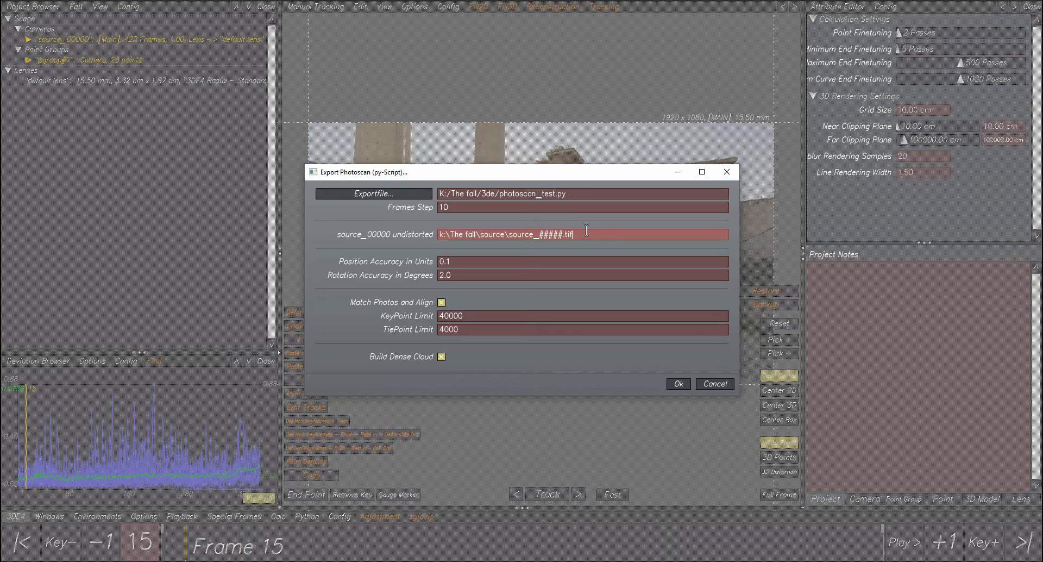
pyautogui.moveTo(539, 136)
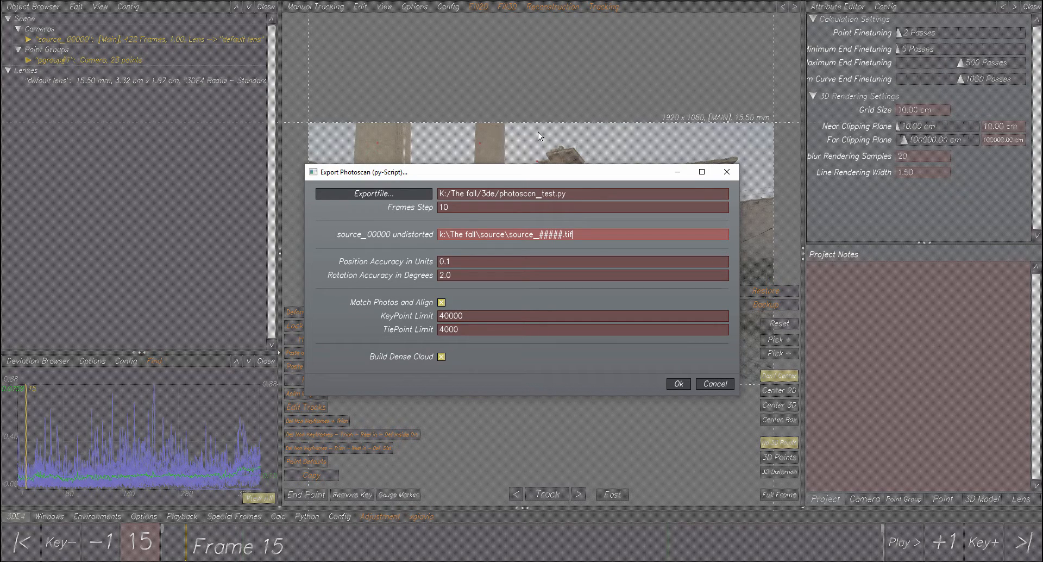
pyautogui.moveTo(539, 118)
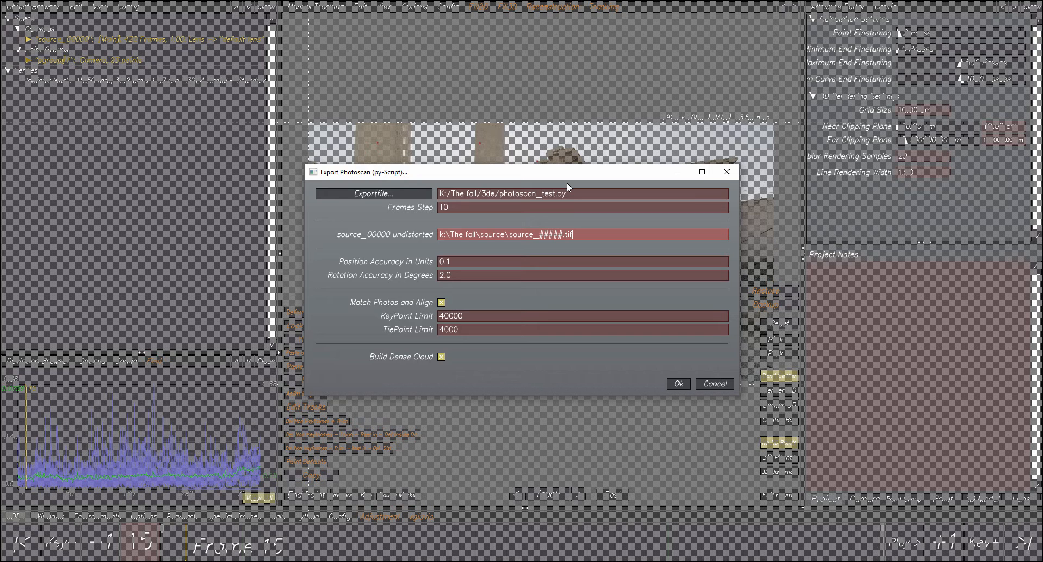
pyautogui.moveTo(494, 121)
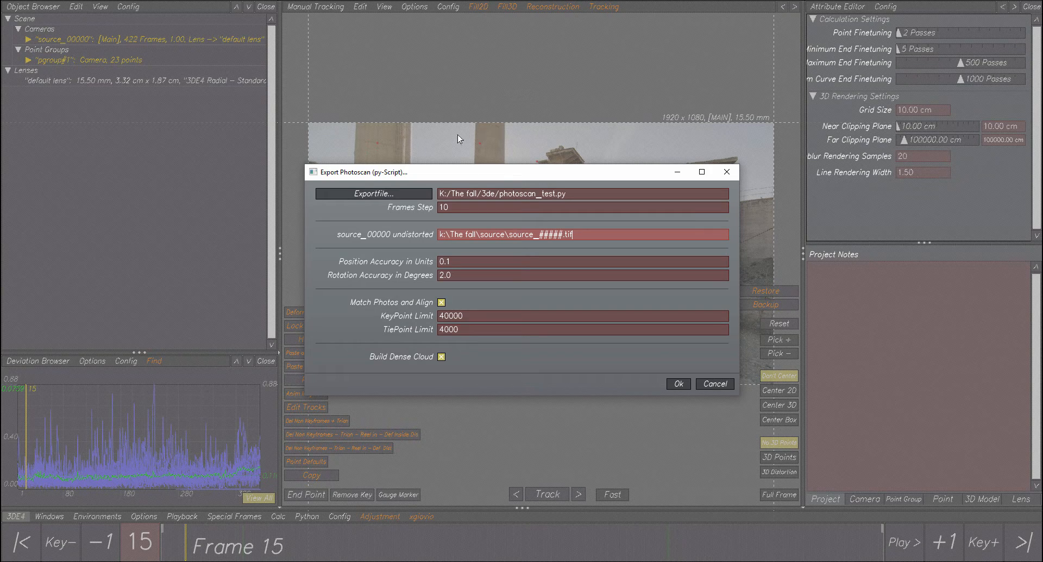
pyautogui.moveTo(539, 107)
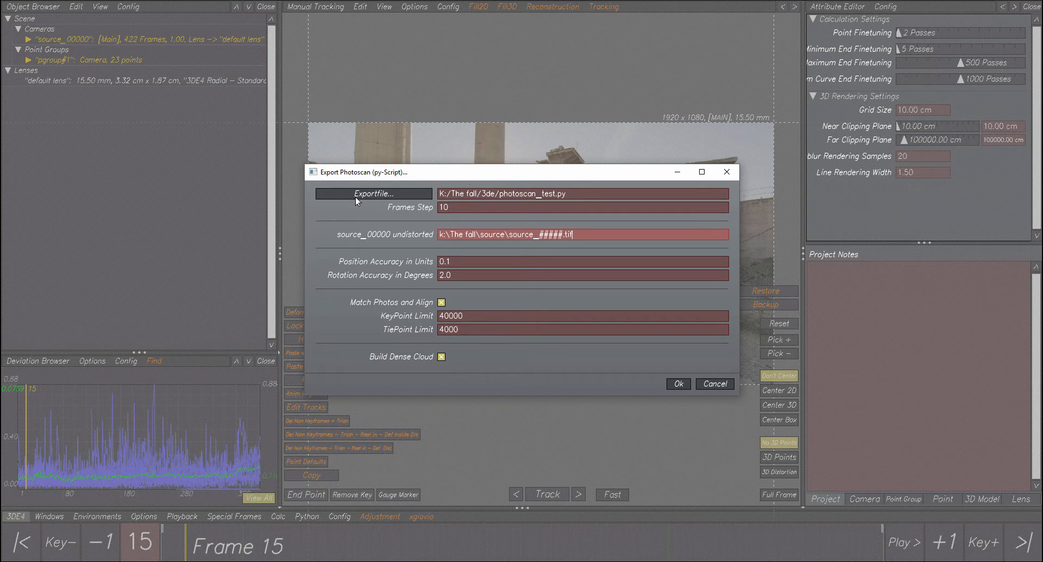
pyautogui.moveTo(559, 152)
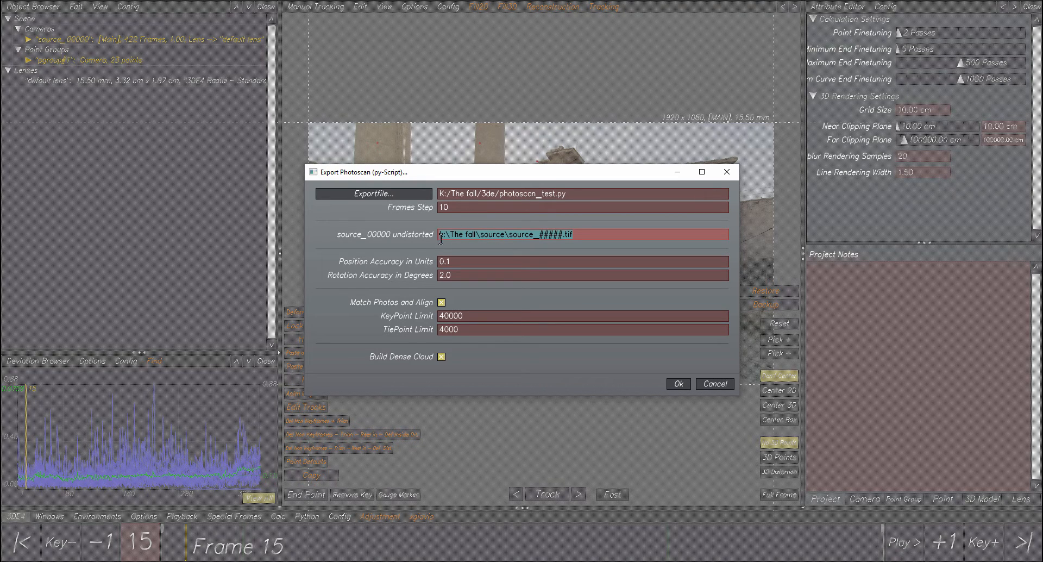
# - Begin editing the 0.1 position accuracy field in the Photoscan export dialog
pyautogui.click(479, 261)
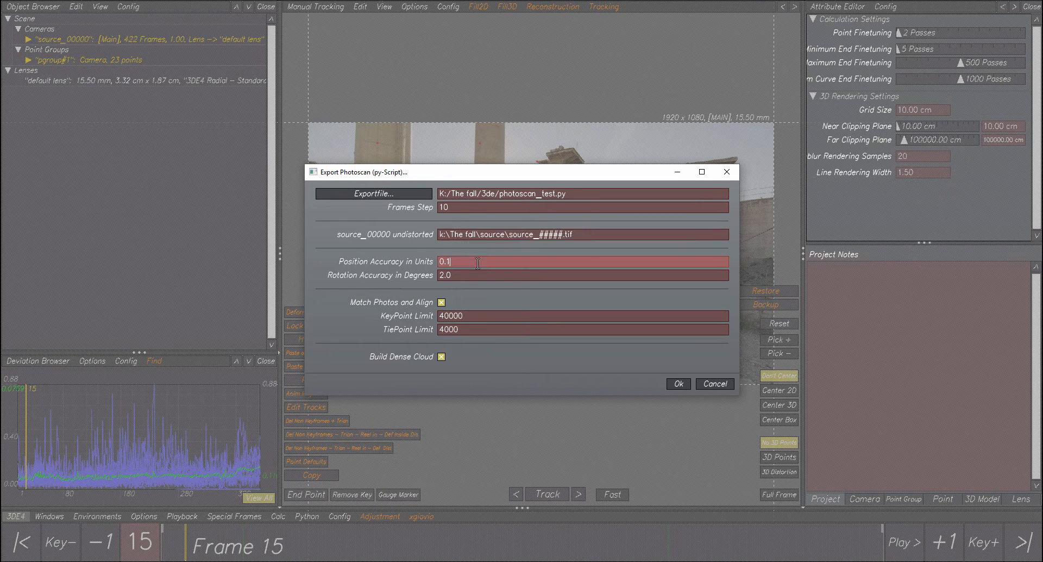
pyautogui.moveTo(423, 267)
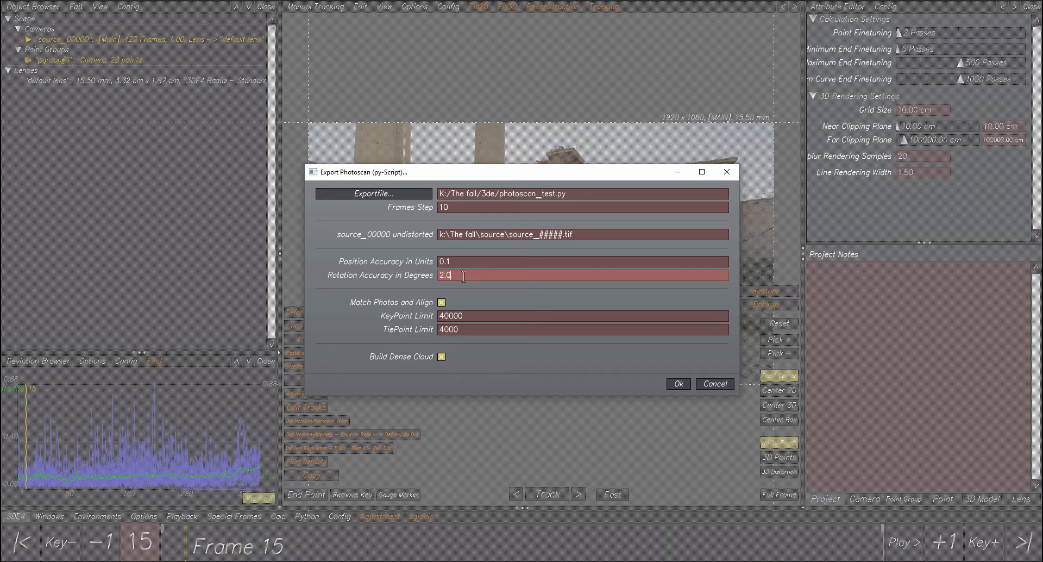
pyautogui.moveTo(320, 179)
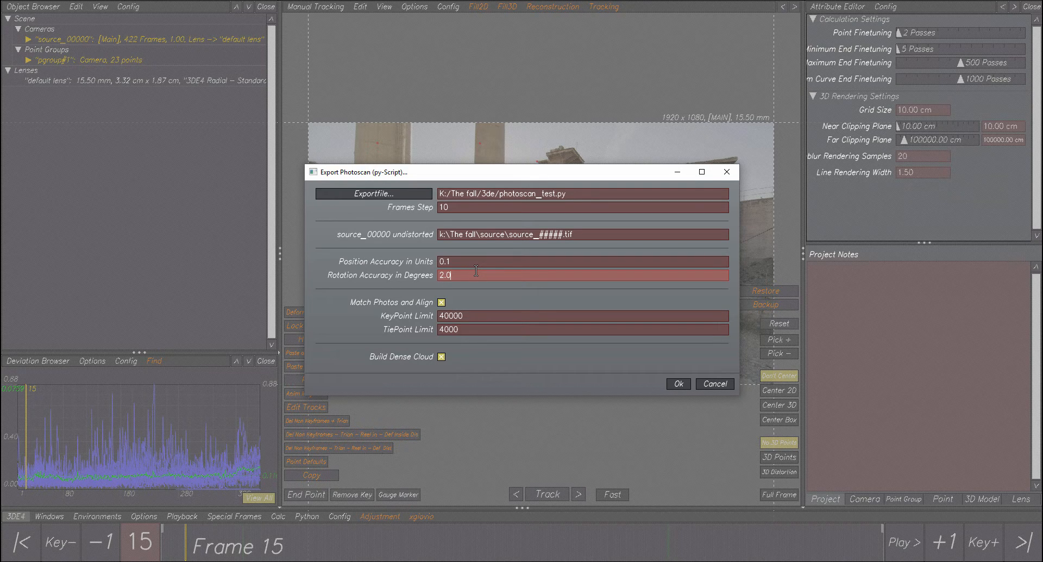
pyautogui.moveTo(441, 311)
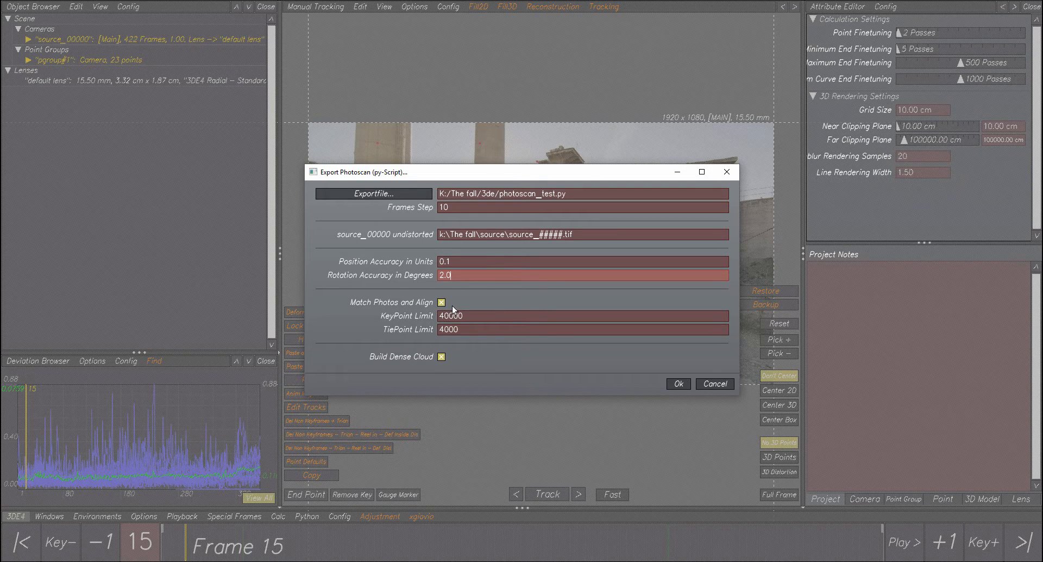
pyautogui.click(442, 302)
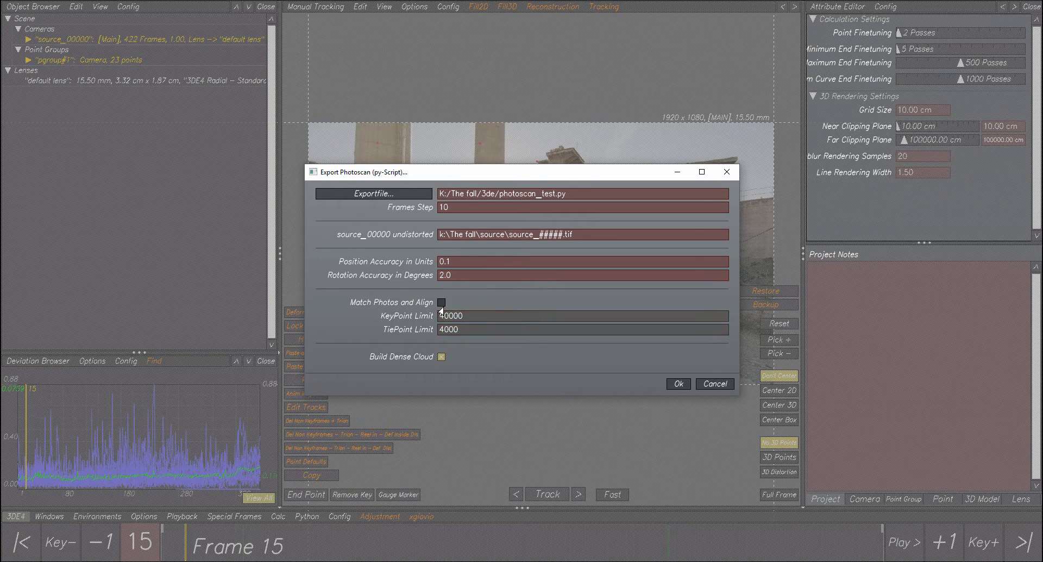
pyautogui.moveTo(431, 313)
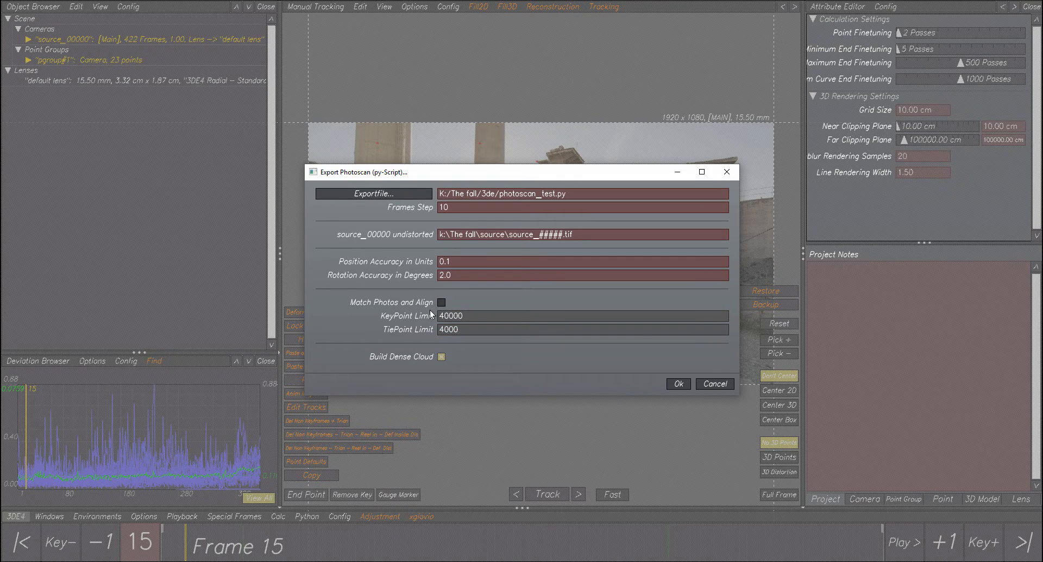
pyautogui.moveTo(412, 305)
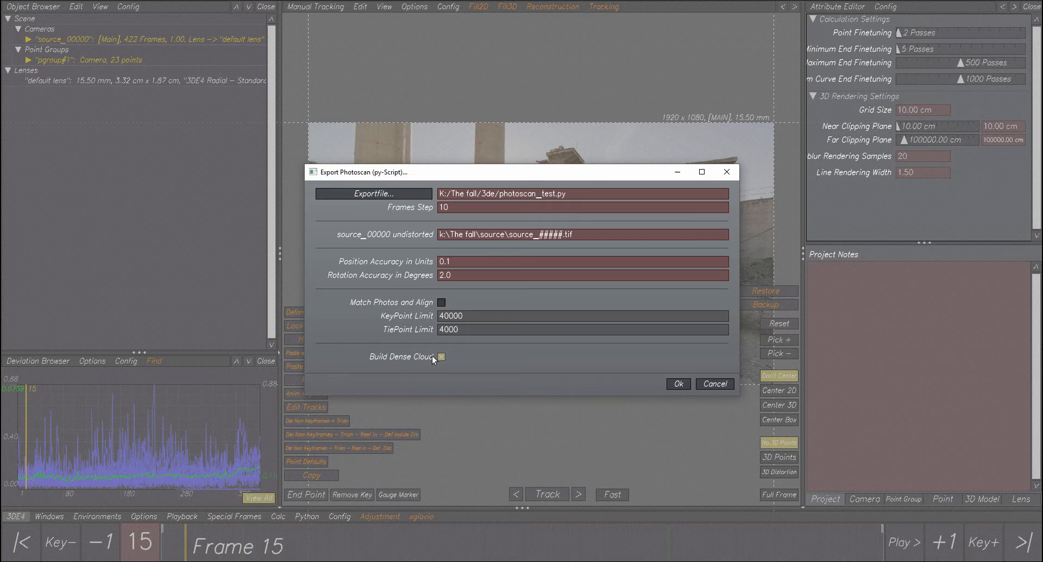
pyautogui.moveTo(492, 239)
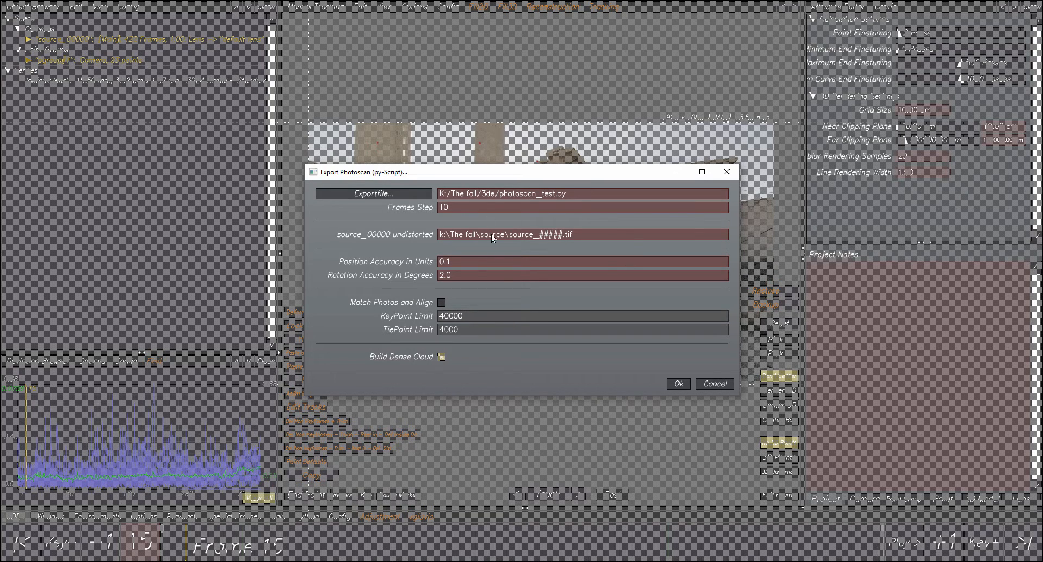
pyautogui.moveTo(678, 383)
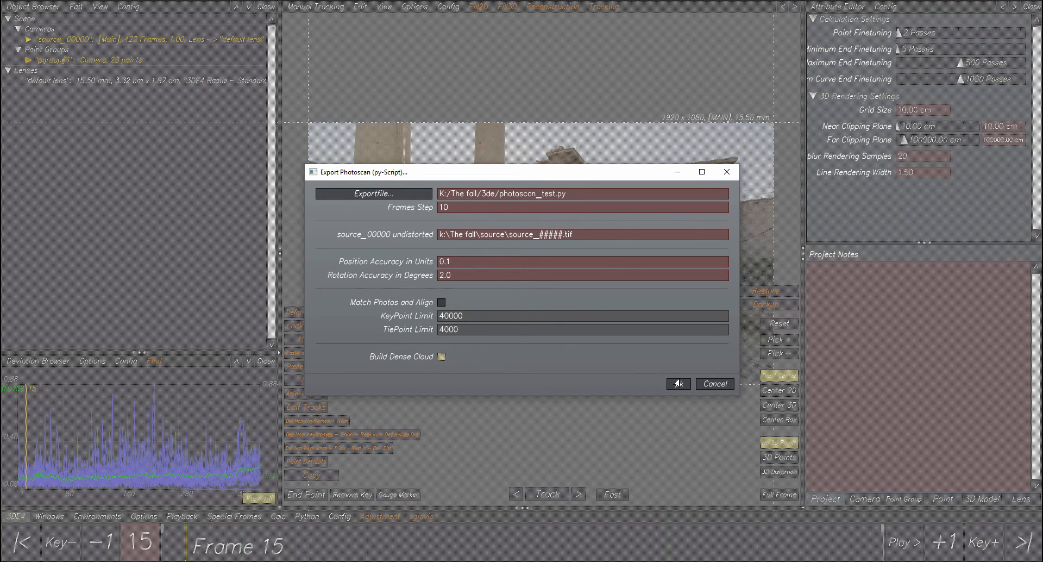
pyautogui.moveTo(501, 271)
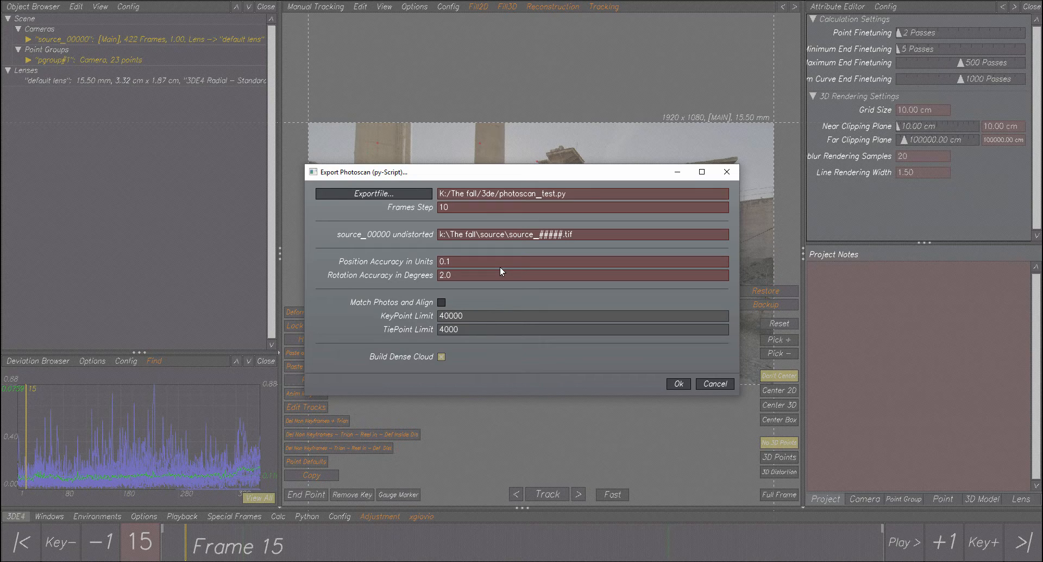
pyautogui.moveTo(507, 227)
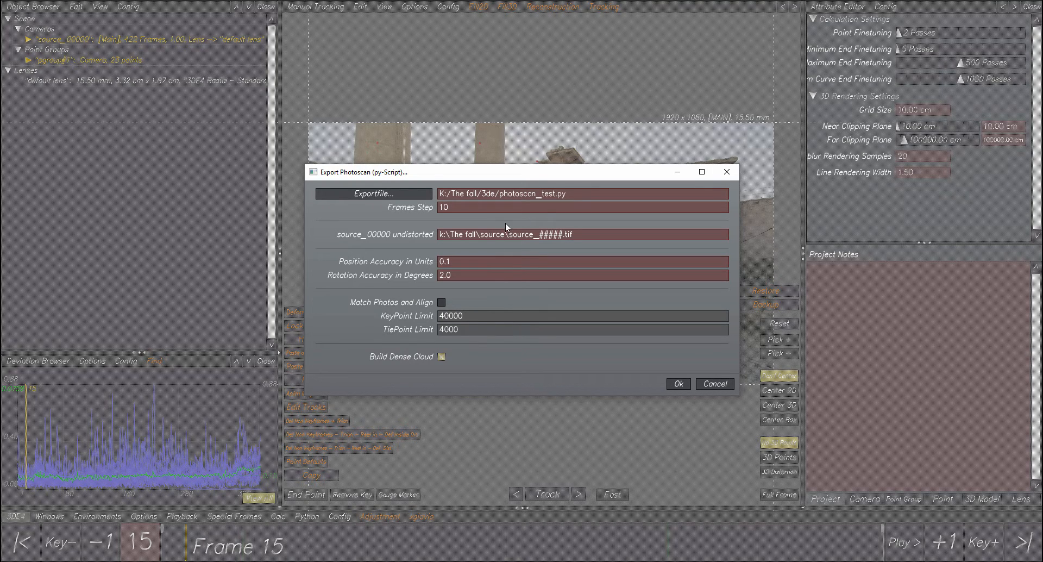
pyautogui.moveTo(408, 308)
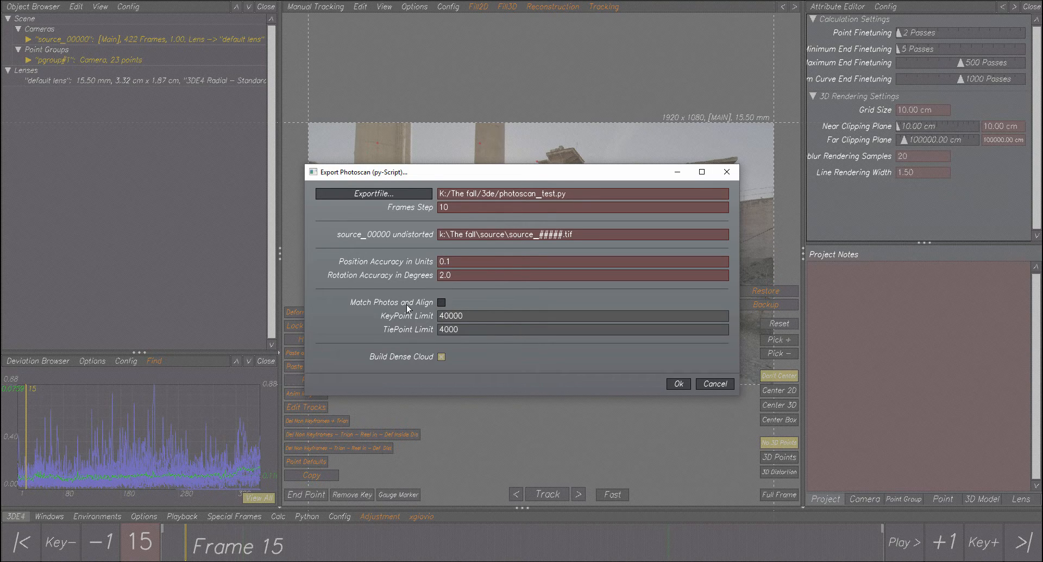
pyautogui.click(441, 302)
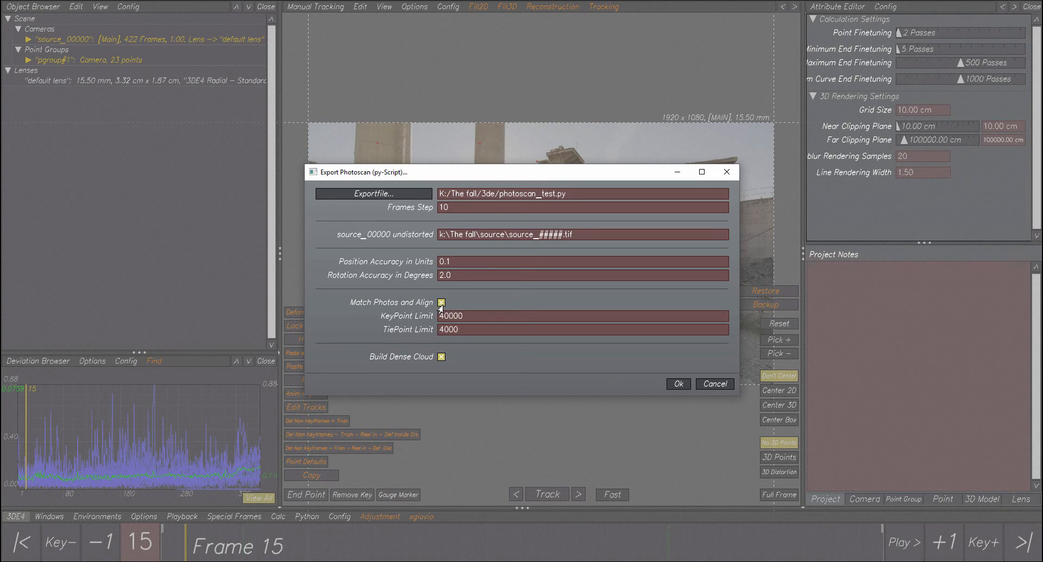
pyautogui.moveTo(516, 306)
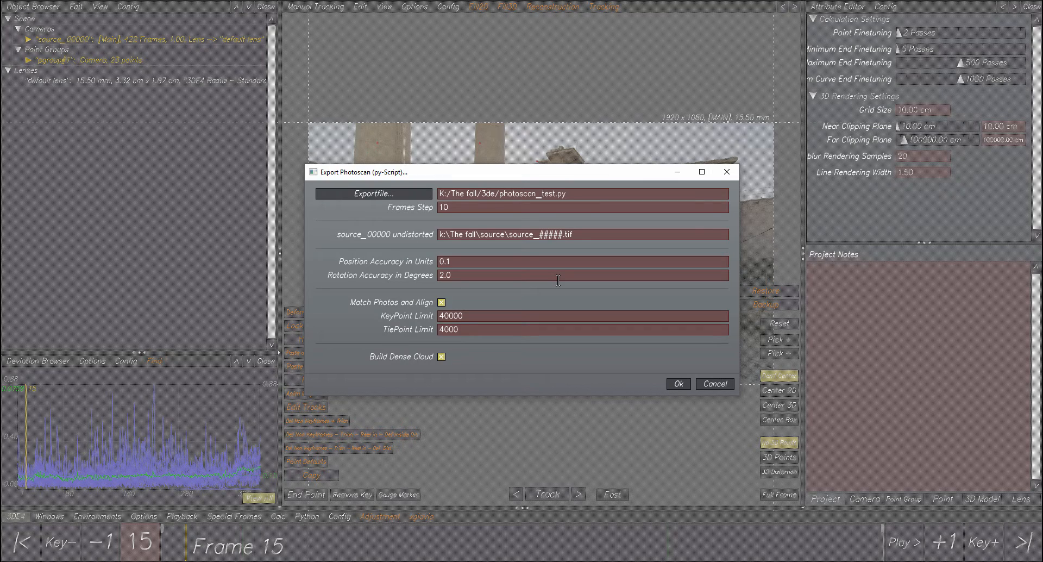
pyautogui.click(469, 315)
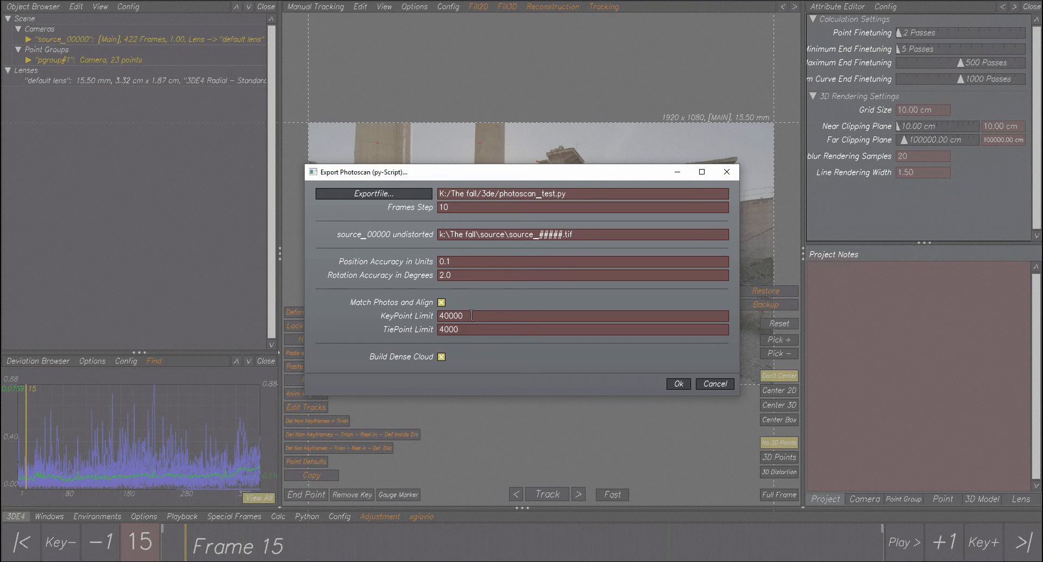
pyautogui.moveTo(401, 326)
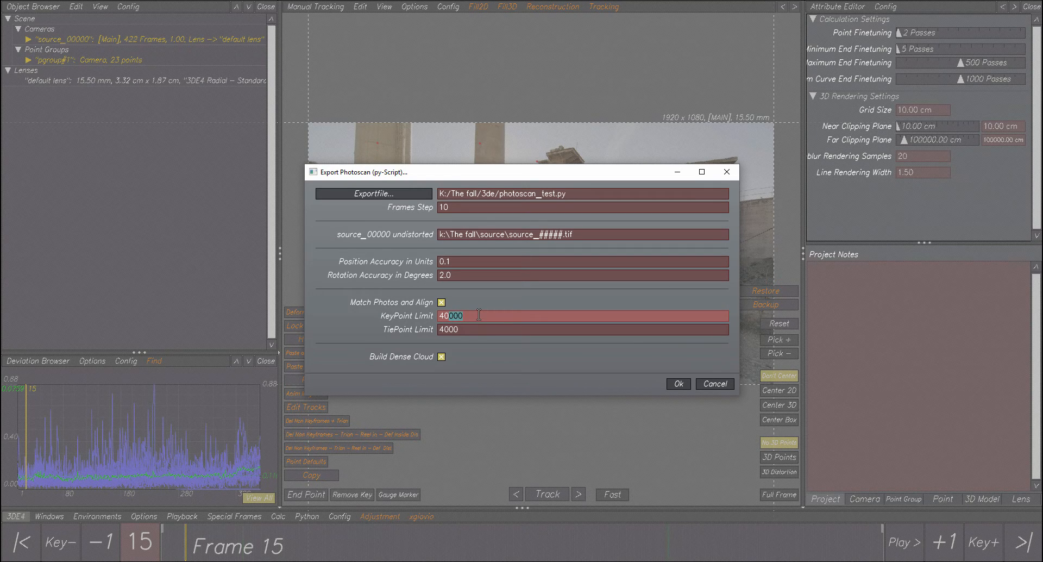
pyautogui.click(580, 329)
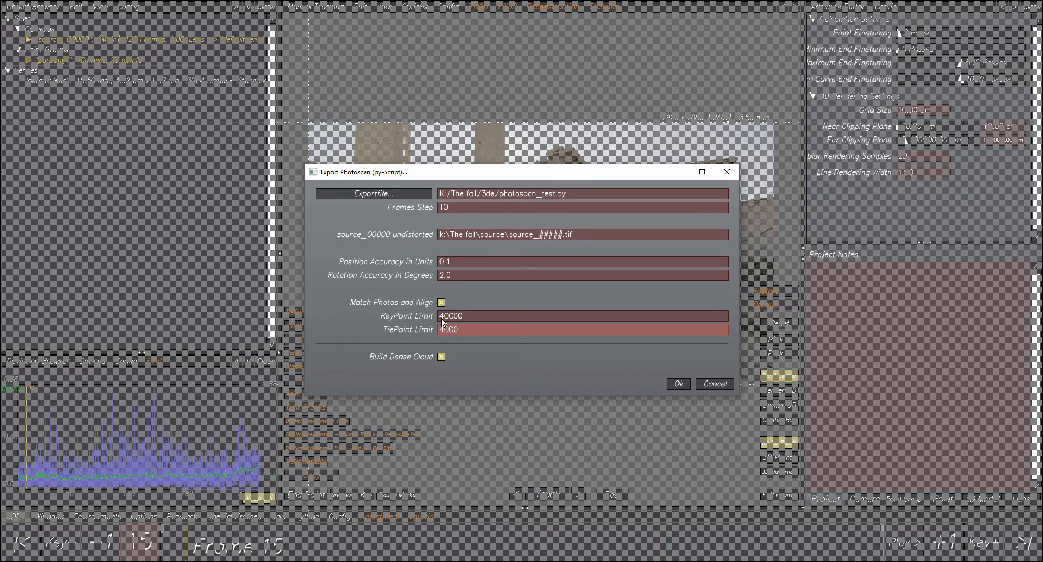
pyautogui.moveTo(442, 367)
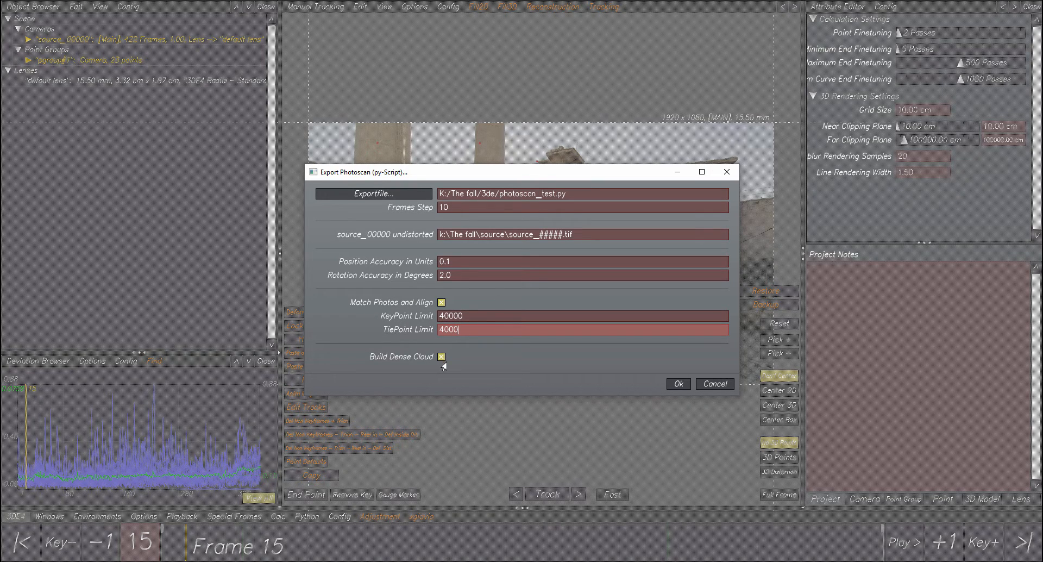
pyautogui.moveTo(436, 362)
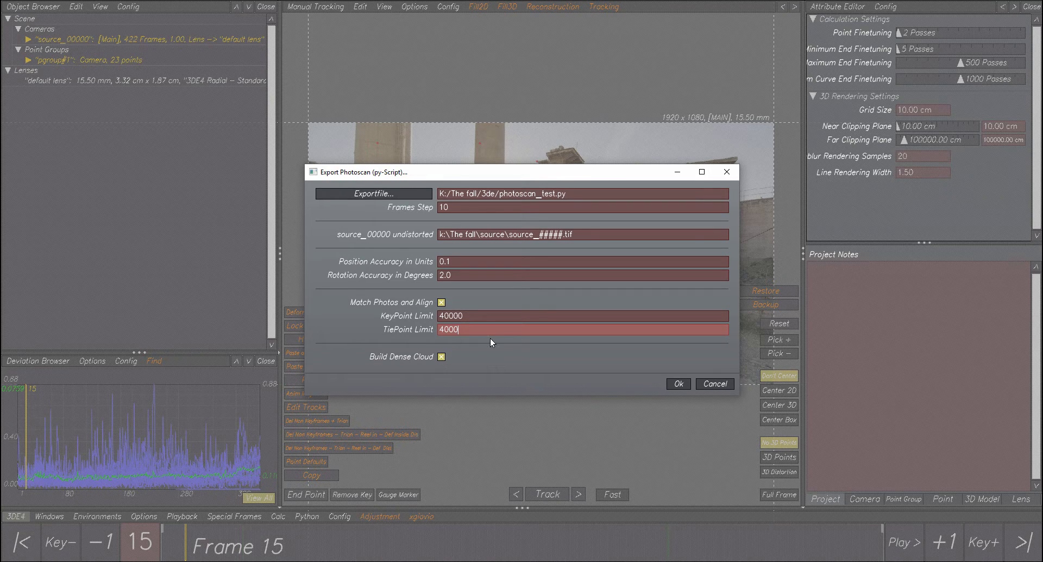
pyautogui.click(441, 357)
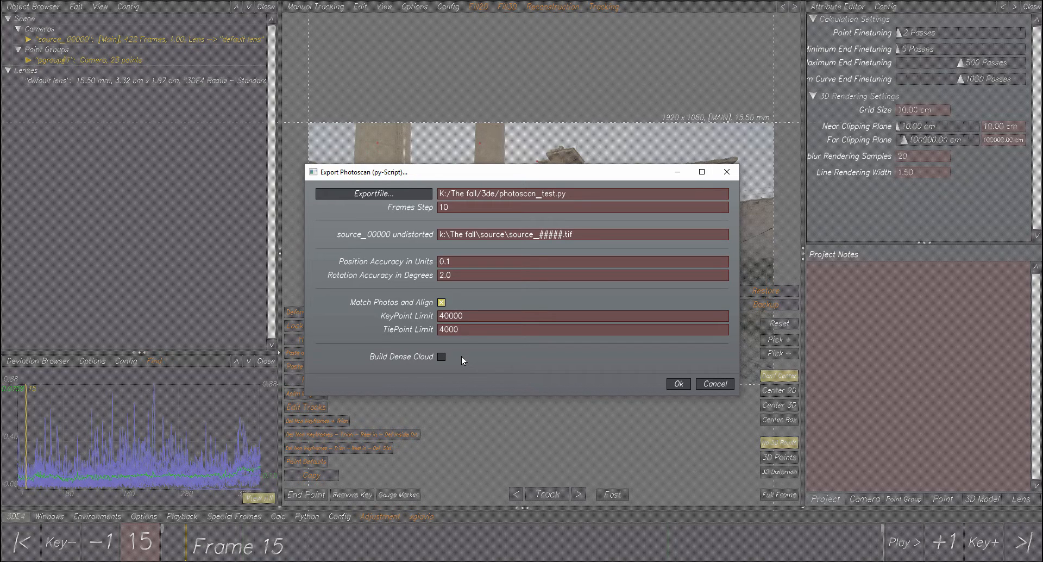
pyautogui.click(442, 356)
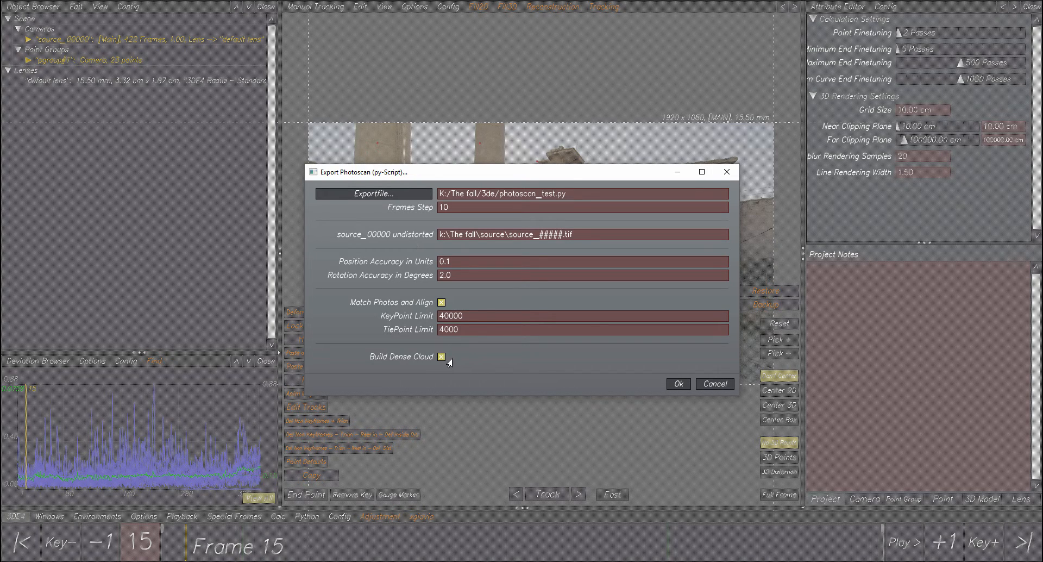
pyautogui.moveTo(512, 184)
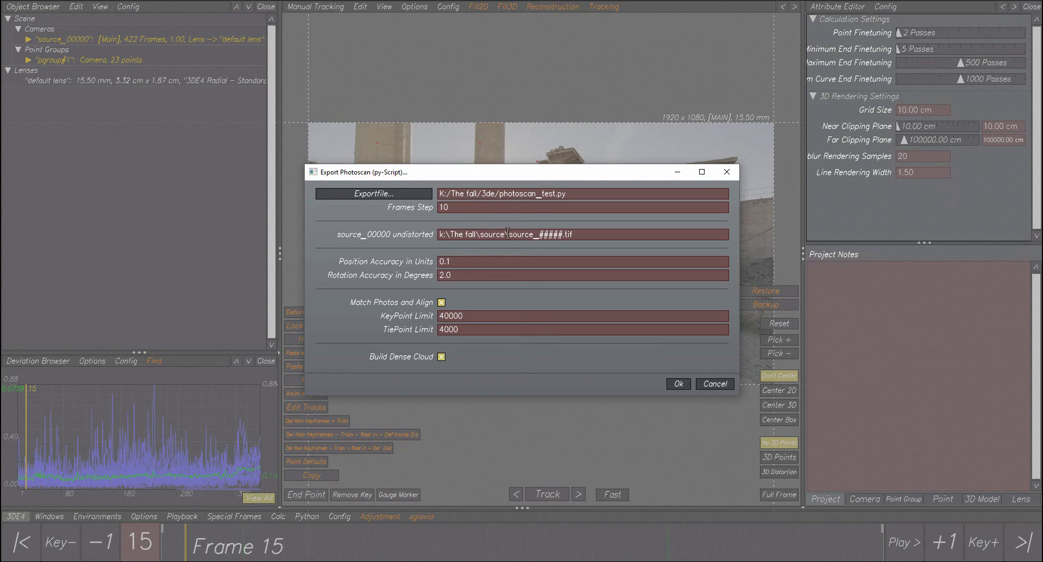
pyautogui.moveTo(426, 262)
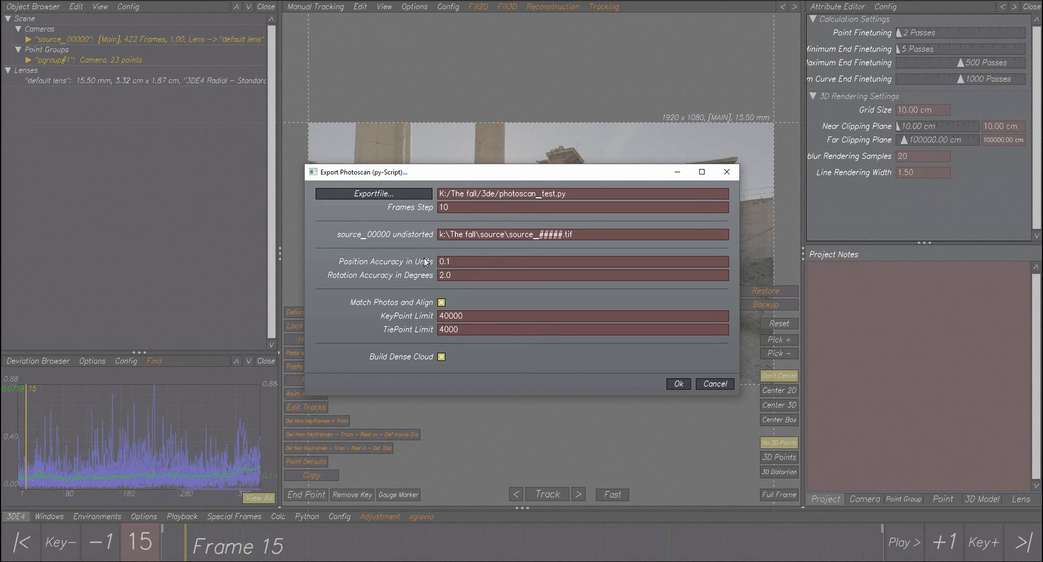
pyautogui.moveTo(425, 272)
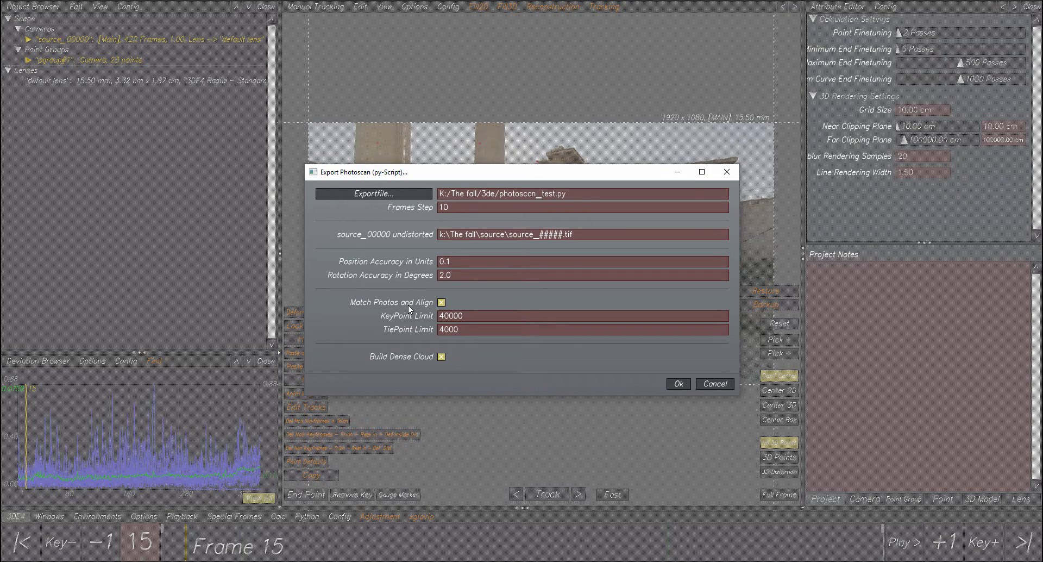
pyautogui.moveTo(469, 345)
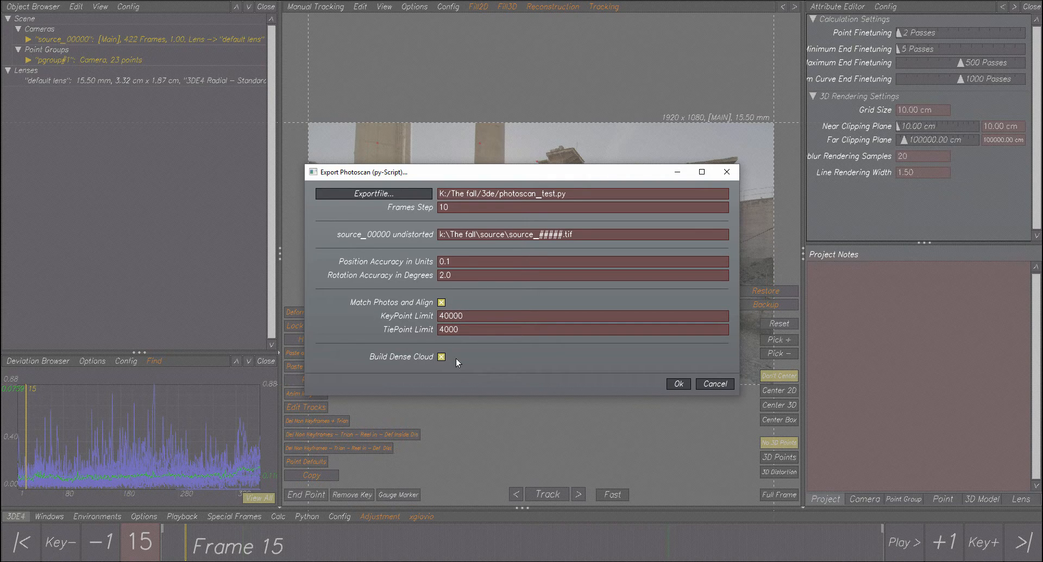
pyautogui.moveTo(485, 356)
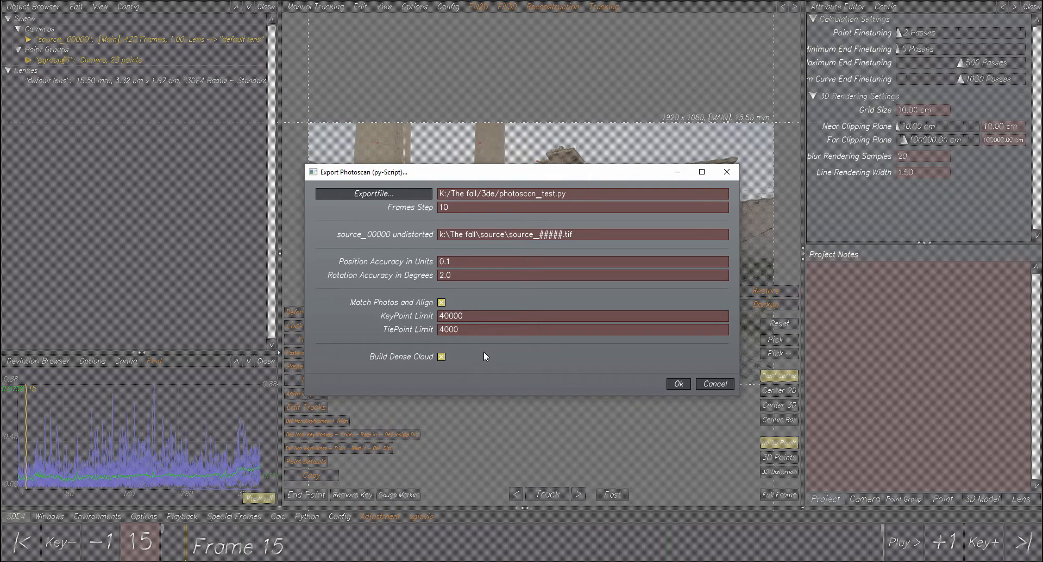
pyautogui.moveTo(490, 238)
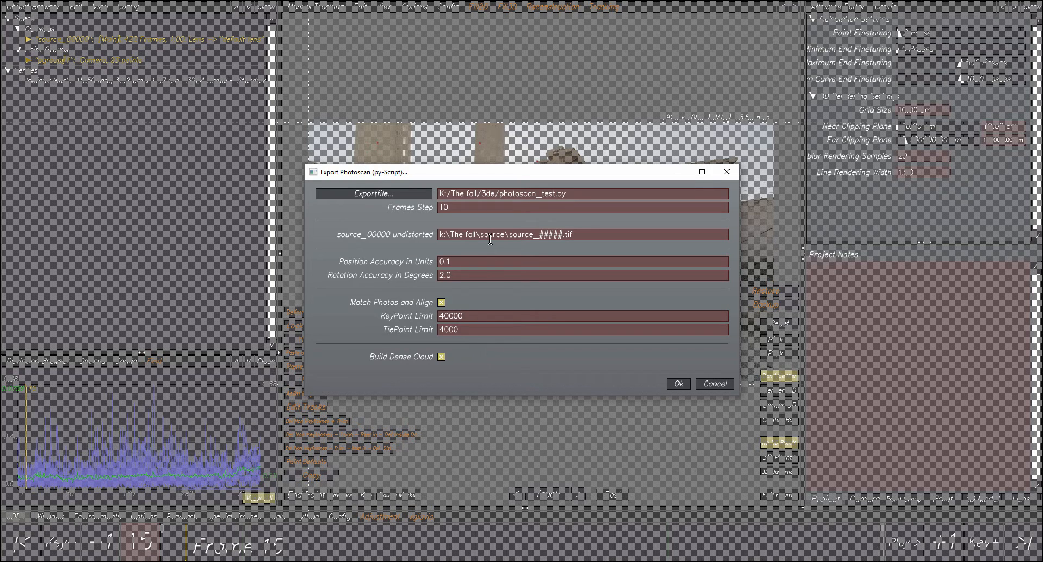
pyautogui.moveTo(557, 373)
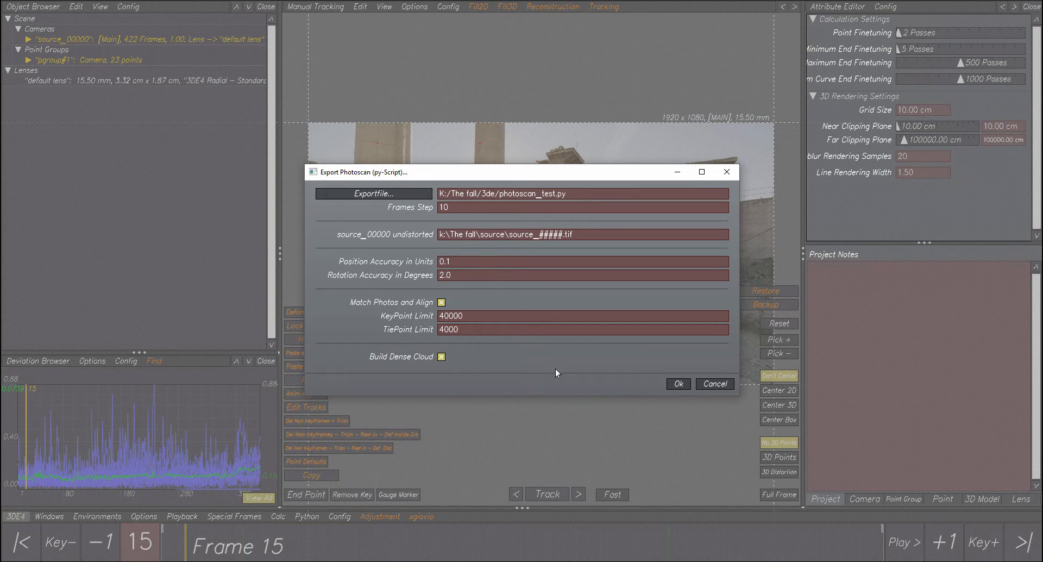
# - Write the photoscan_test.py script from 3DE4 and bring up PhotoScan's Run Script option
pyautogui.click(679, 383)
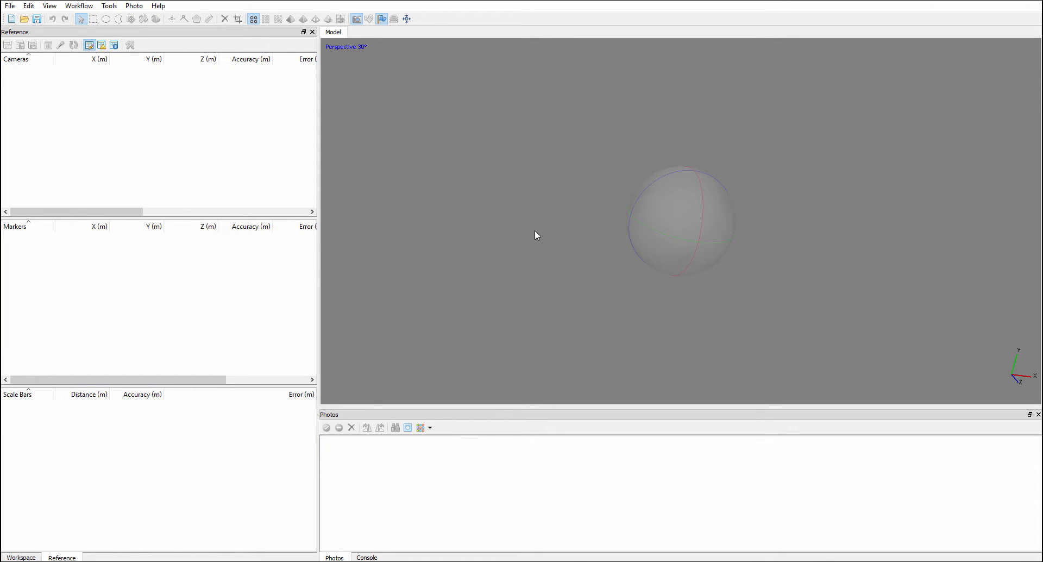
pyautogui.moveTo(435, 198)
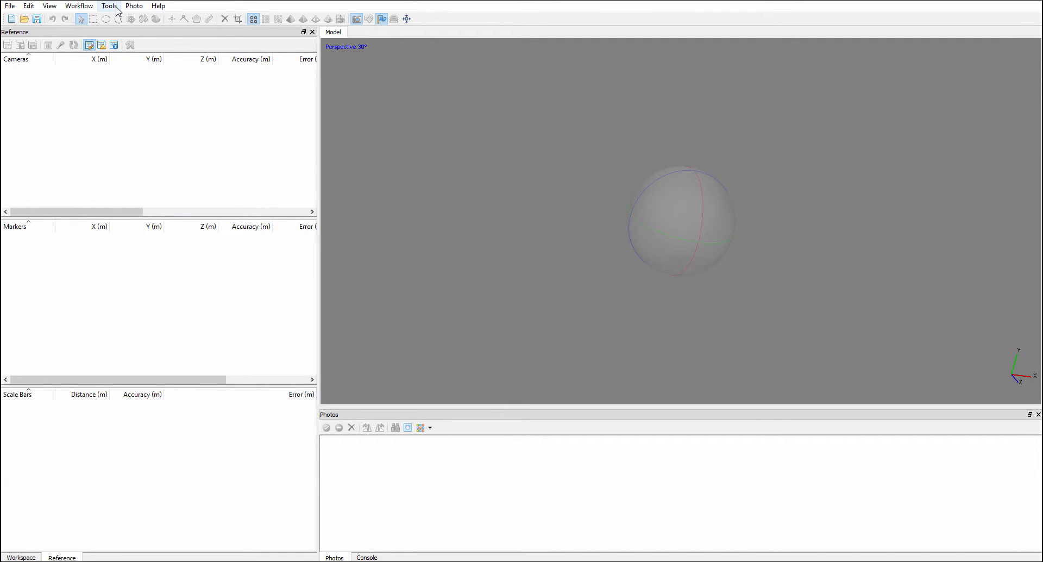
pyautogui.click(109, 5)
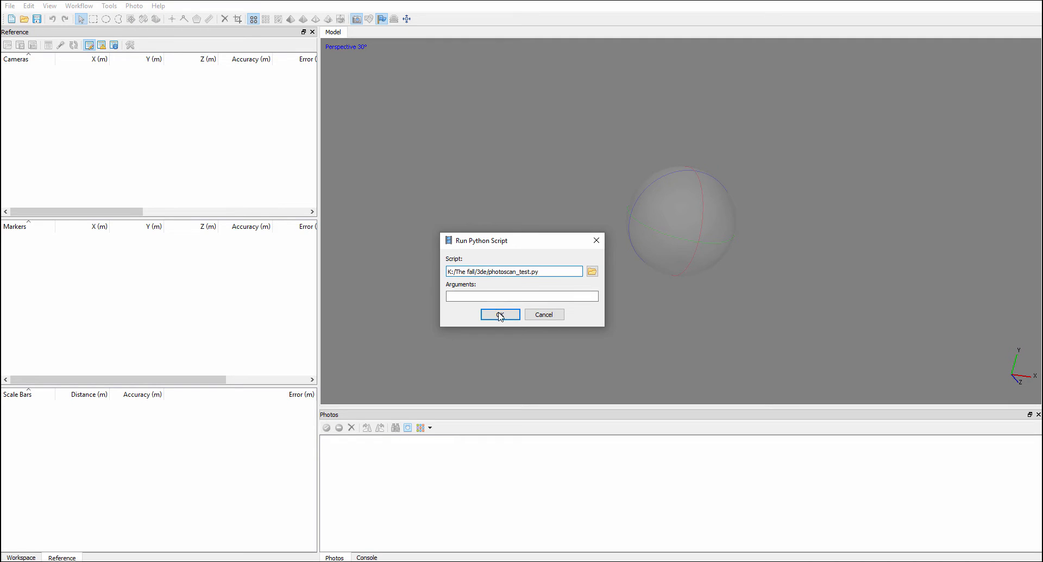
# - Run photoscan_test.py to load the source_ frames with cameras and start point matching
pyautogui.click(499, 315)
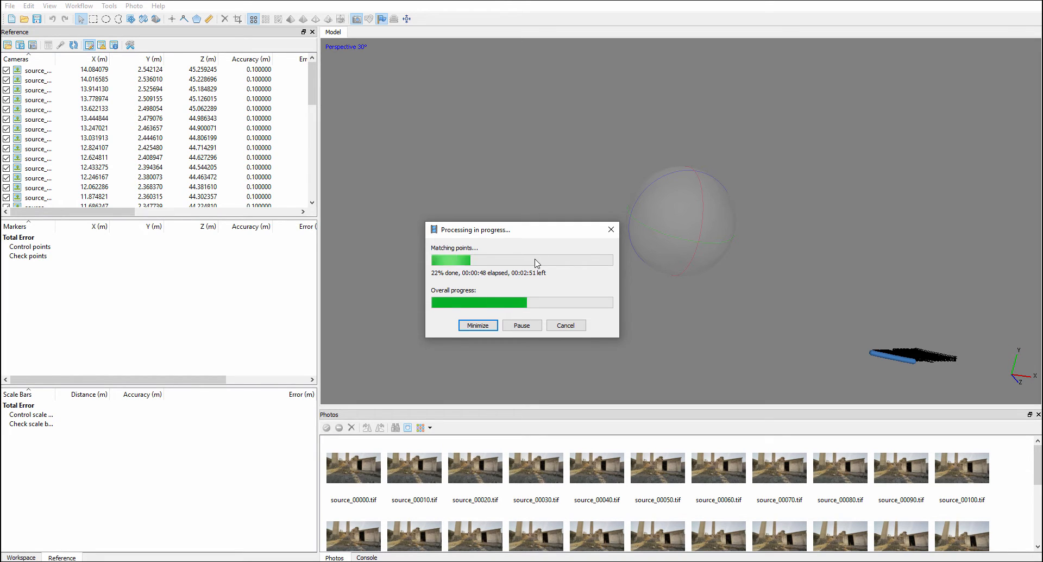
pyautogui.moveTo(492, 255)
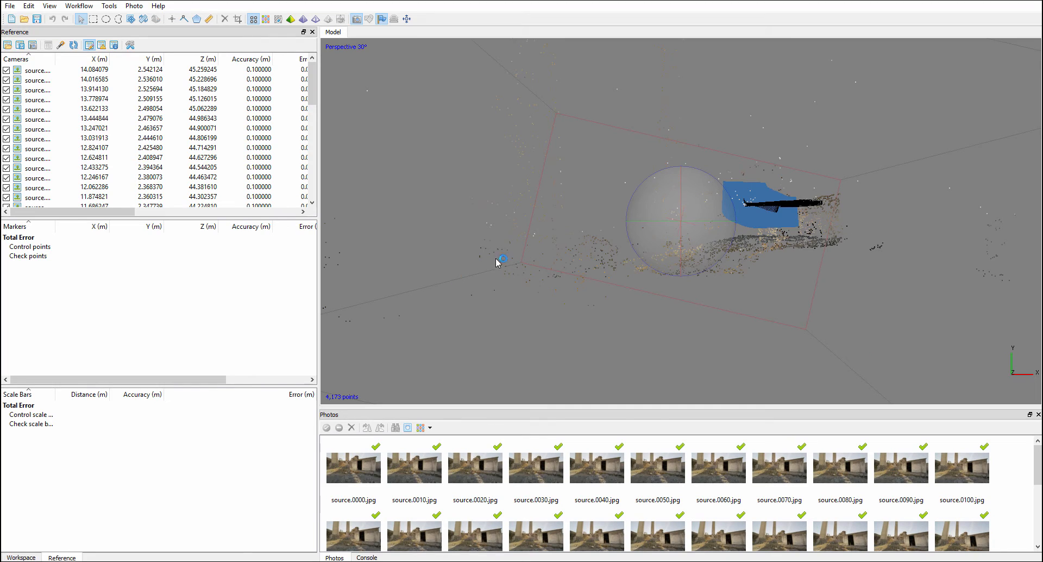
pyautogui.moveTo(513, 224)
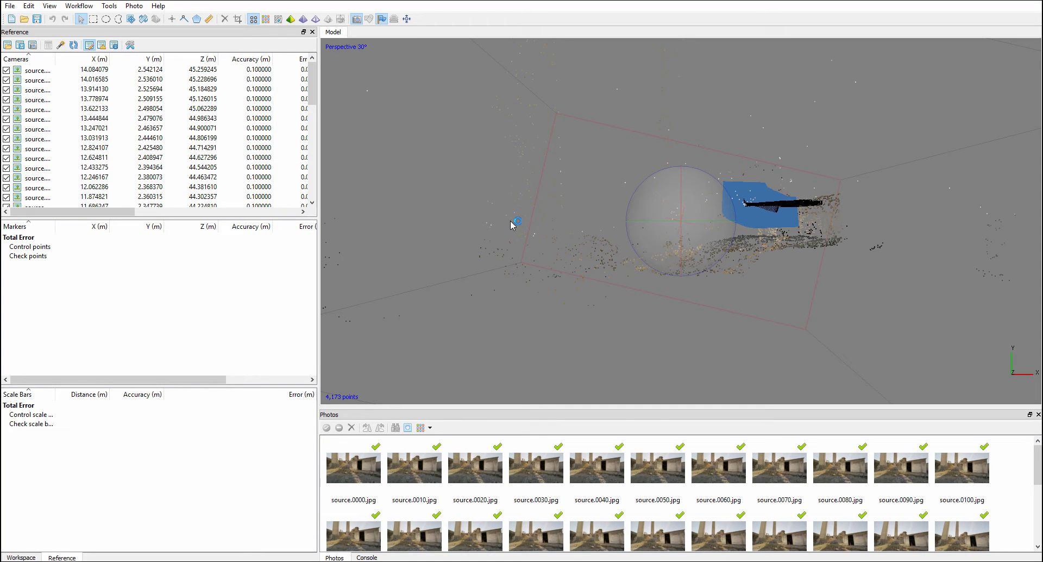
pyautogui.moveTo(588, 238)
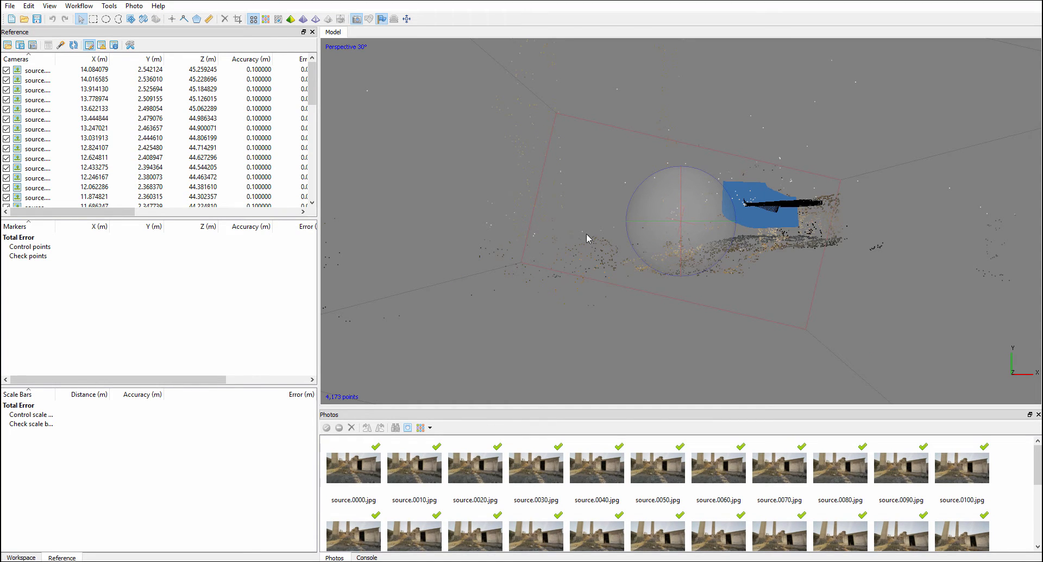
pyautogui.moveTo(587, 238); pyautogui.dragTo(680, 215)
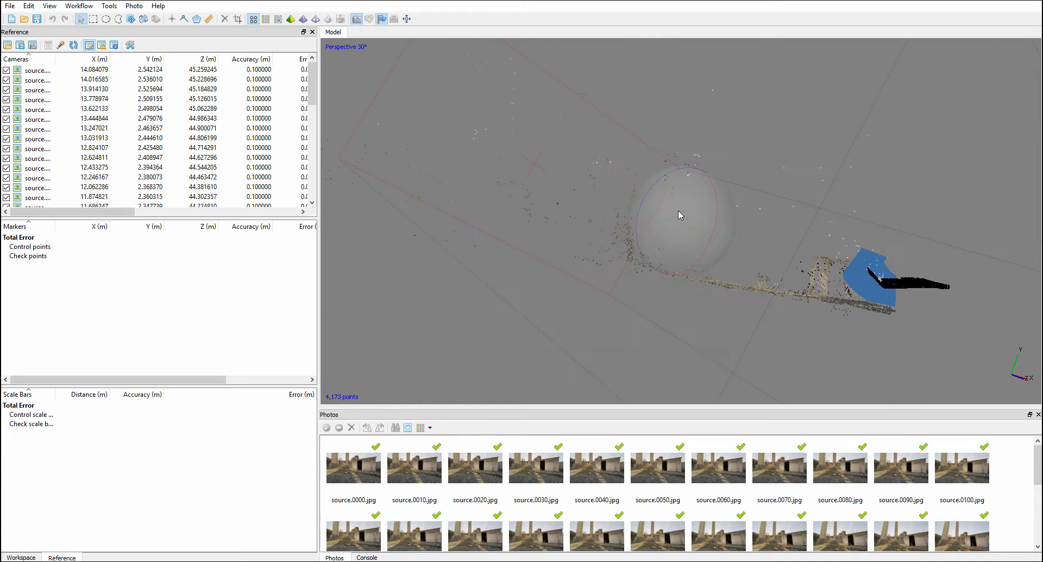
pyautogui.moveTo(681, 215); pyautogui.dragTo(599, 164)
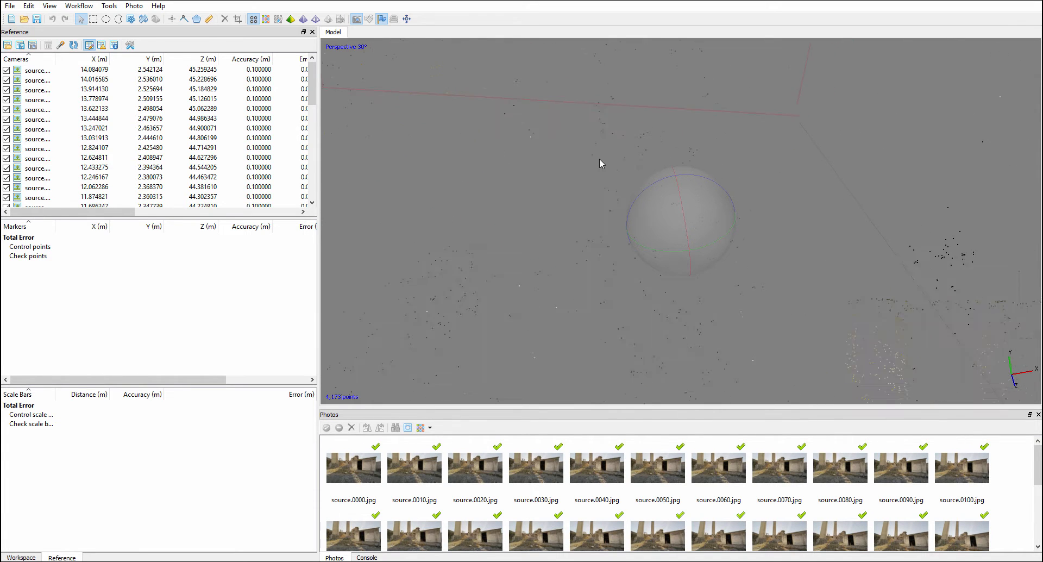
pyautogui.moveTo(601, 163); pyautogui.dragTo(681, 223)
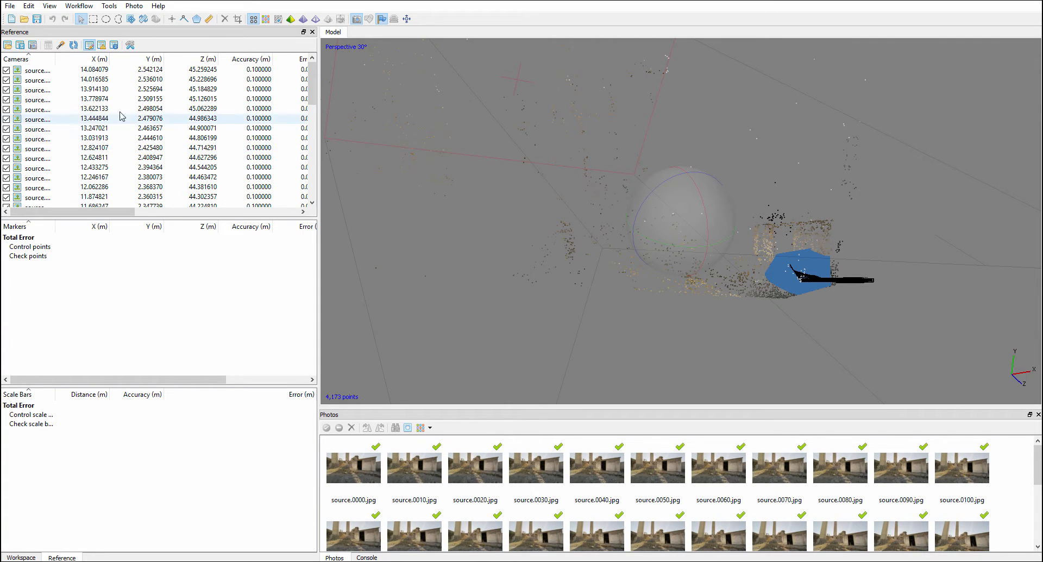
pyautogui.hscroll(3)
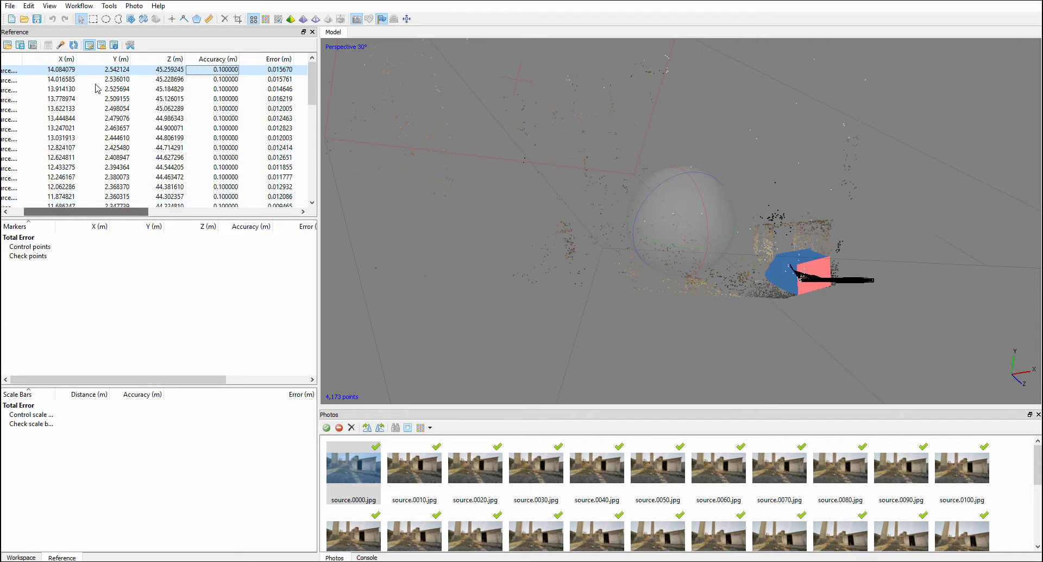
pyautogui.moveTo(96, 212)
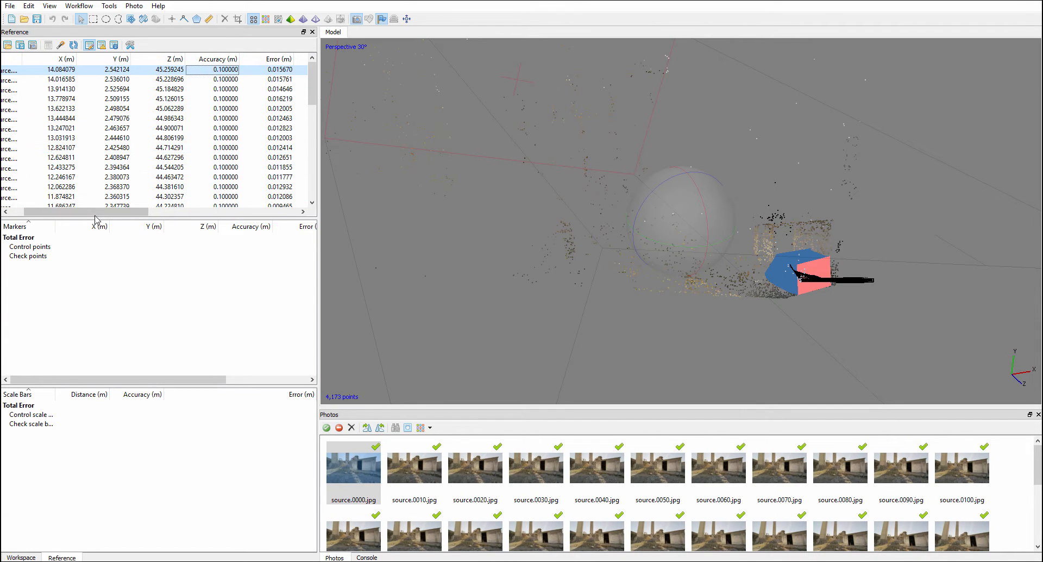
# - Show estimated camera errors and scroll to the totals, 0.012263 m and 1.959°
pyautogui.hscroll(3)
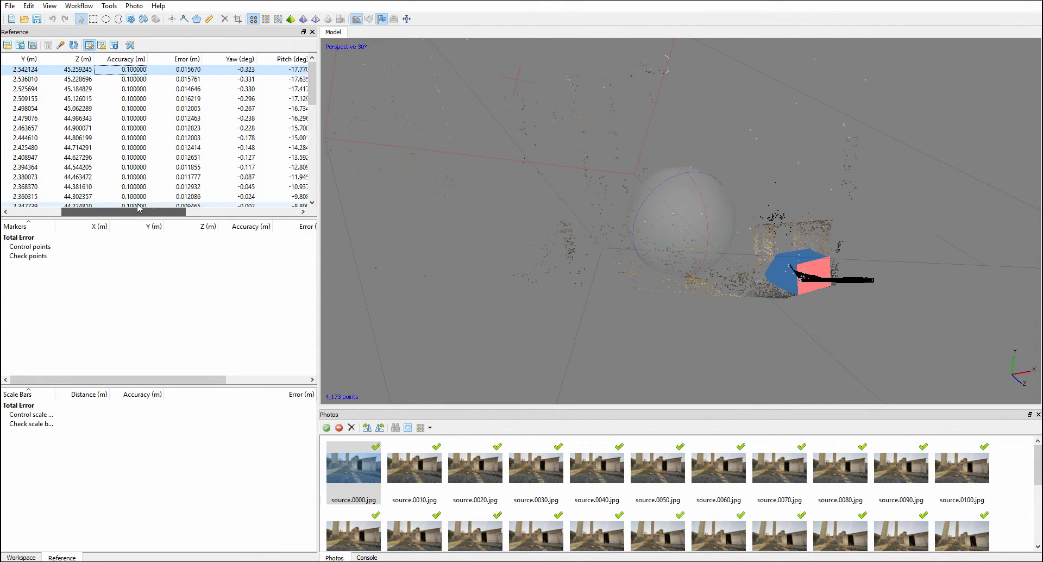
pyautogui.hscroll(3)
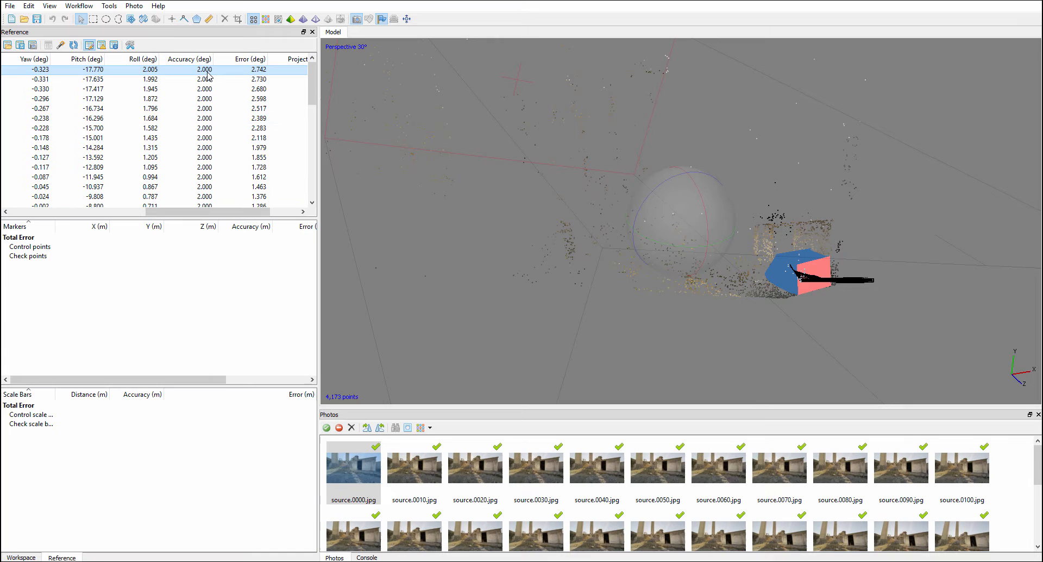
pyautogui.hscroll(3)
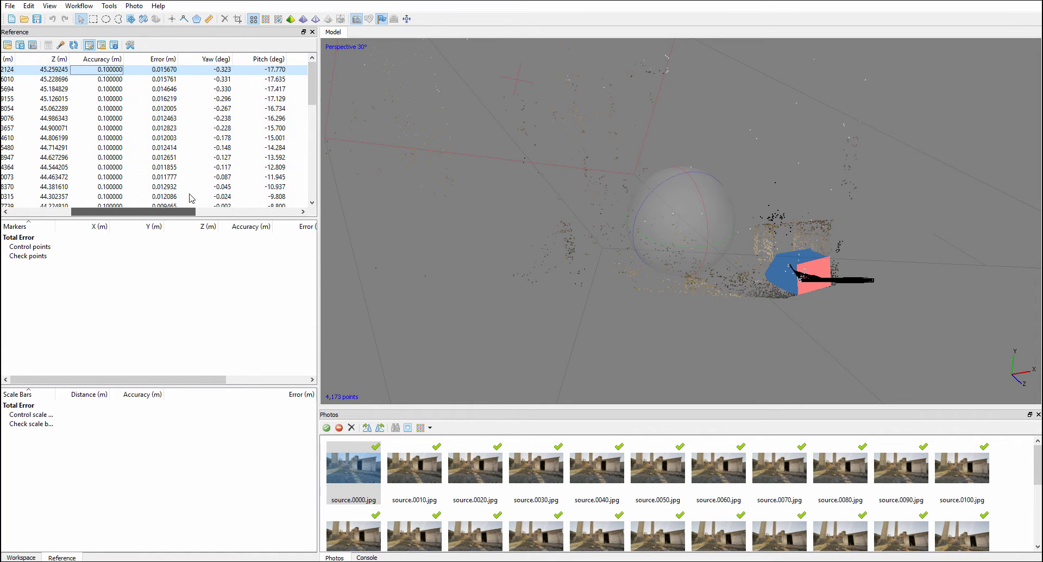
pyautogui.click(102, 45)
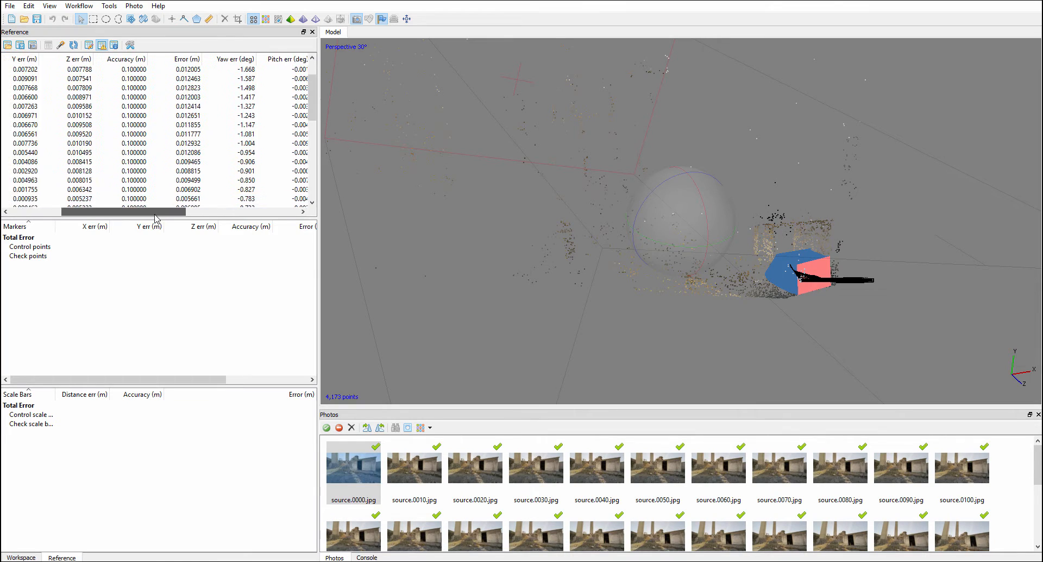
pyautogui.hscroll(-3)
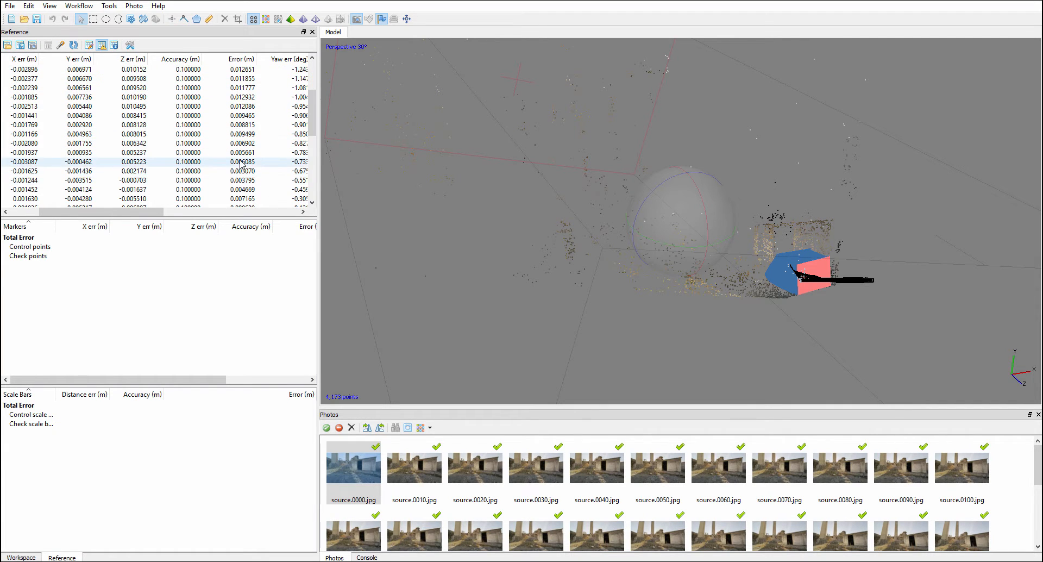
pyautogui.scroll(-3)
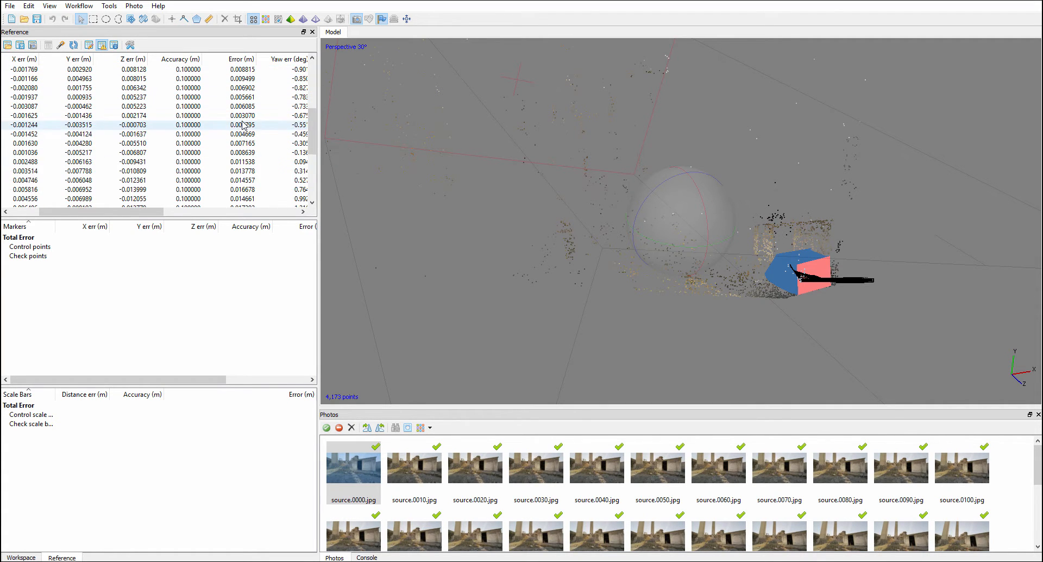
pyautogui.scroll(-3)
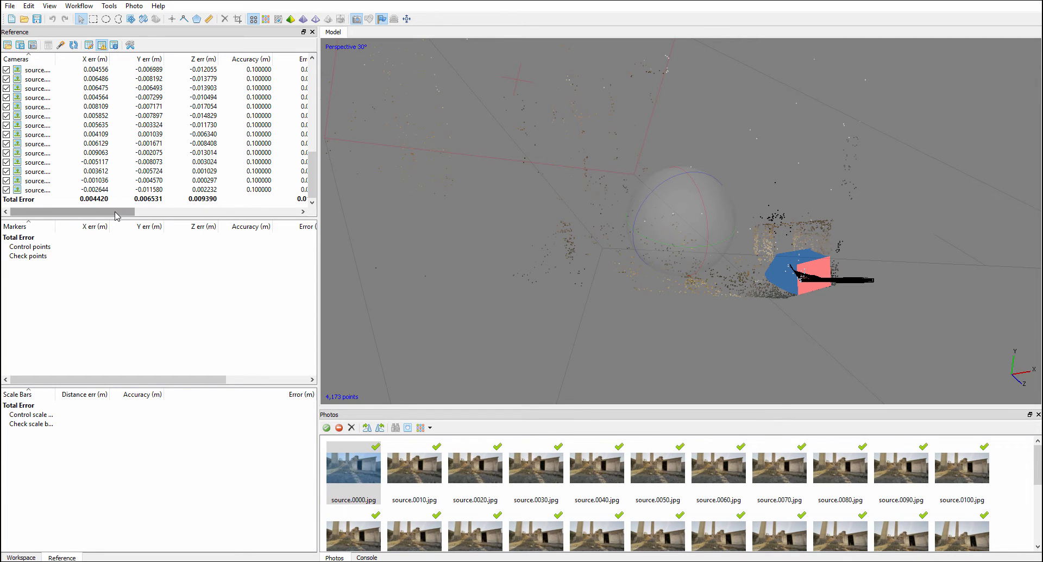
pyautogui.hscroll(3)
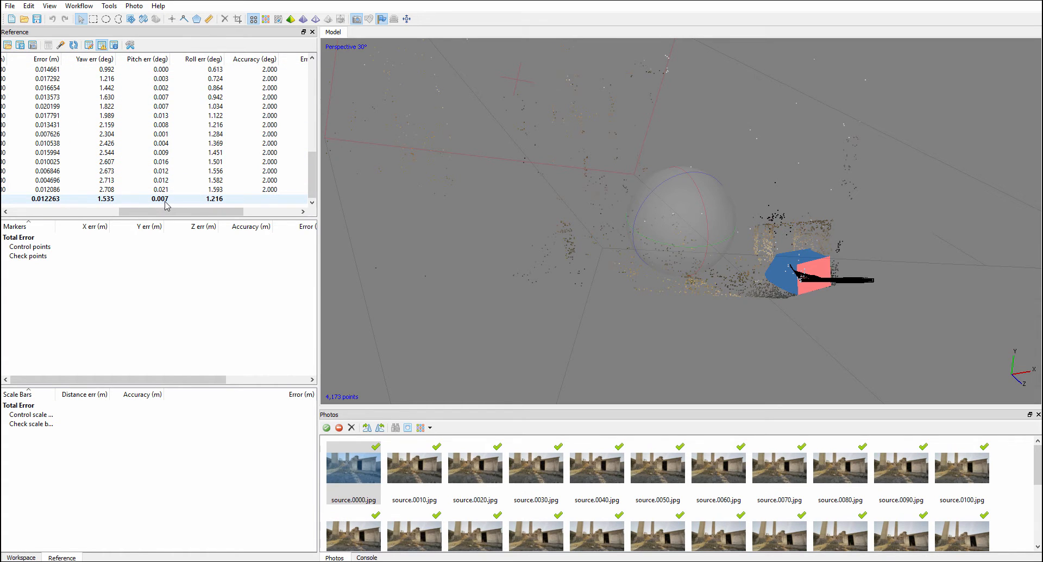
pyautogui.moveTo(122, 204)
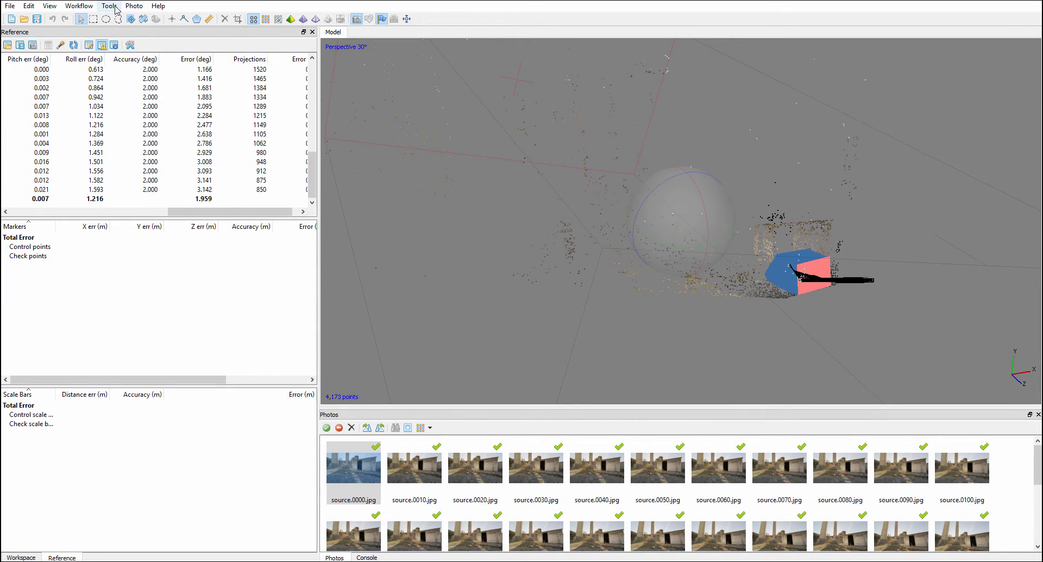
pyautogui.click(109, 6)
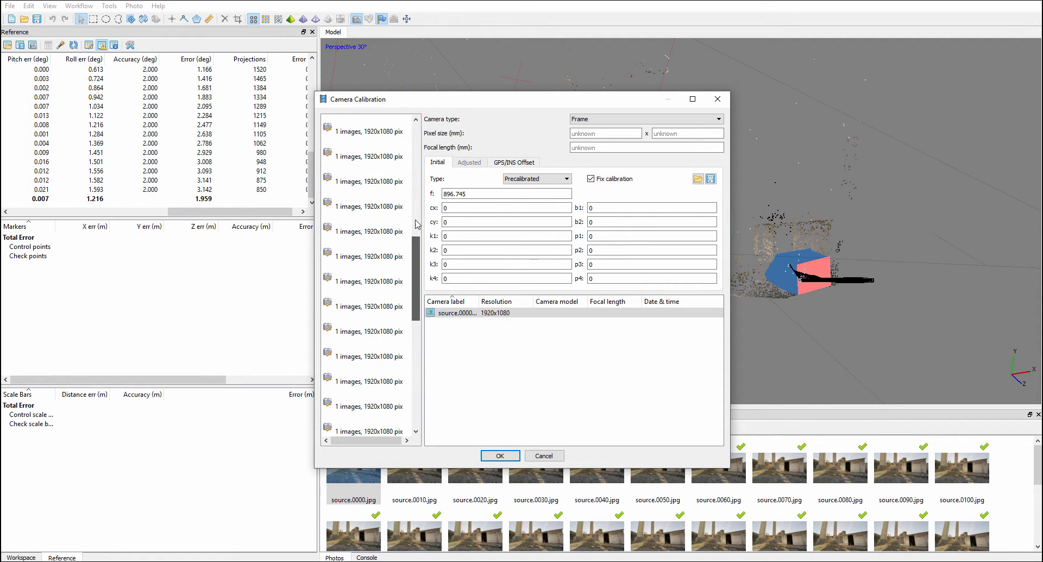
pyautogui.click(364, 131)
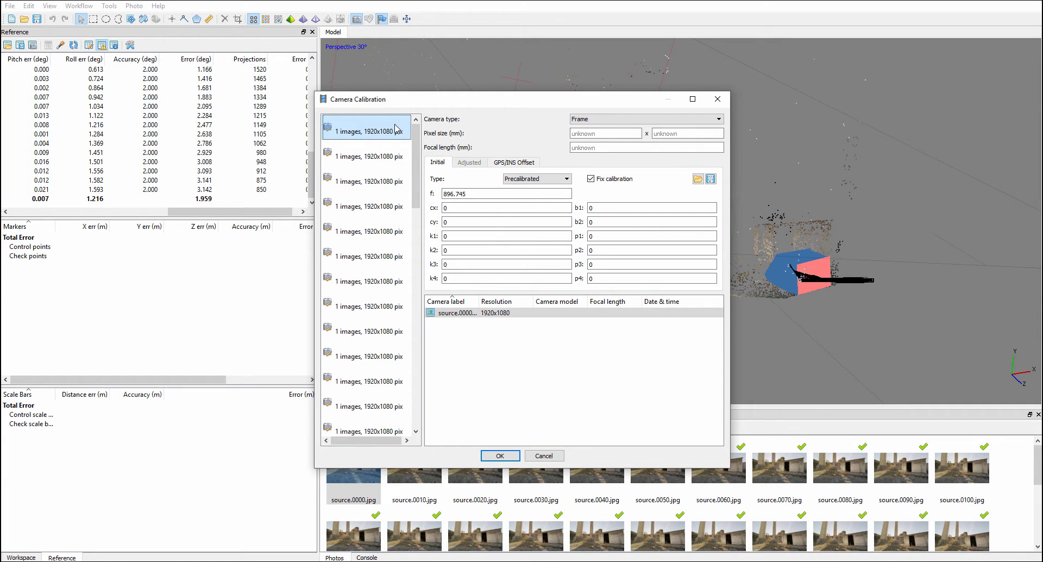
pyautogui.click(366, 156)
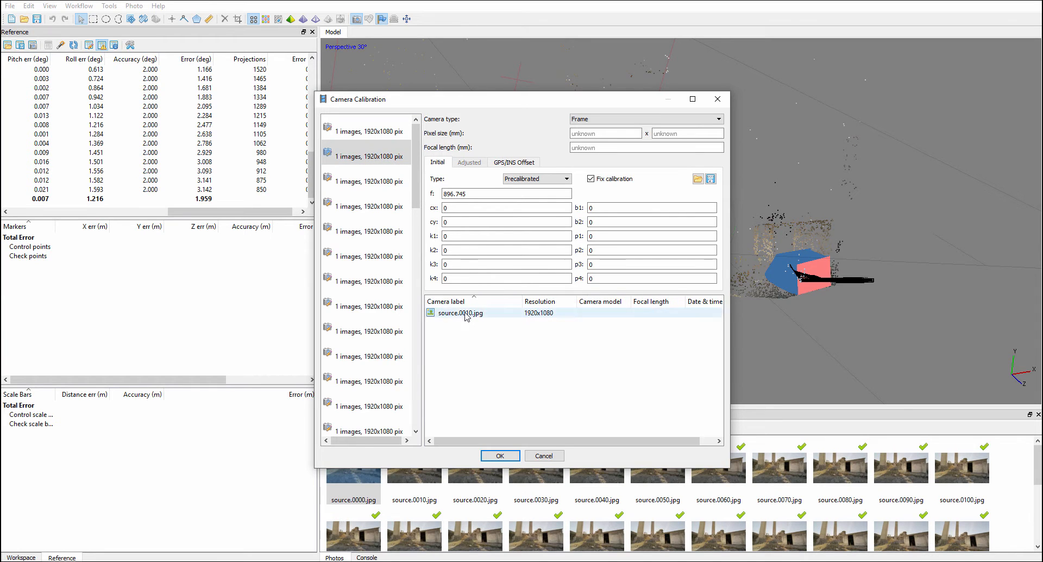
pyautogui.click(366, 231)
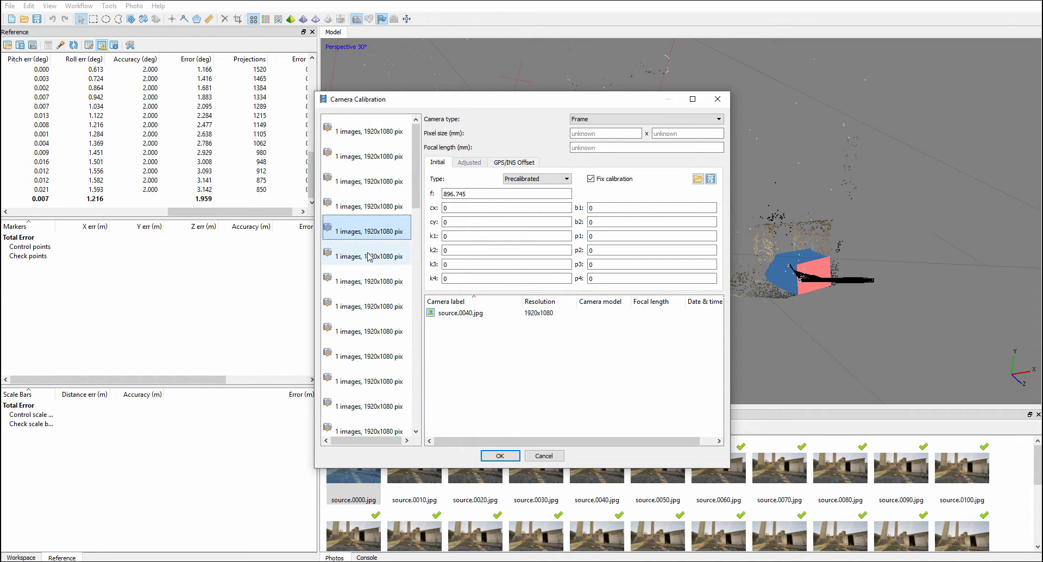
pyautogui.click(366, 131)
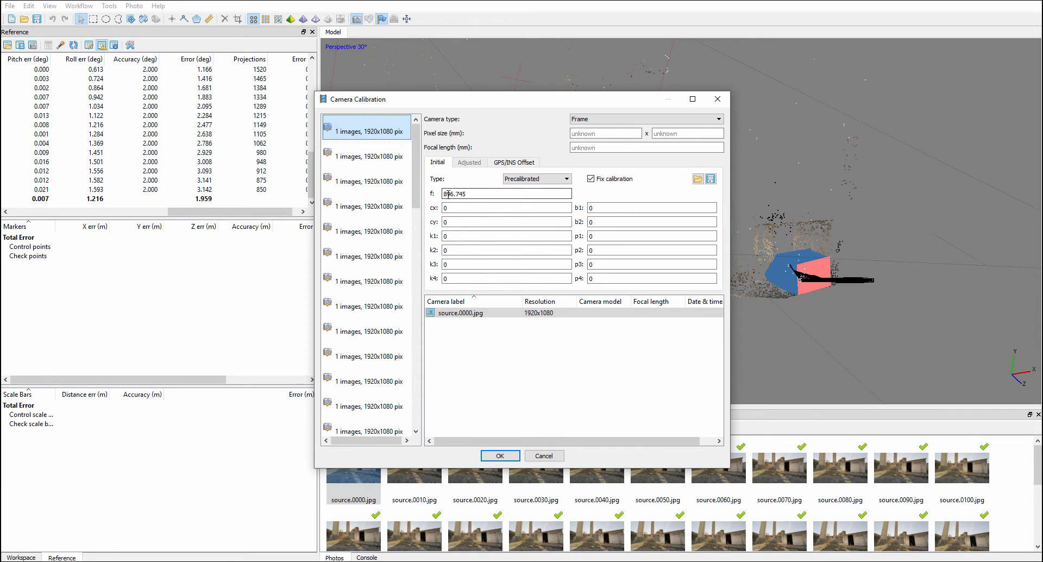
pyautogui.click(366, 180)
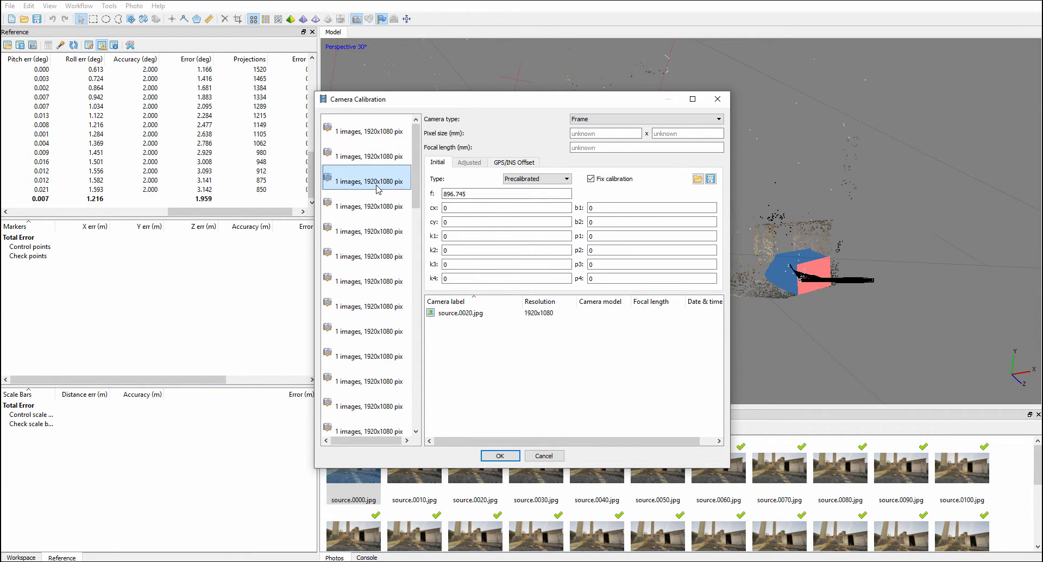
pyautogui.click(367, 207)
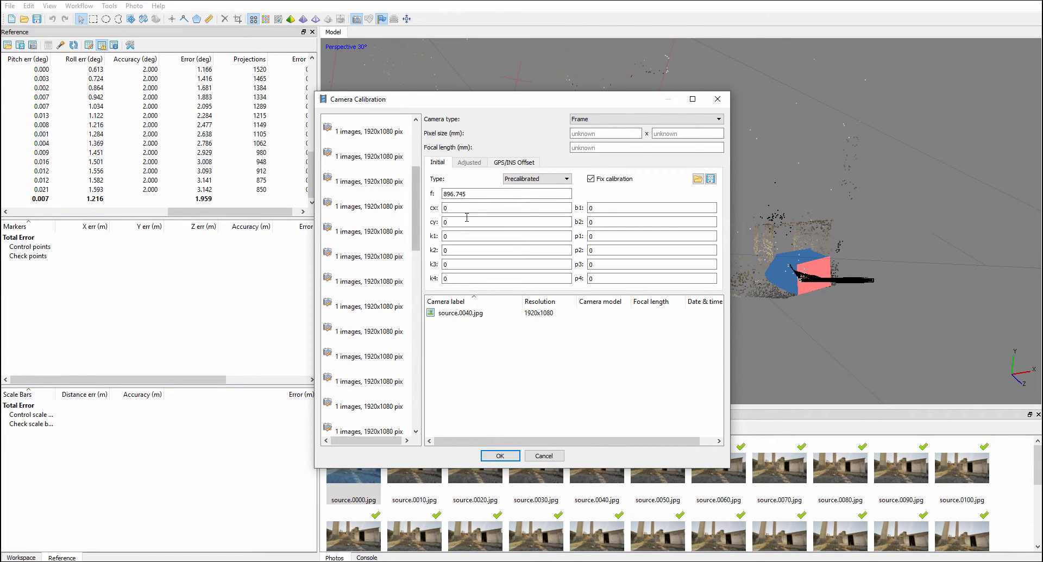
pyautogui.moveTo(717, 99)
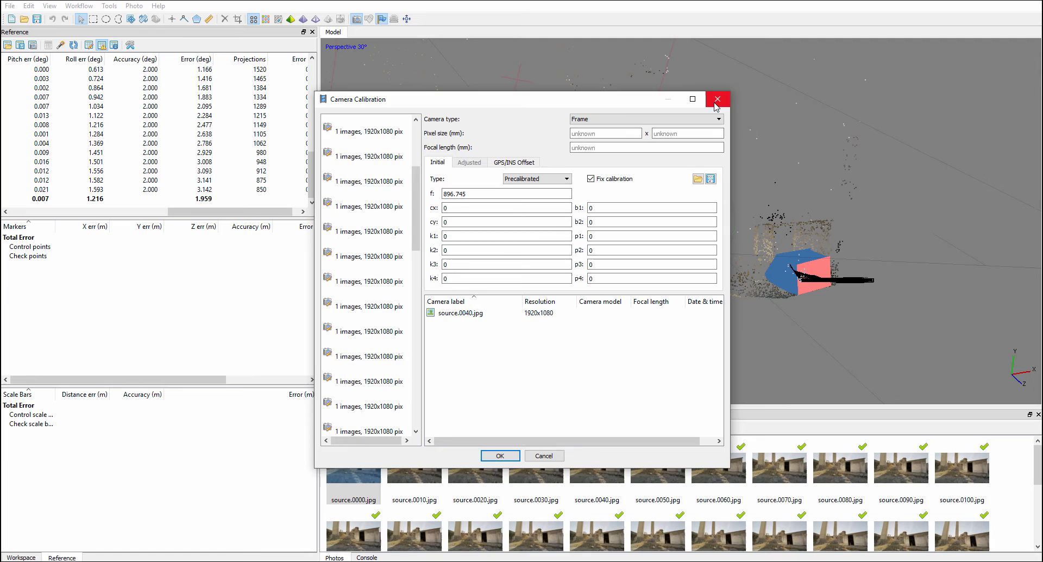
pyautogui.moveTo(619, 184)
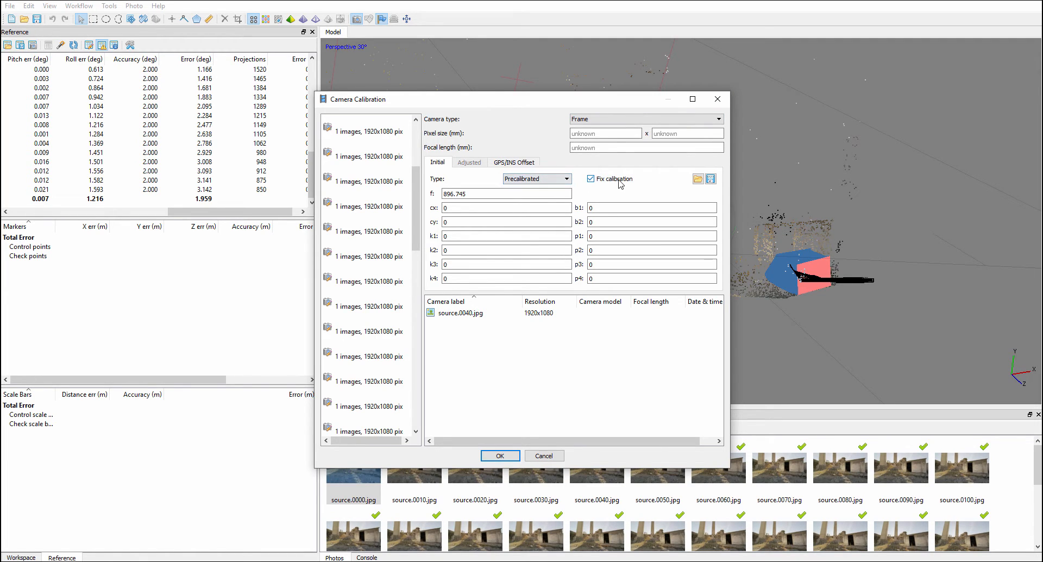
pyautogui.moveTo(718, 98)
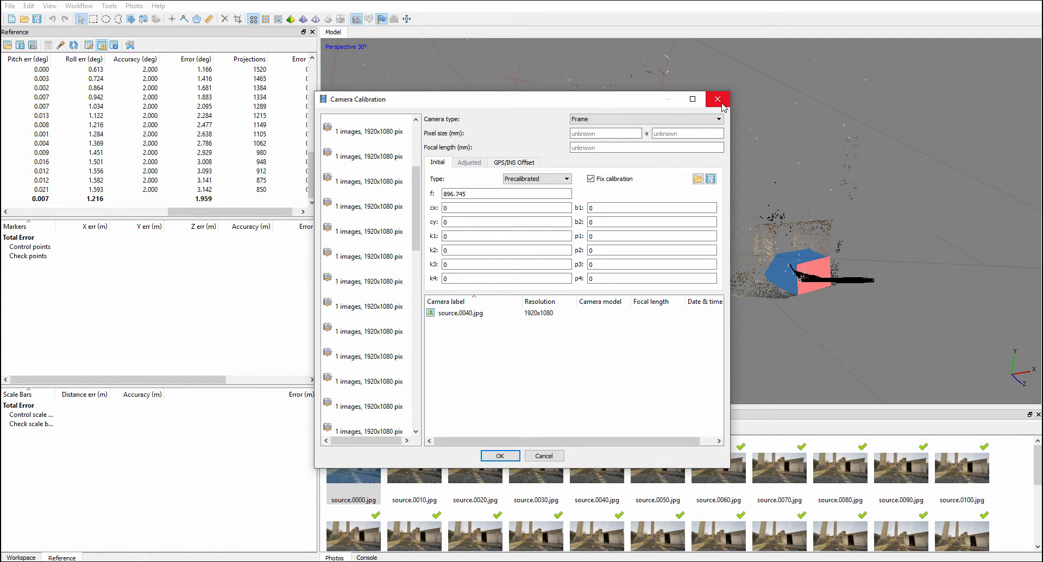
pyautogui.click(718, 98)
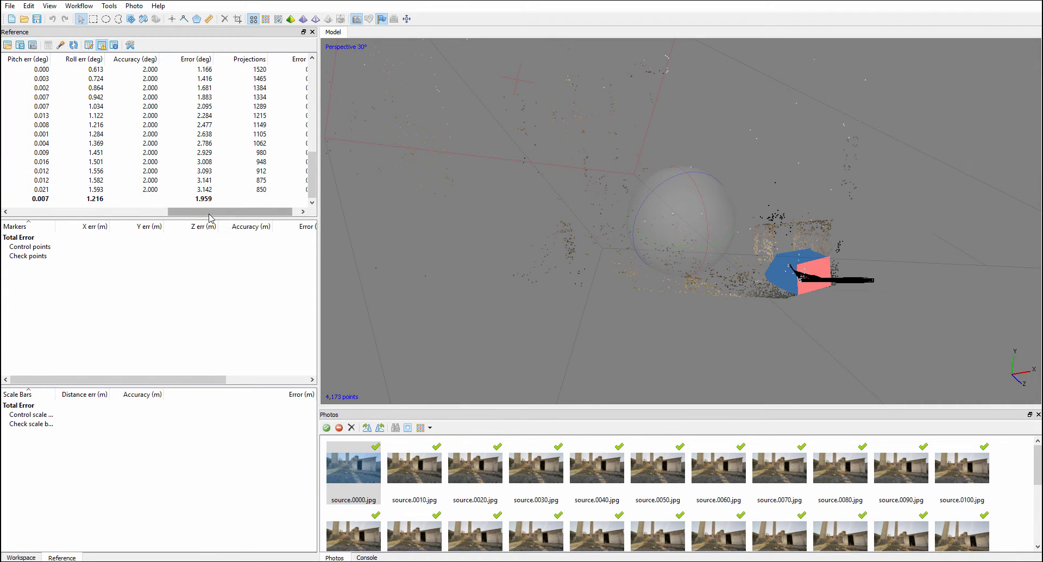
pyautogui.click(475, 466)
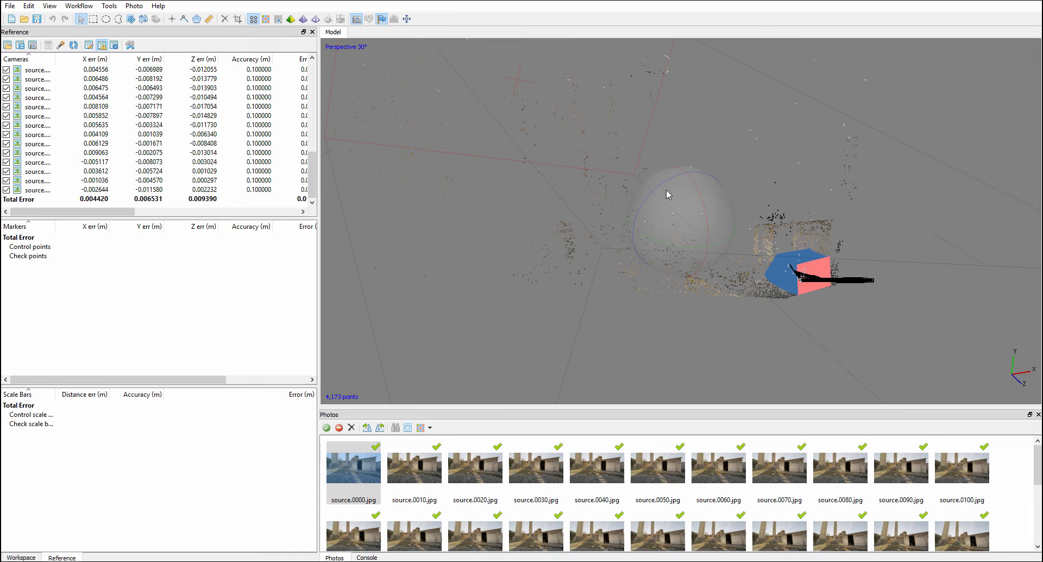
pyautogui.moveTo(669, 194); pyautogui.dragTo(686, 233)
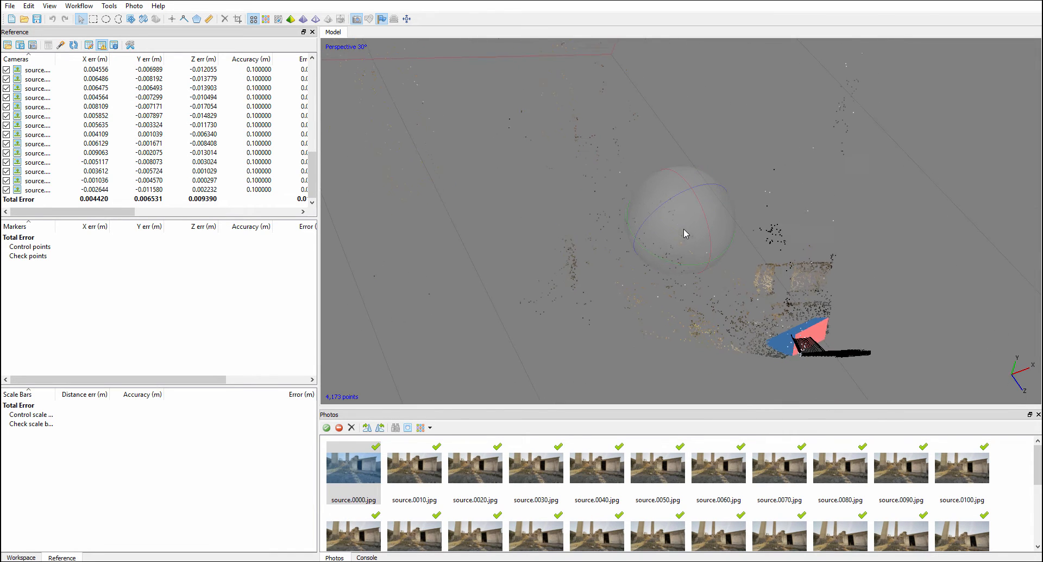
pyautogui.moveTo(685, 233); pyautogui.dragTo(699, 237)
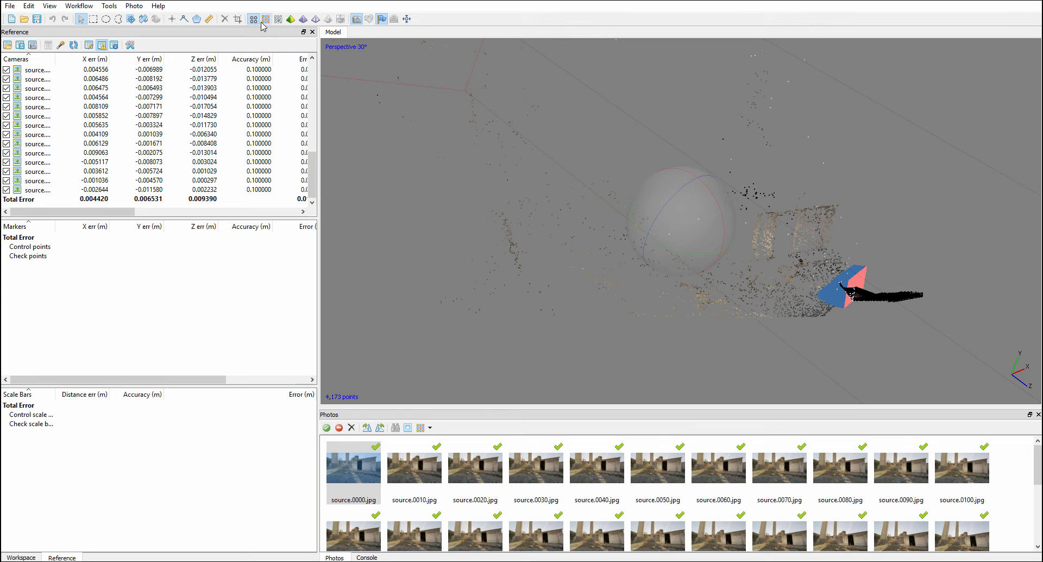
# - Display the dense cloud in photo colours and orbit toward the wall, doorway and towers
pyautogui.click(265, 18)
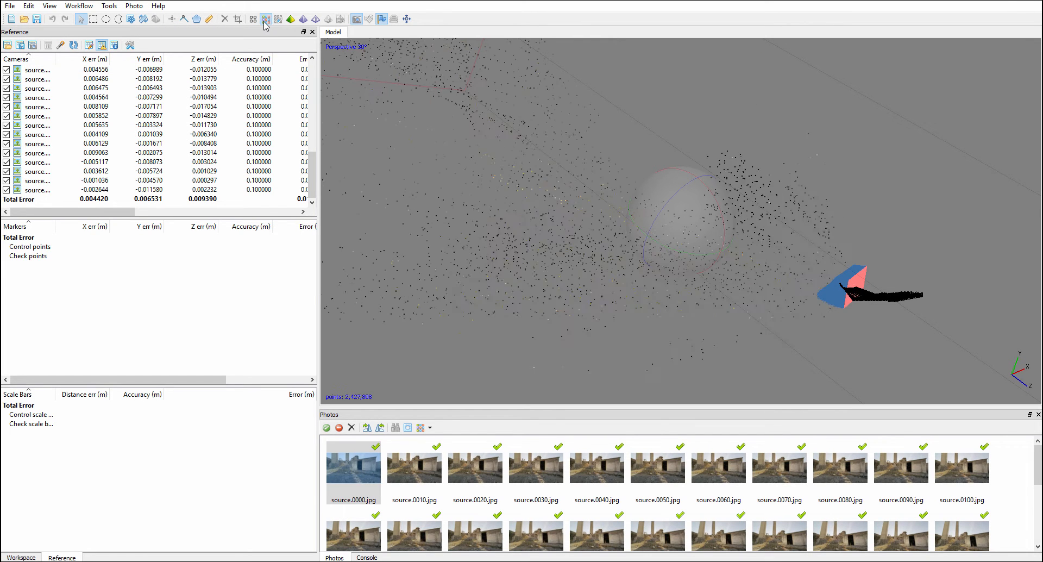
pyautogui.click(266, 18)
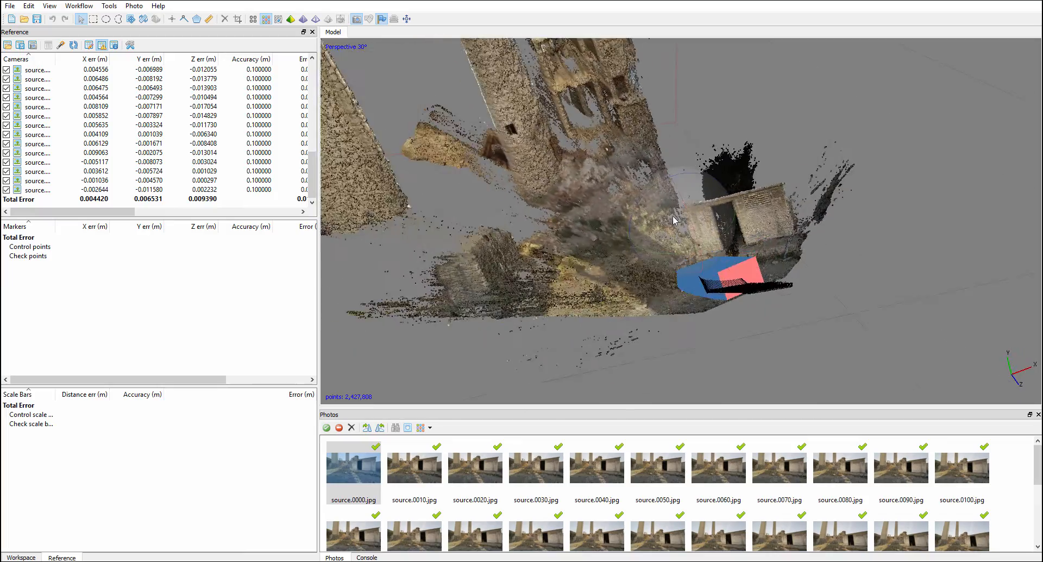
pyautogui.moveTo(674, 221); pyautogui.dragTo(699, 218)
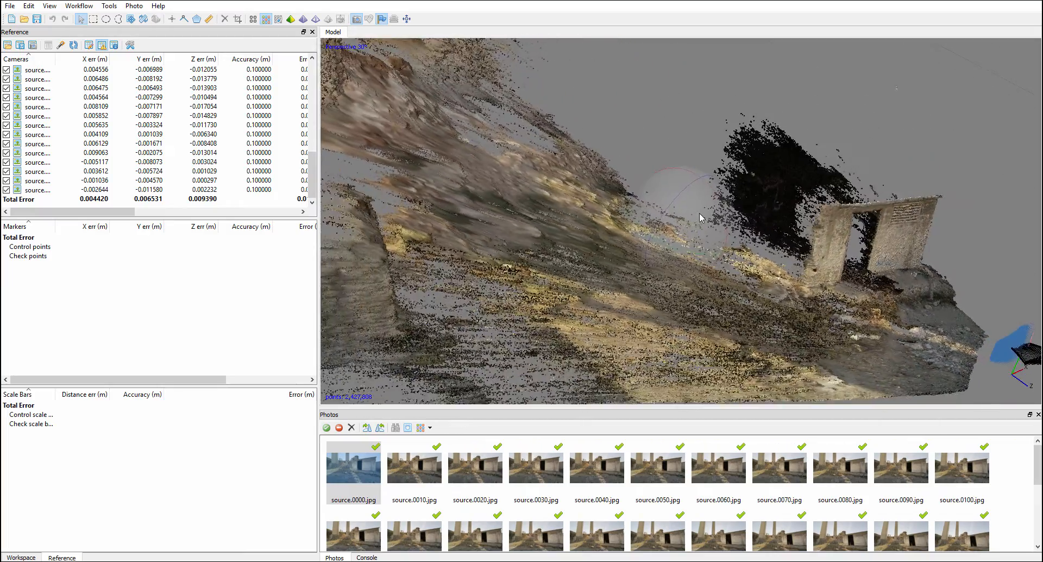
pyautogui.moveTo(700, 218); pyautogui.dragTo(677, 231)
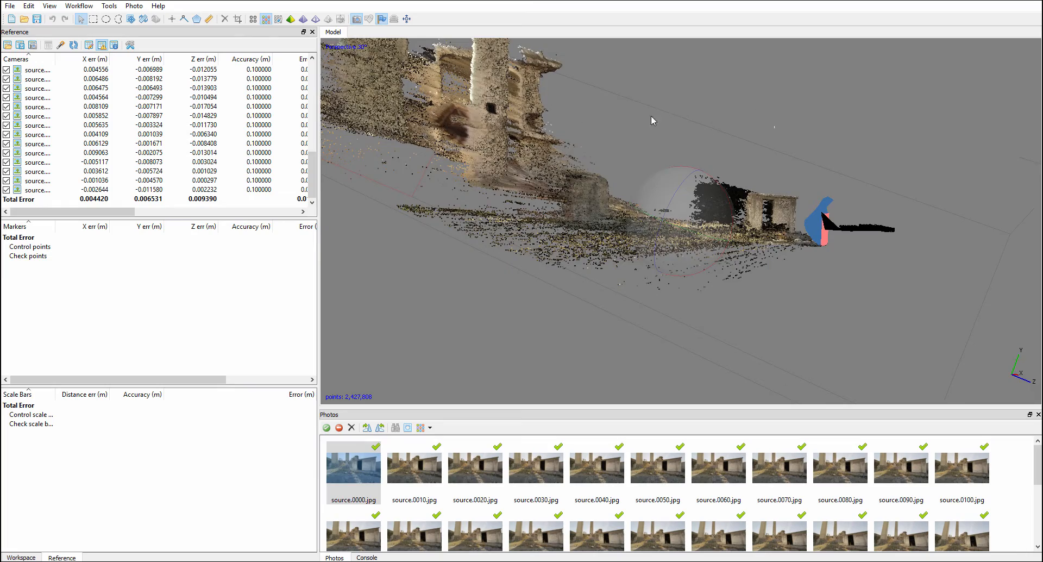
pyautogui.moveTo(652, 120); pyautogui.dragTo(656, 243)
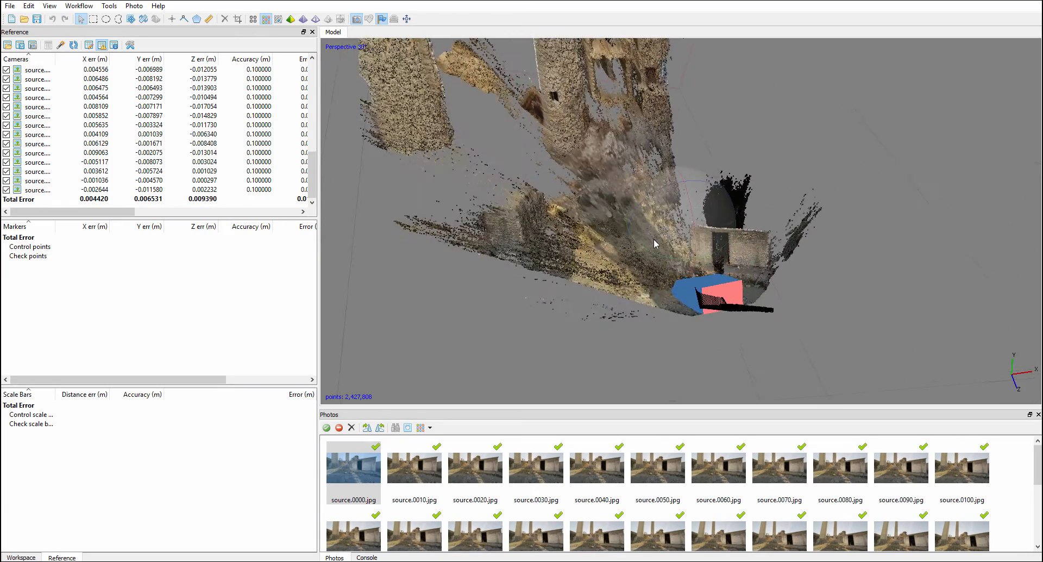
pyautogui.moveTo(656, 245); pyautogui.dragTo(661, 262)
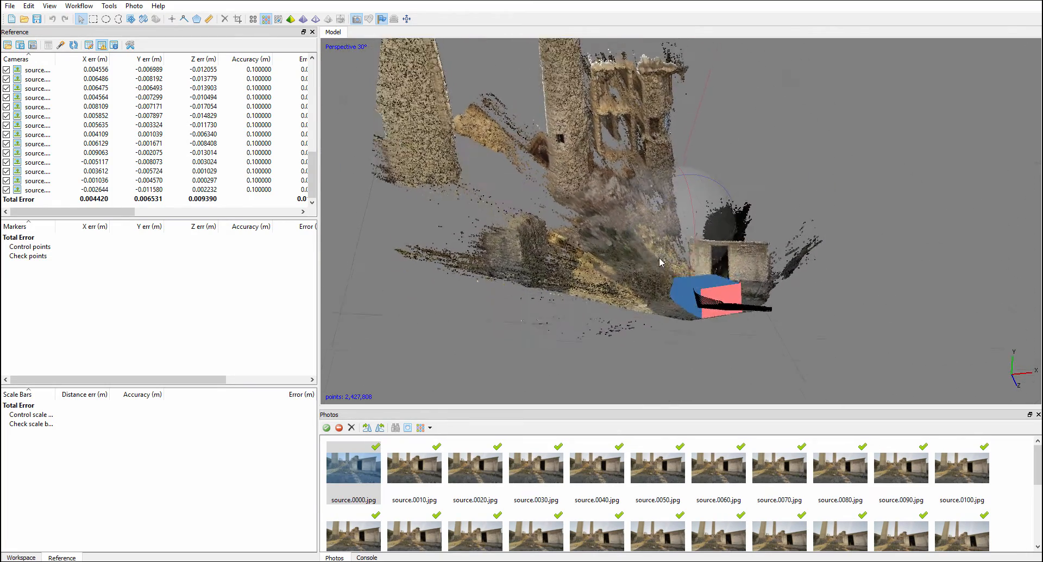
# - Inspect the small building and towers in the 2,427,808-point cloud, then open the File menu
pyautogui.rightClick(353, 464)
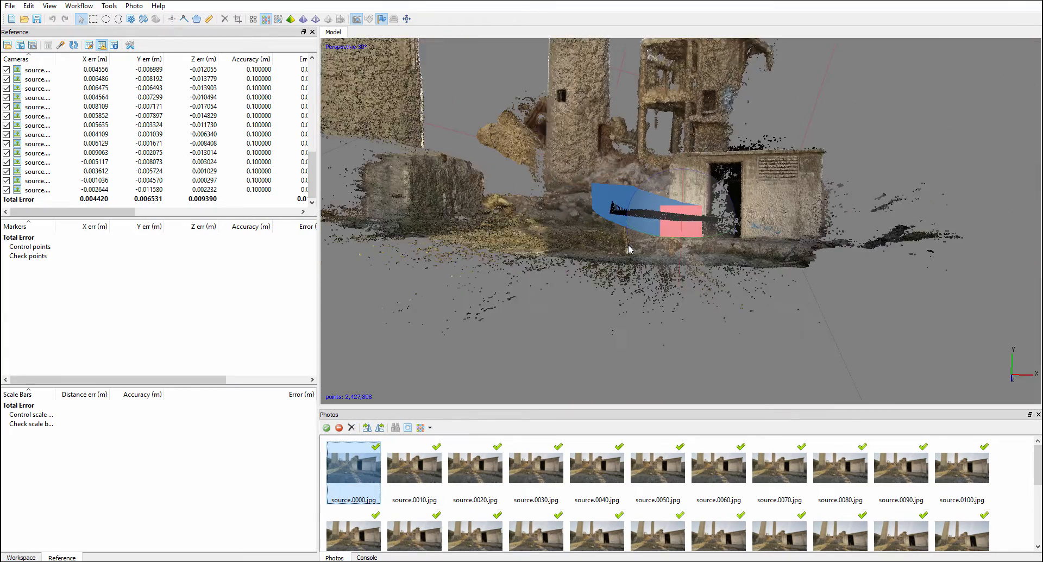
pyautogui.moveTo(629, 249); pyautogui.dragTo(707, 236)
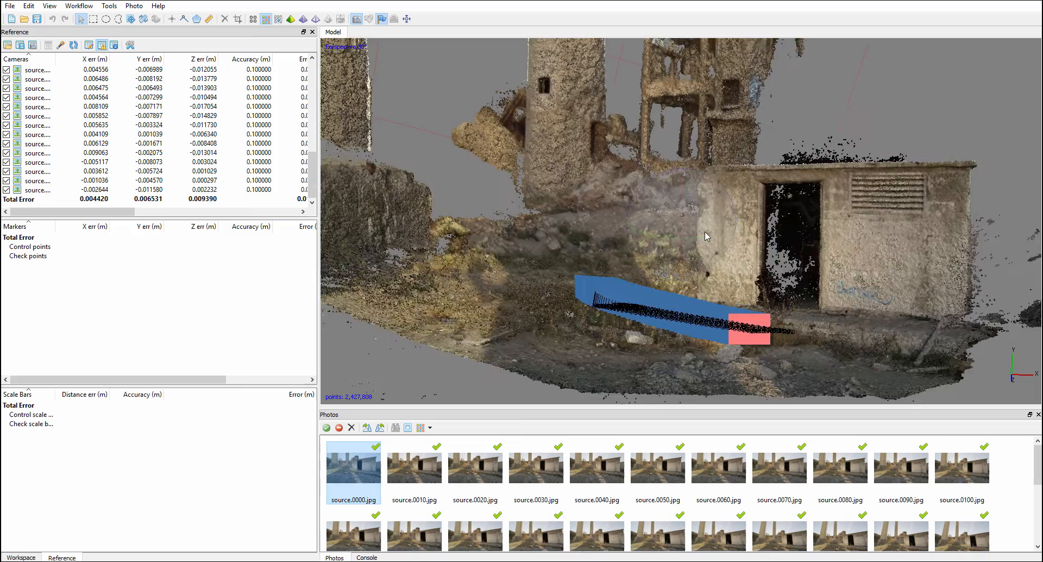
pyautogui.moveTo(706, 237); pyautogui.dragTo(675, 216)
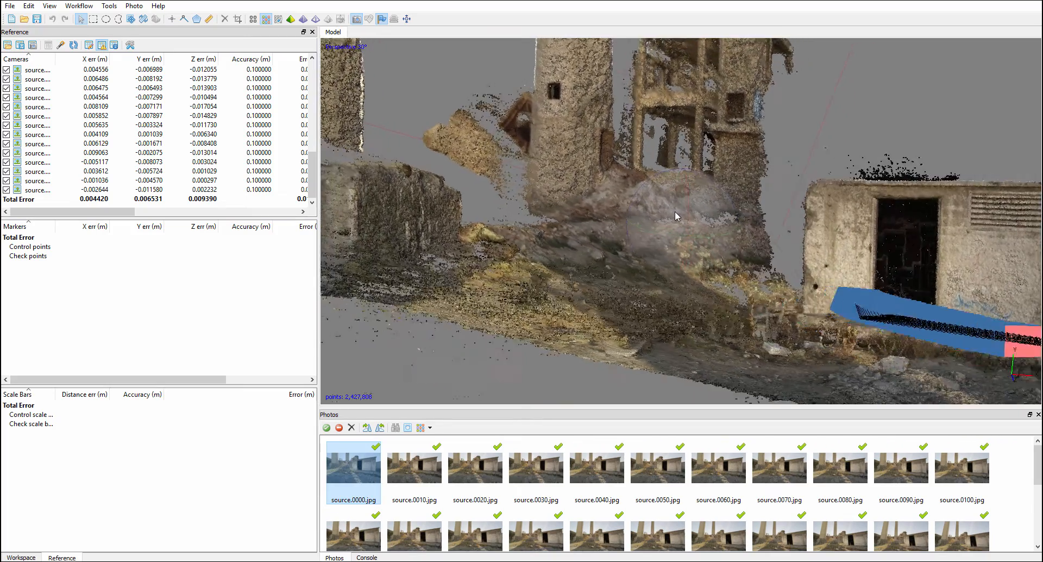
pyautogui.moveTo(675, 216); pyautogui.dragTo(665, 221)
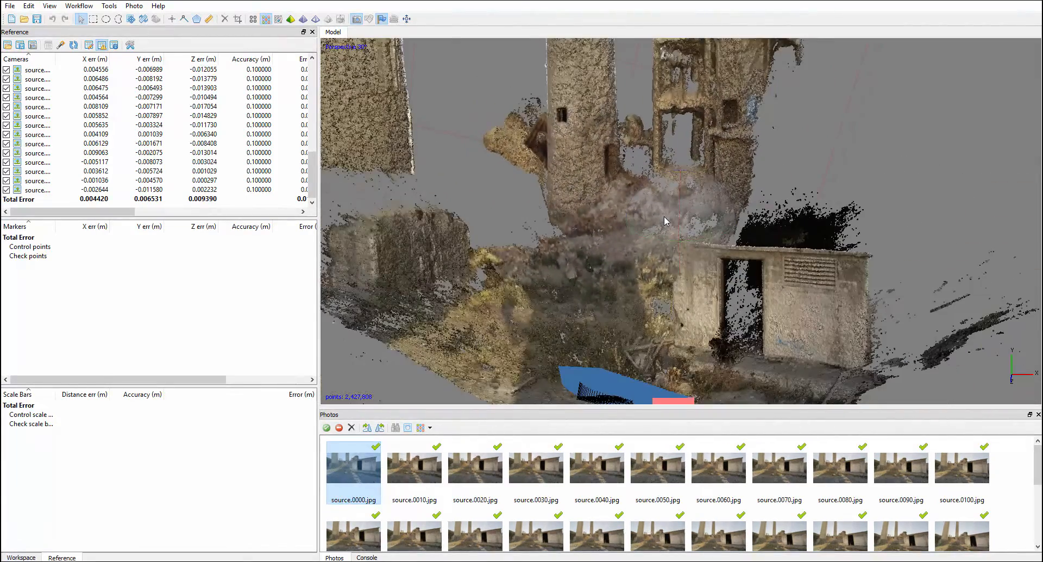
pyautogui.click(9, 5)
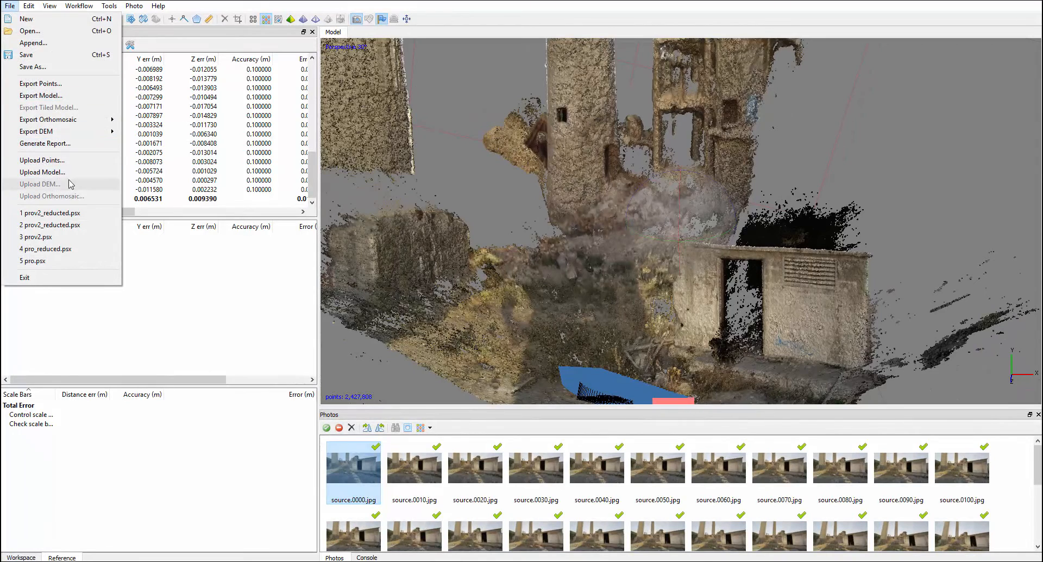
pyautogui.moveTo(40, 83)
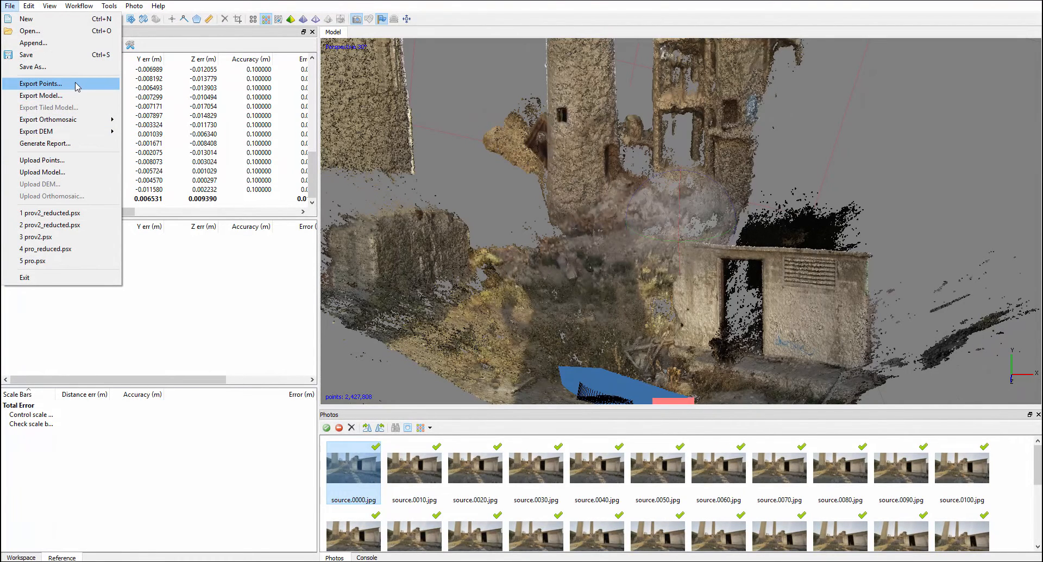
pyautogui.moveTo(298, 147)
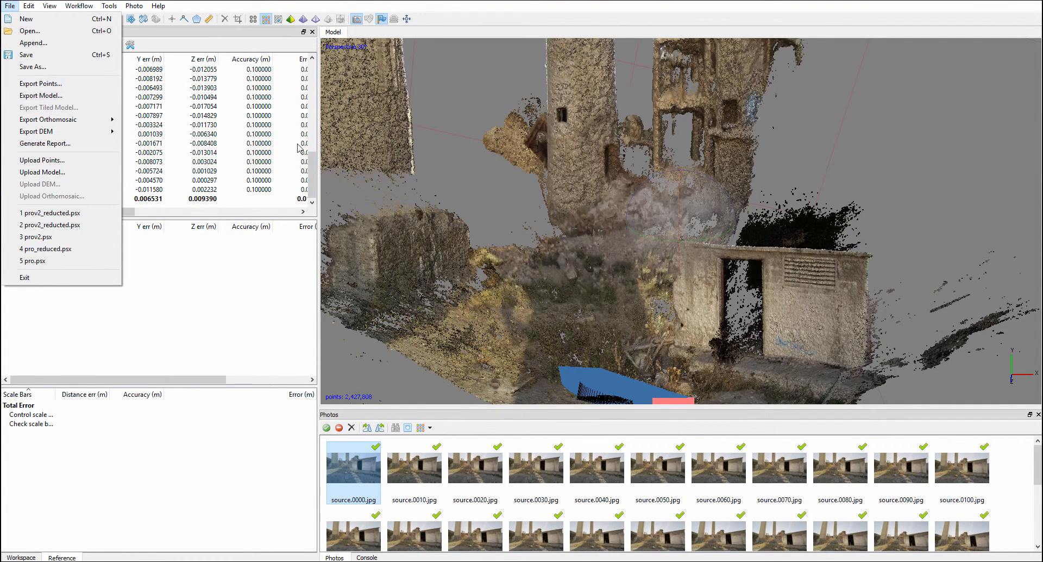
pyautogui.moveTo(611, 194)
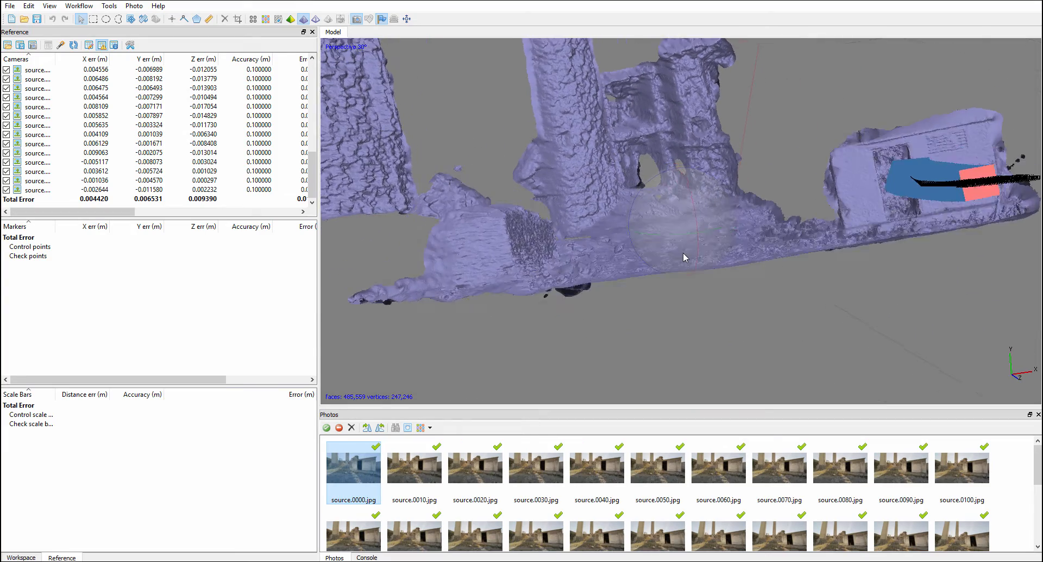
pyautogui.moveTo(685, 258); pyautogui.dragTo(669, 254)
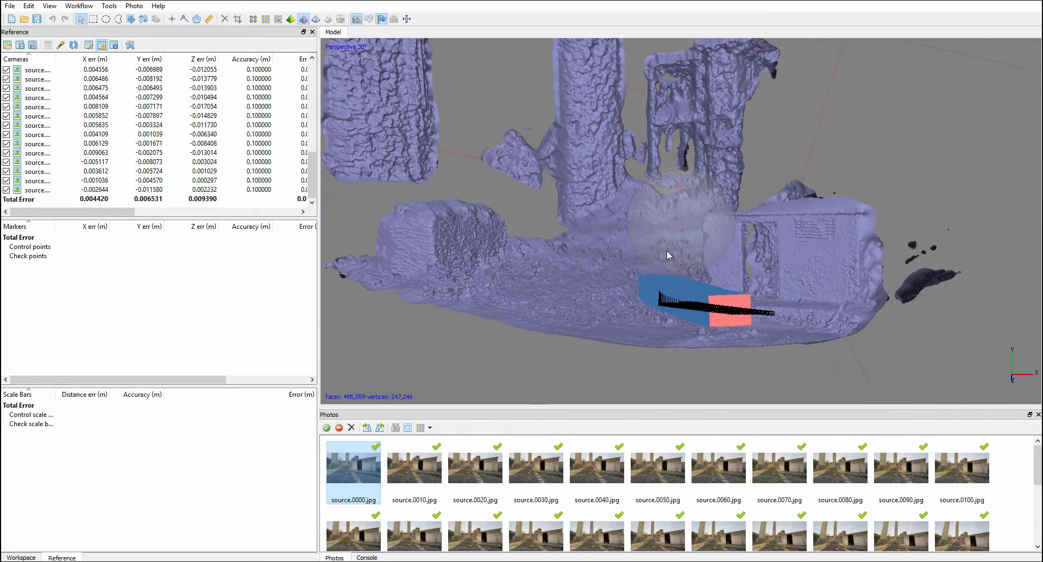
pyautogui.moveTo(669, 255); pyautogui.dragTo(695, 259)
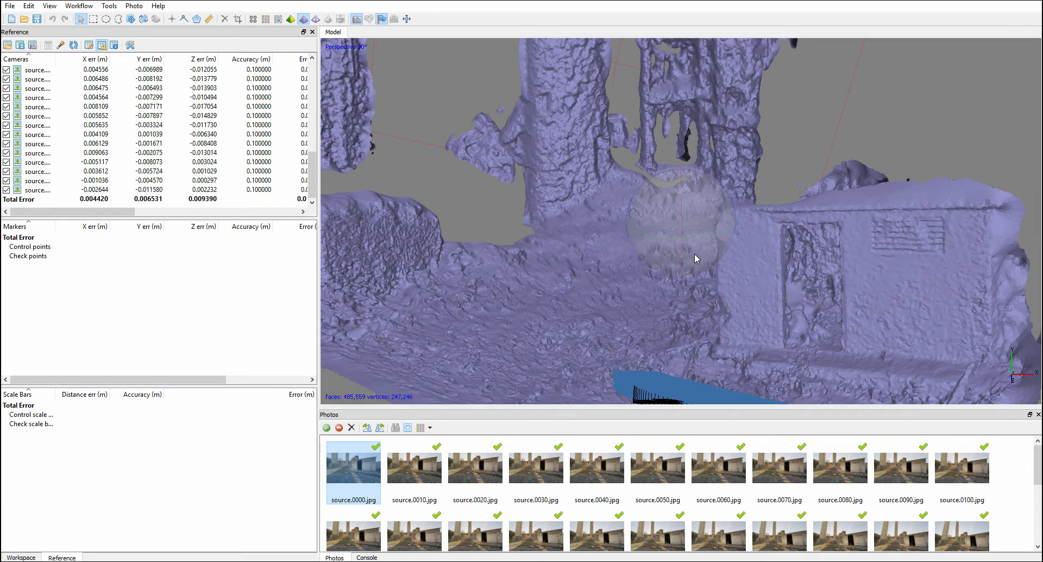
pyautogui.moveTo(696, 259); pyautogui.dragTo(674, 240)
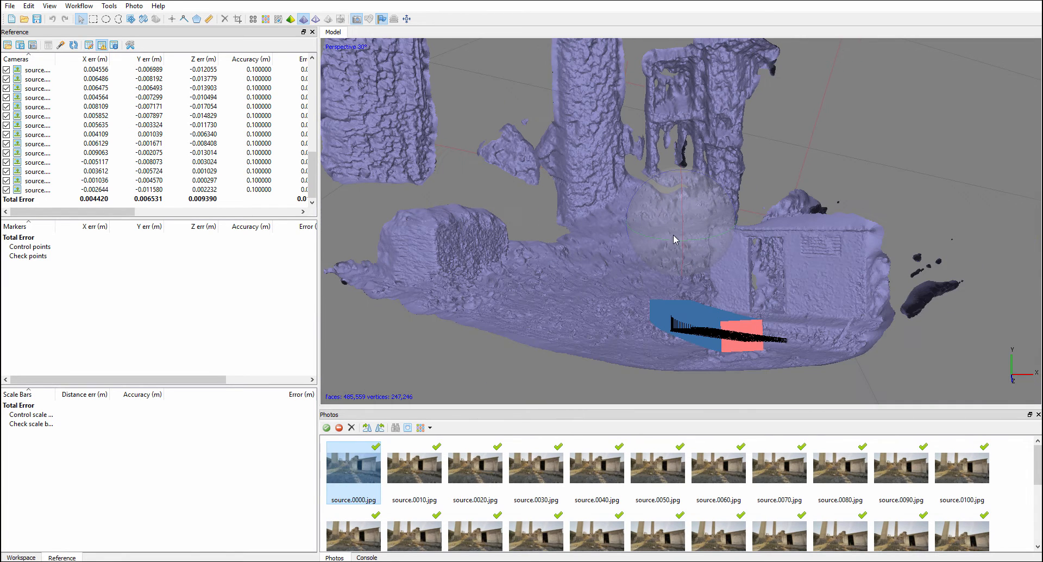
pyautogui.moveTo(741, 314)
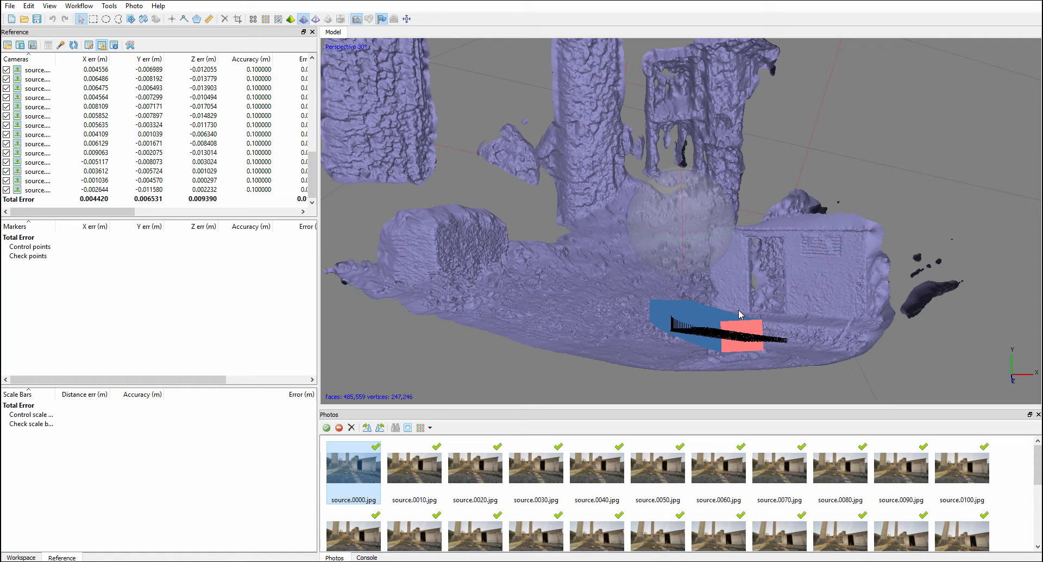
pyautogui.moveTo(682, 212)
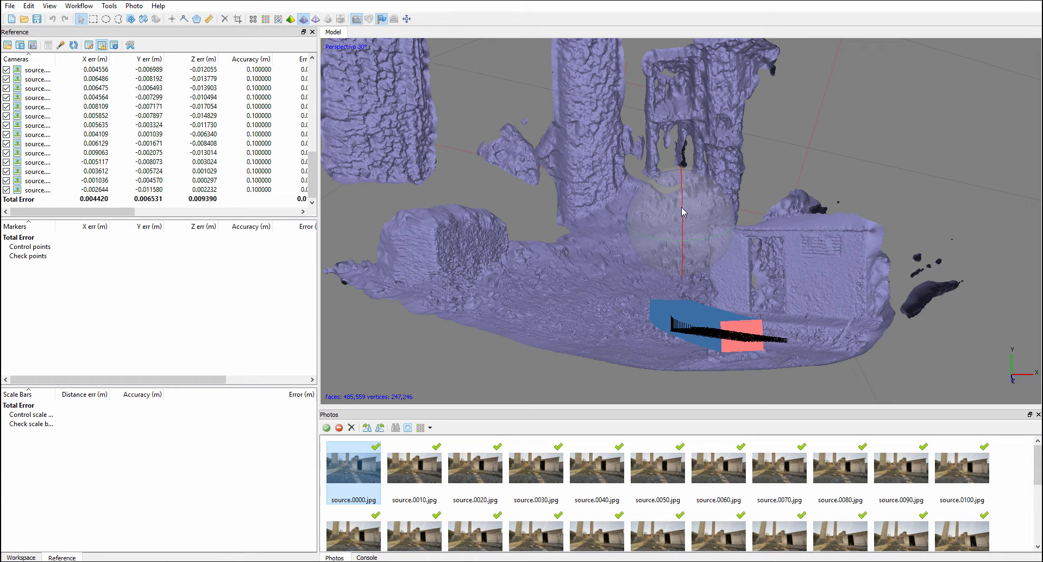
pyautogui.moveTo(682, 212); pyautogui.dragTo(711, 227)
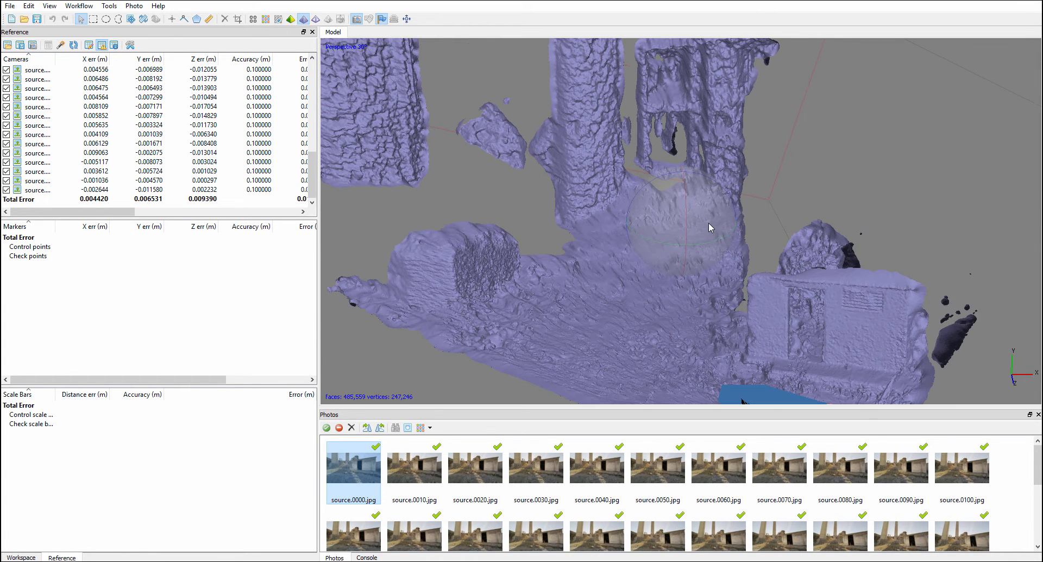
pyautogui.moveTo(709, 227); pyautogui.dragTo(478, 313)
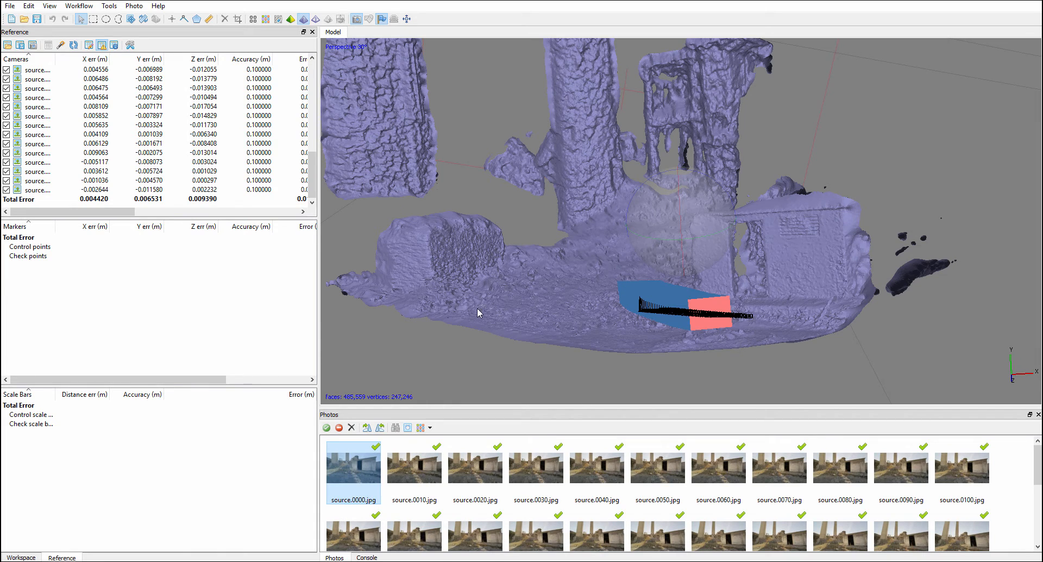
pyautogui.moveTo(704, 260)
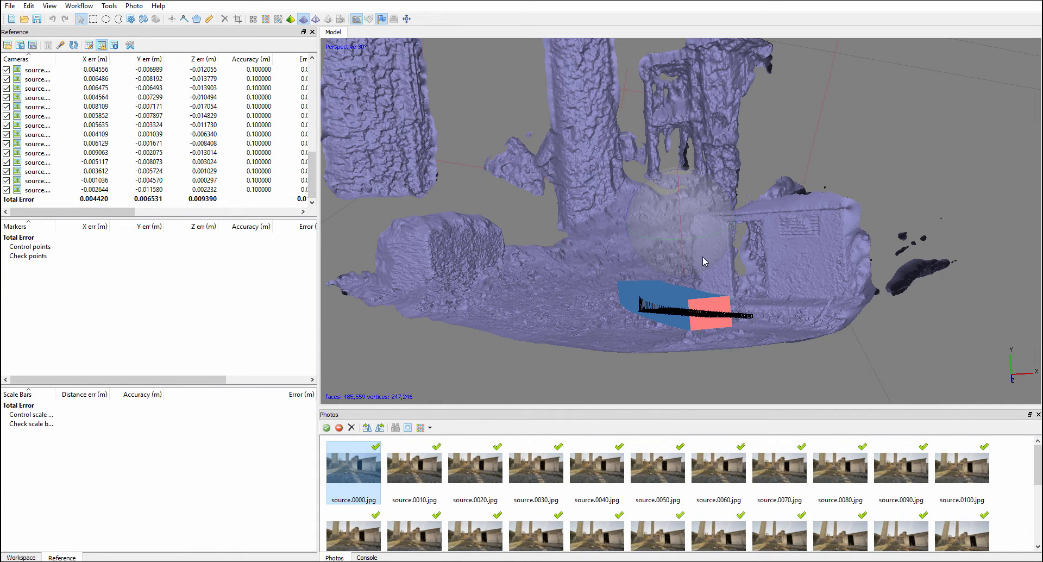
pyautogui.moveTo(630, 243)
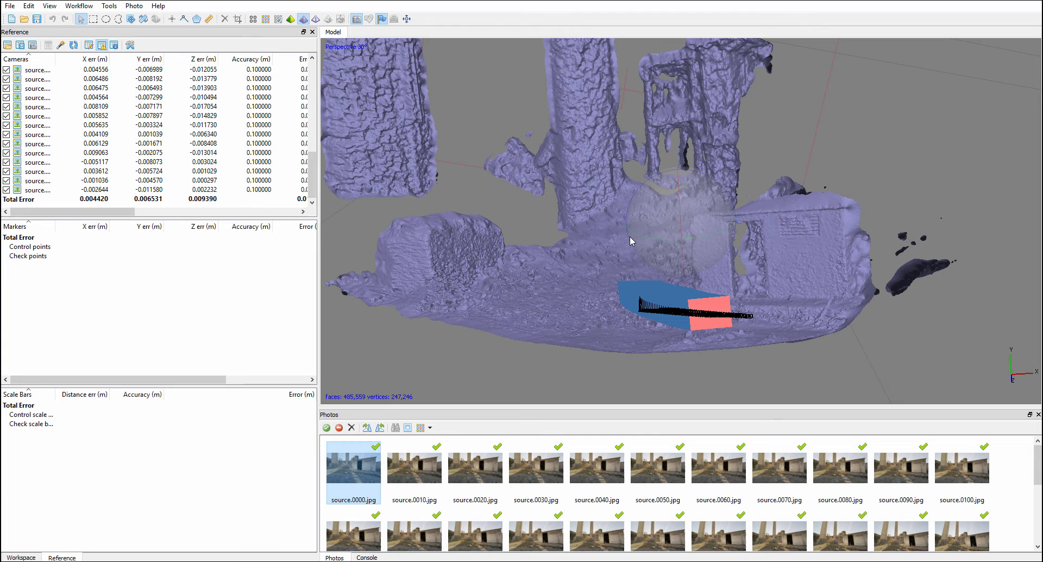
pyautogui.moveTo(606, 101)
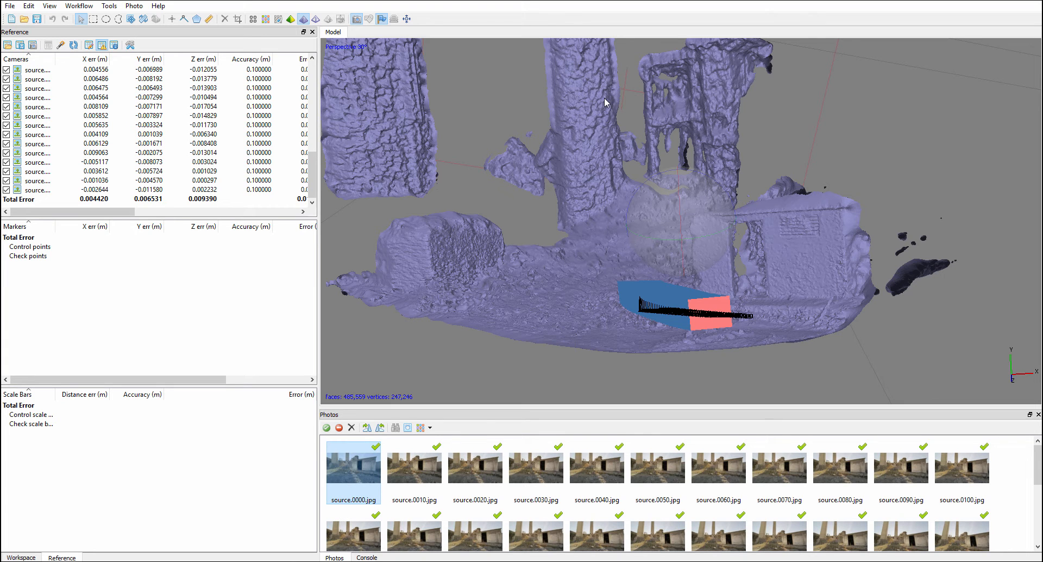
pyautogui.moveTo(605, 103); pyautogui.dragTo(659, 202)
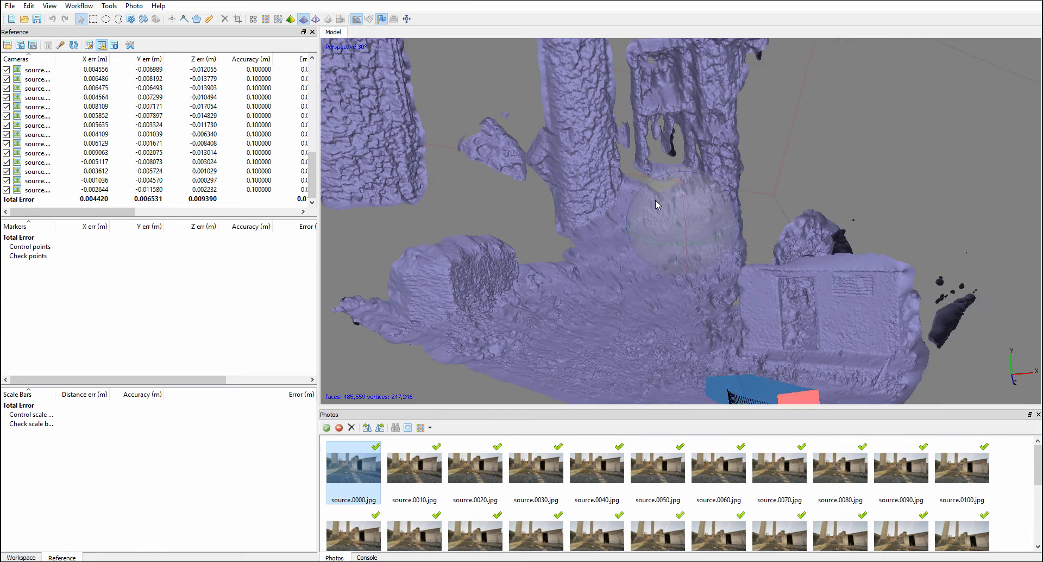
pyautogui.moveTo(658, 204); pyautogui.dragTo(635, 212)
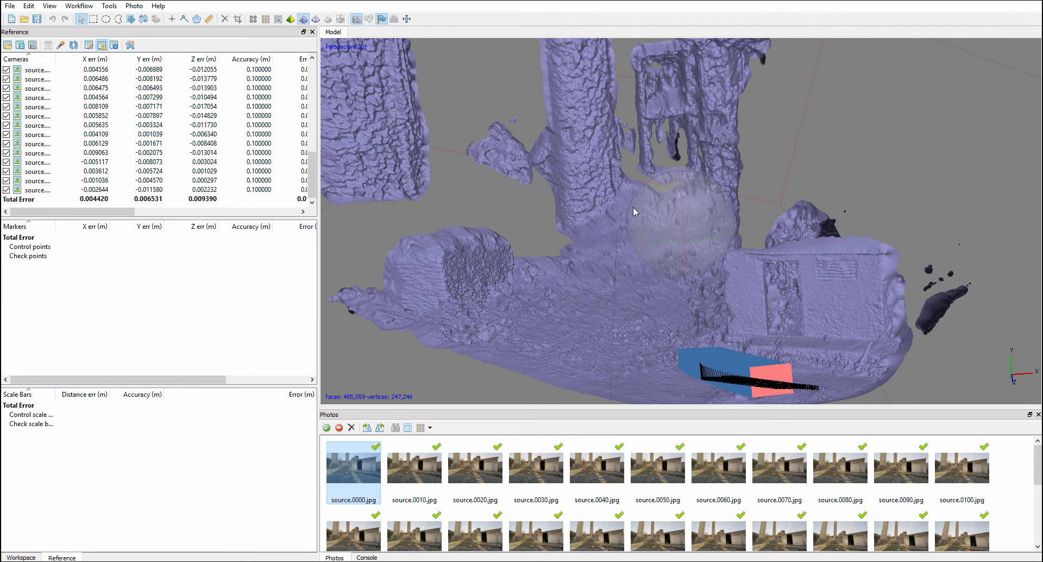
pyautogui.moveTo(511, 181)
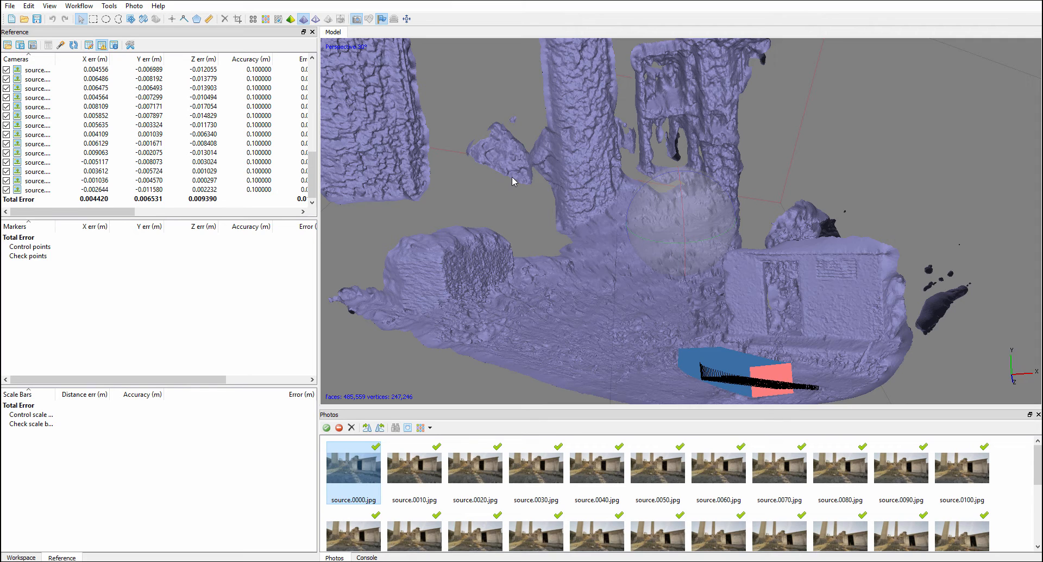
pyautogui.moveTo(649, 209)
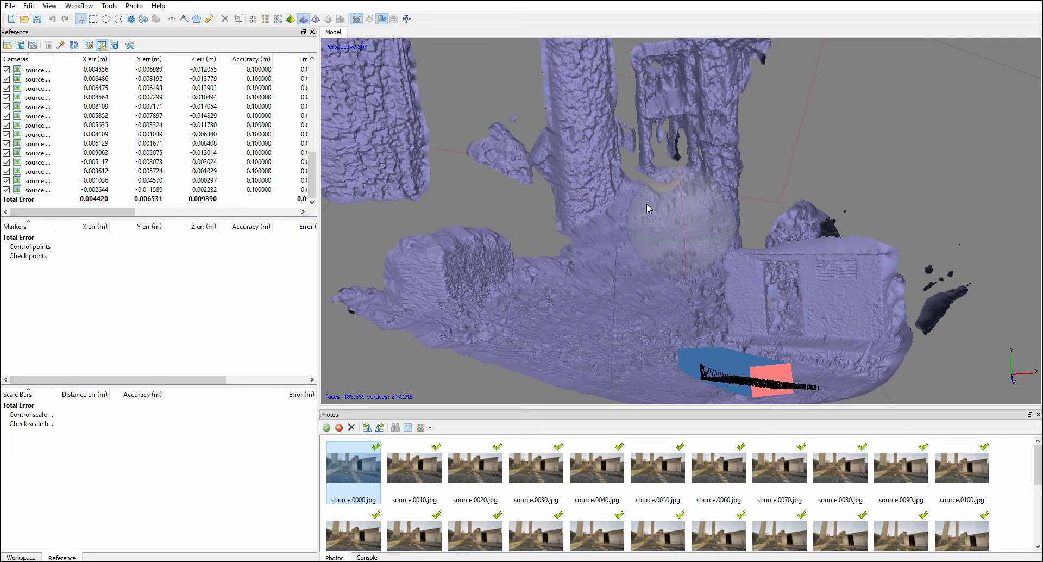
pyautogui.moveTo(581, 203)
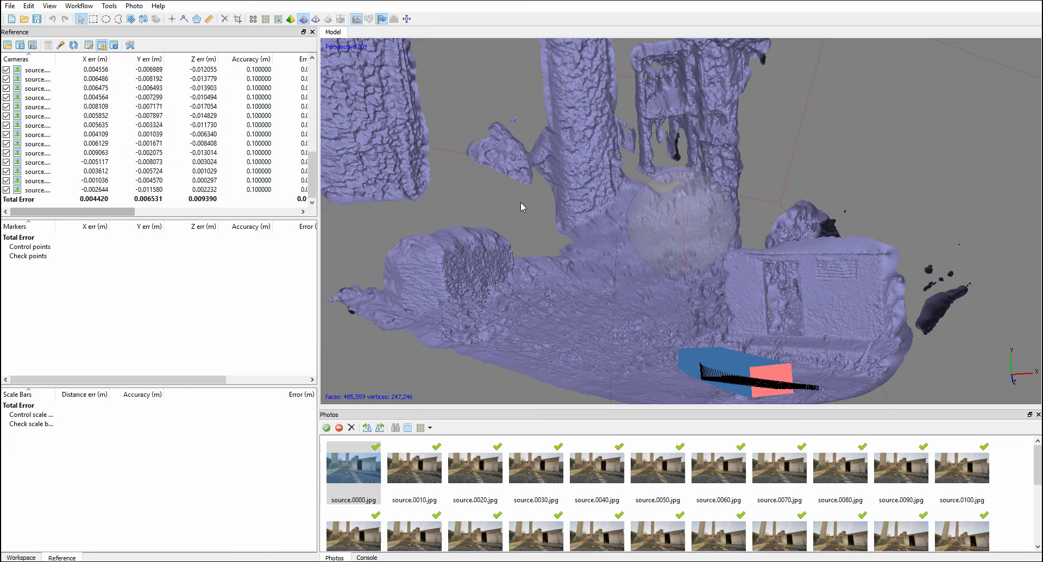
pyautogui.moveTo(539, 193)
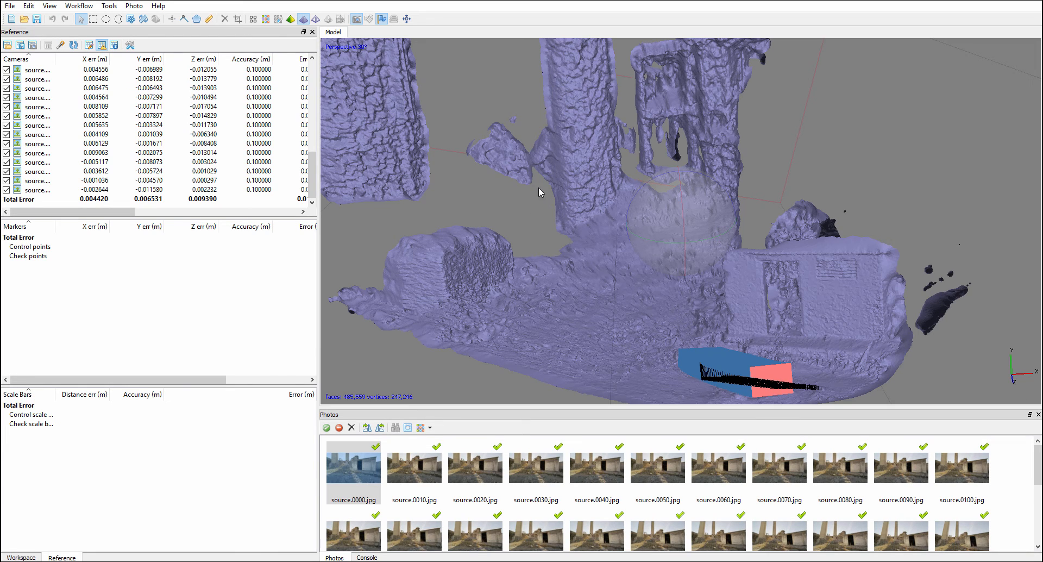
pyautogui.moveTo(655, 226)
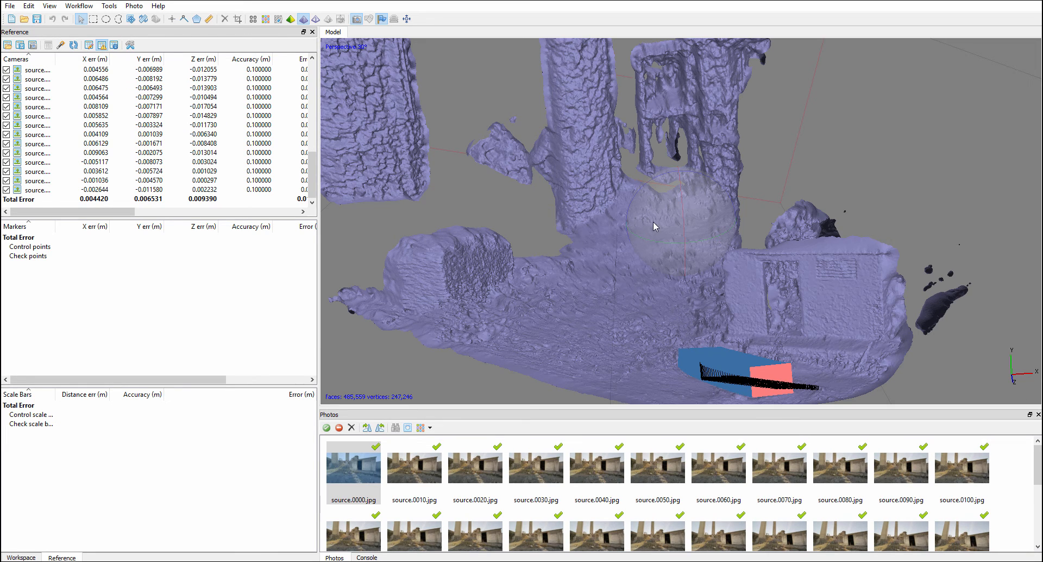
pyautogui.moveTo(199, 83)
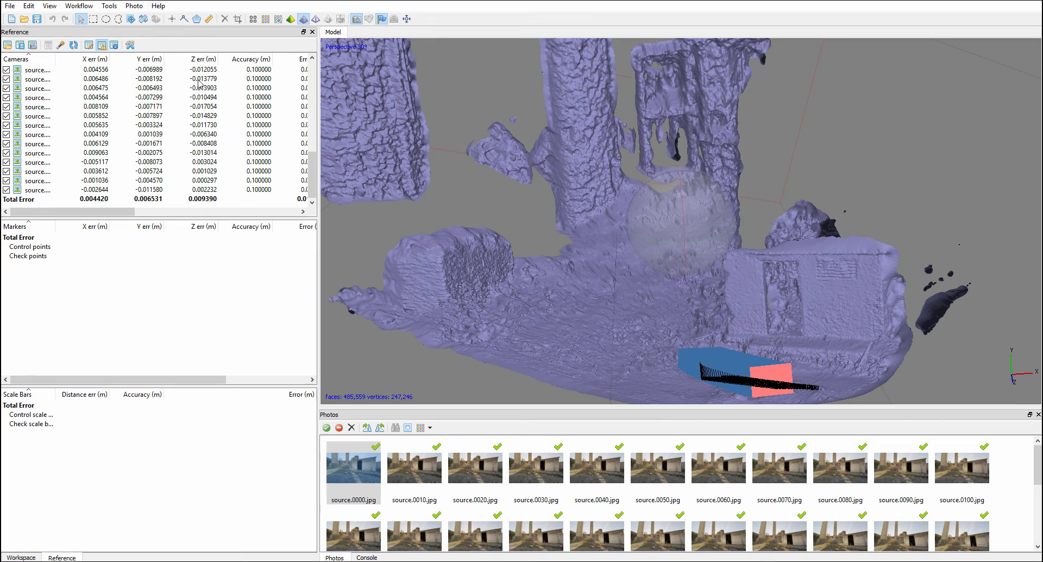
pyautogui.moveTo(444, 221)
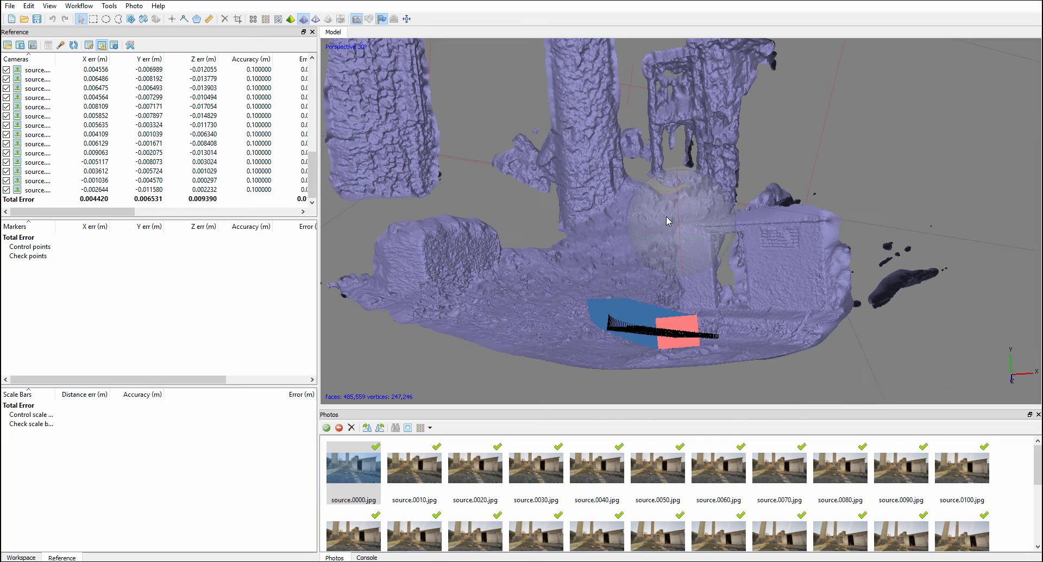
pyautogui.moveTo(668, 222); pyautogui.dragTo(690, 234)
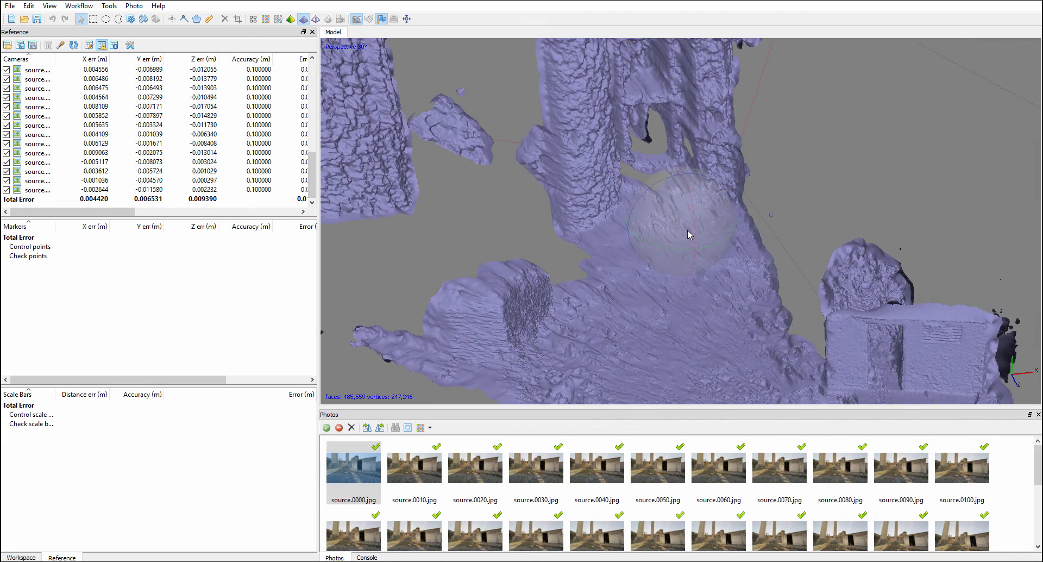
pyautogui.moveTo(688, 234); pyautogui.dragTo(662, 208)
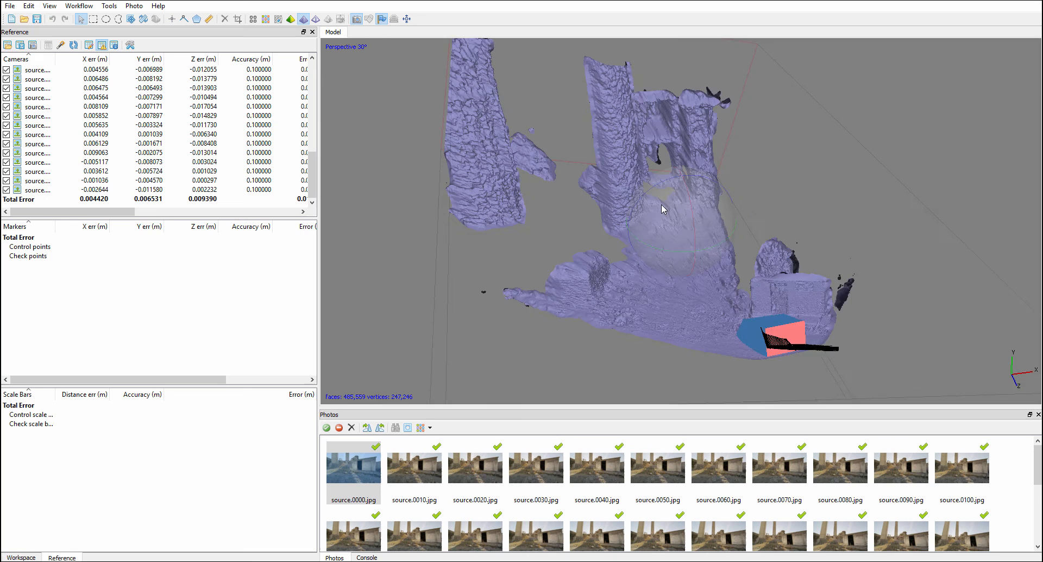